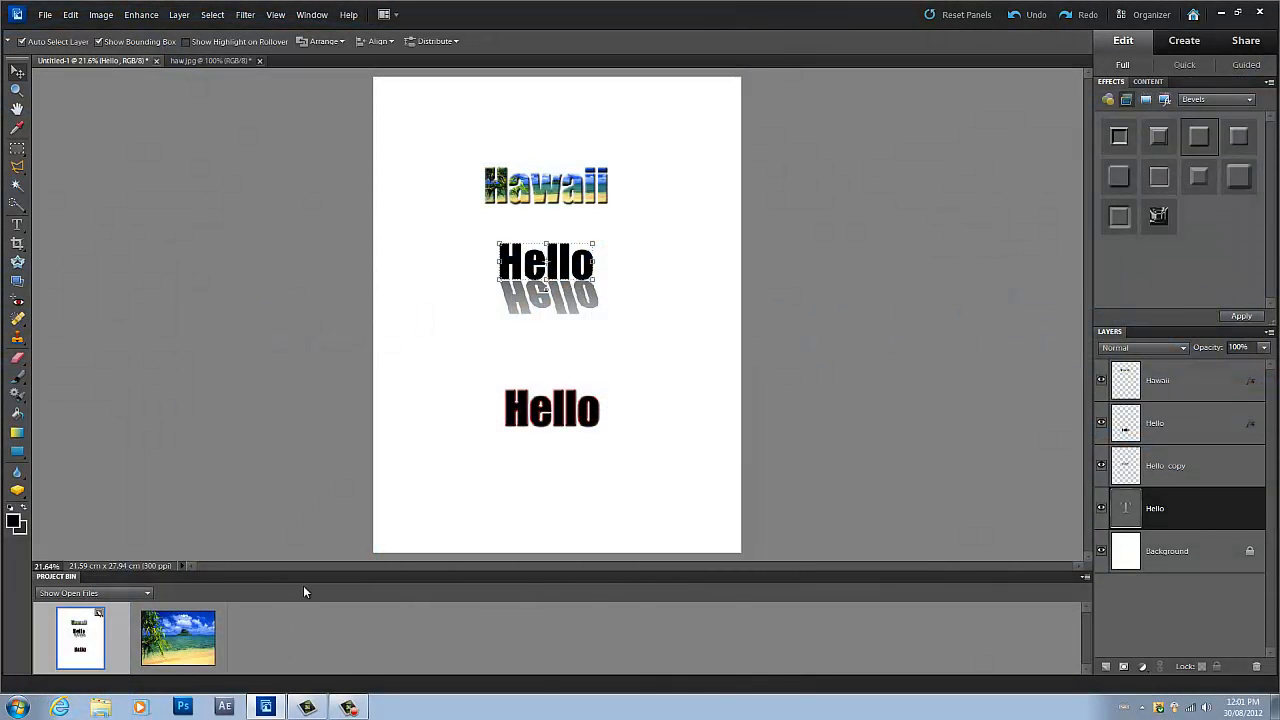
mouse_move(546, 488)
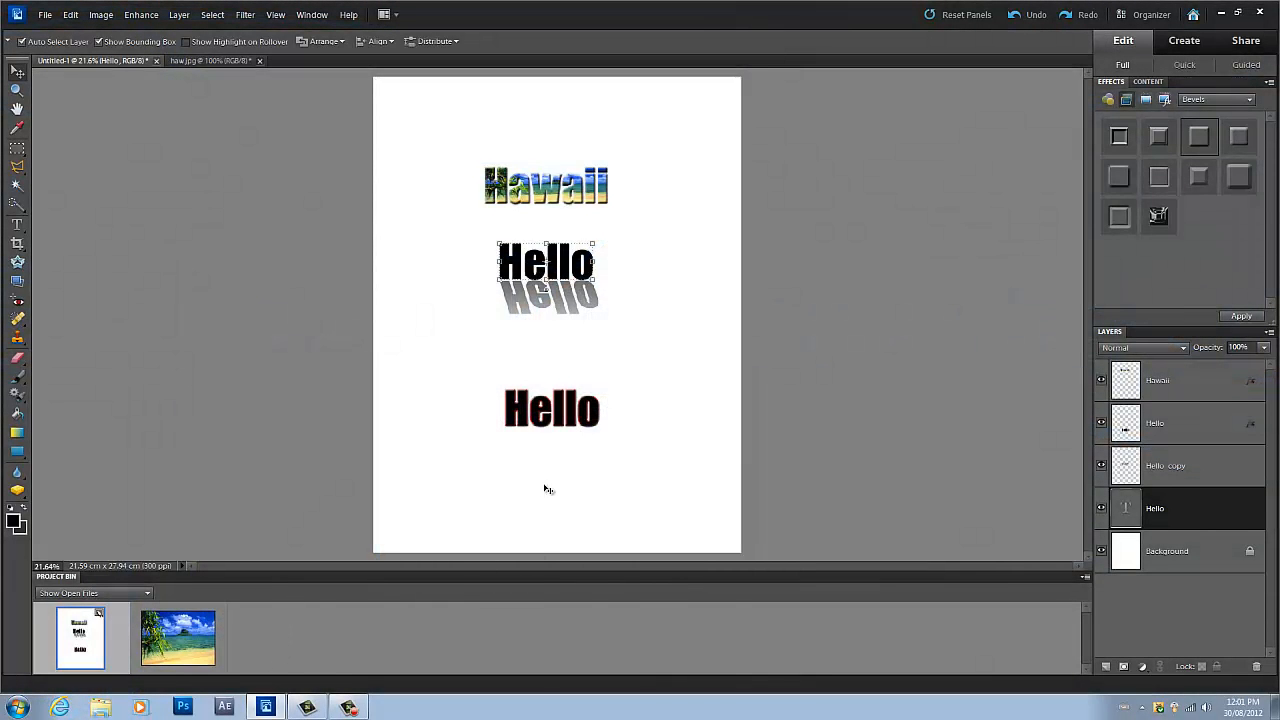
mouse_move(1052, 456)
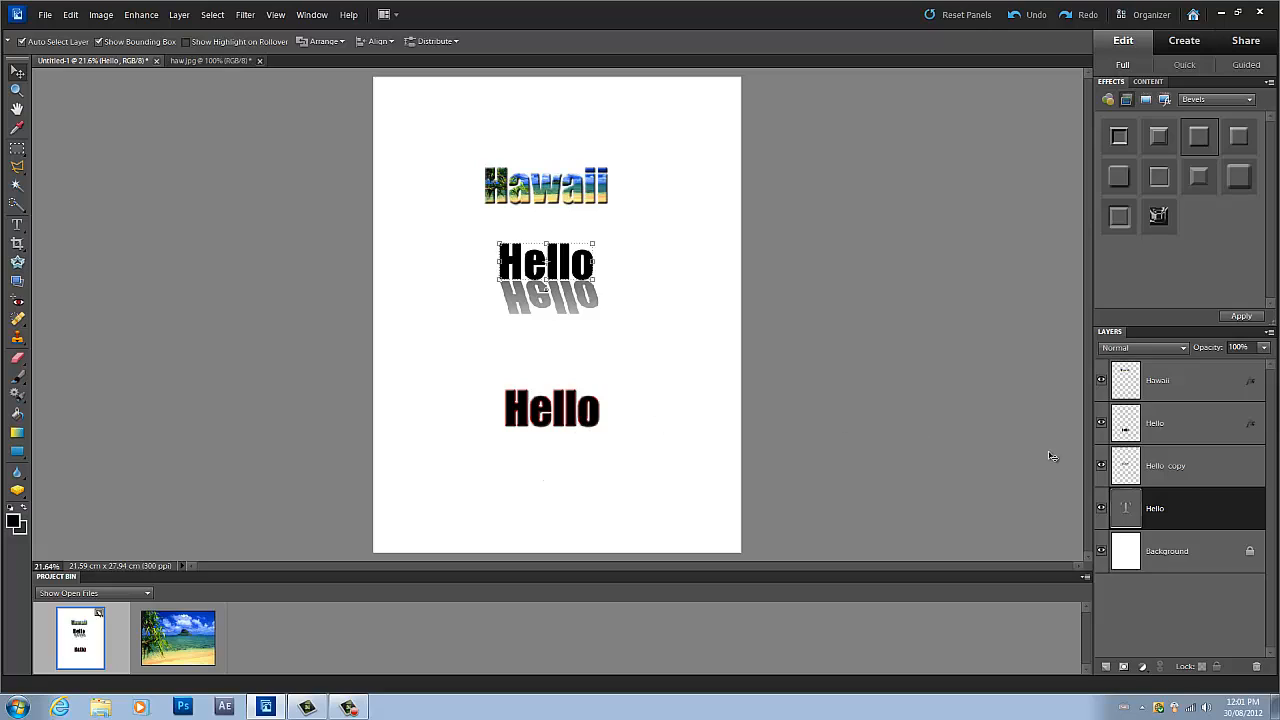
mouse_move(1164, 464)
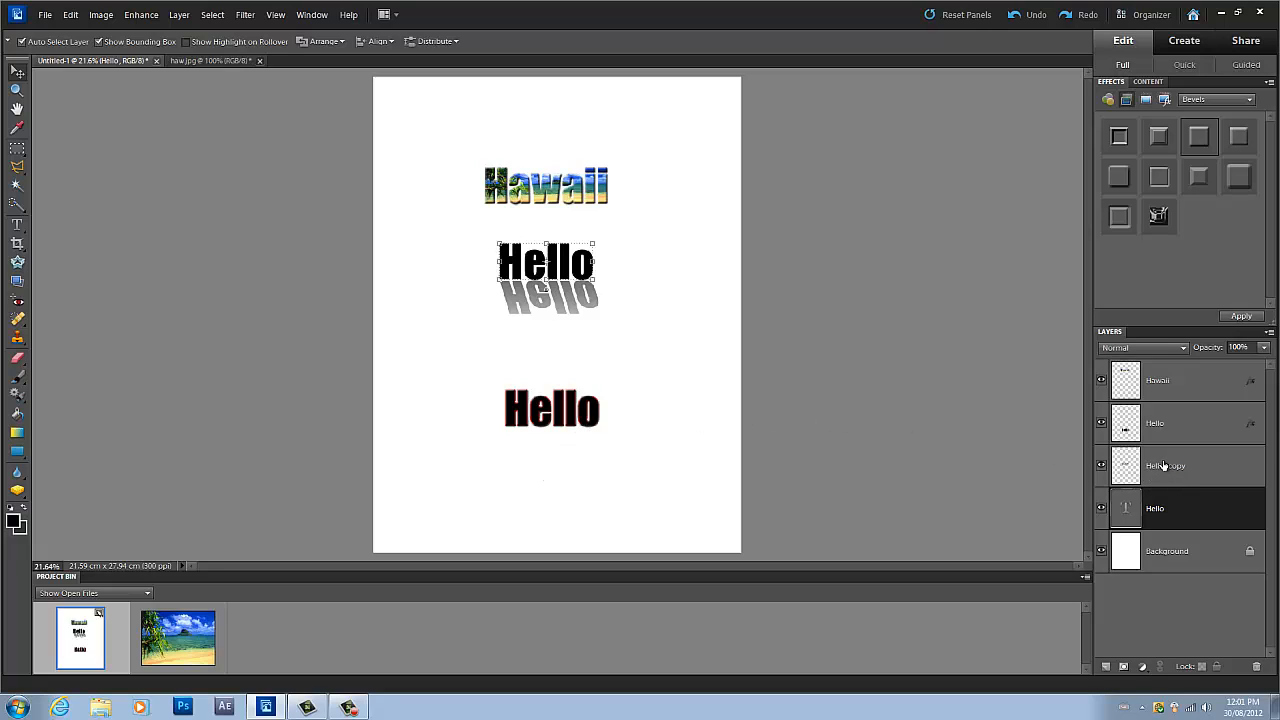
- Create a new blank document with default settings via File > New > Blank File
click(1164, 464)
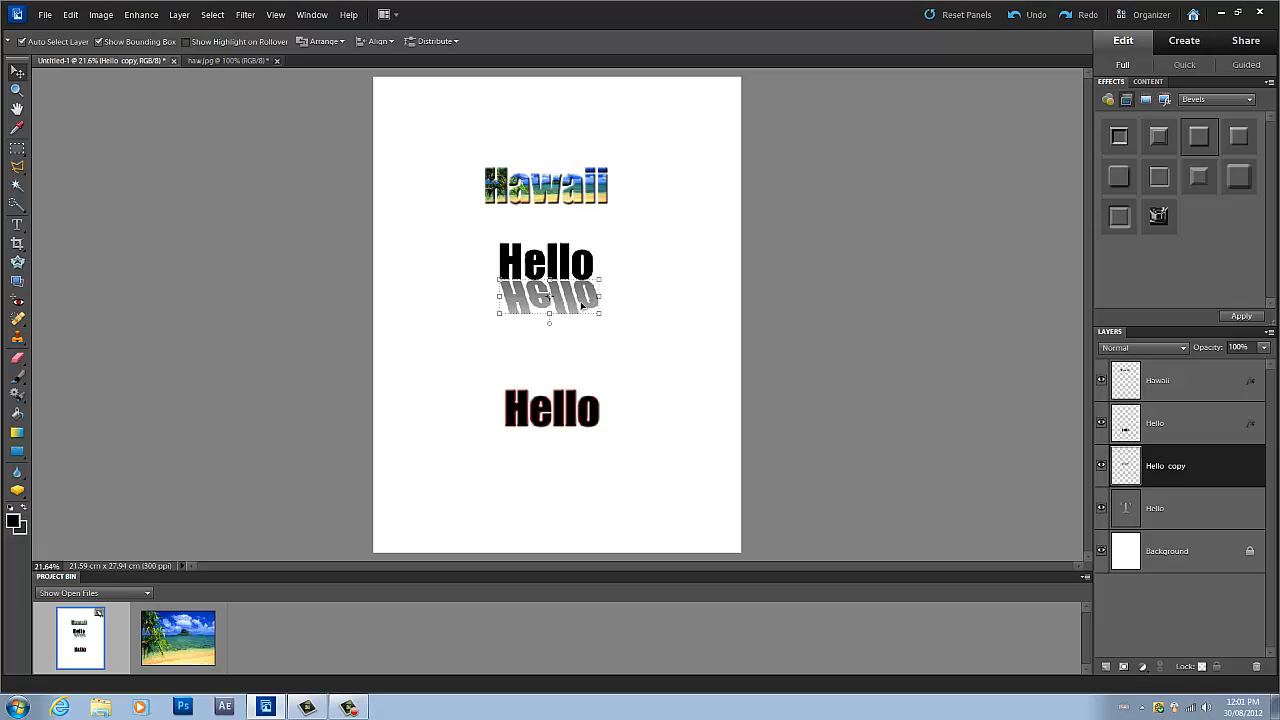
mouse_move(784, 508)
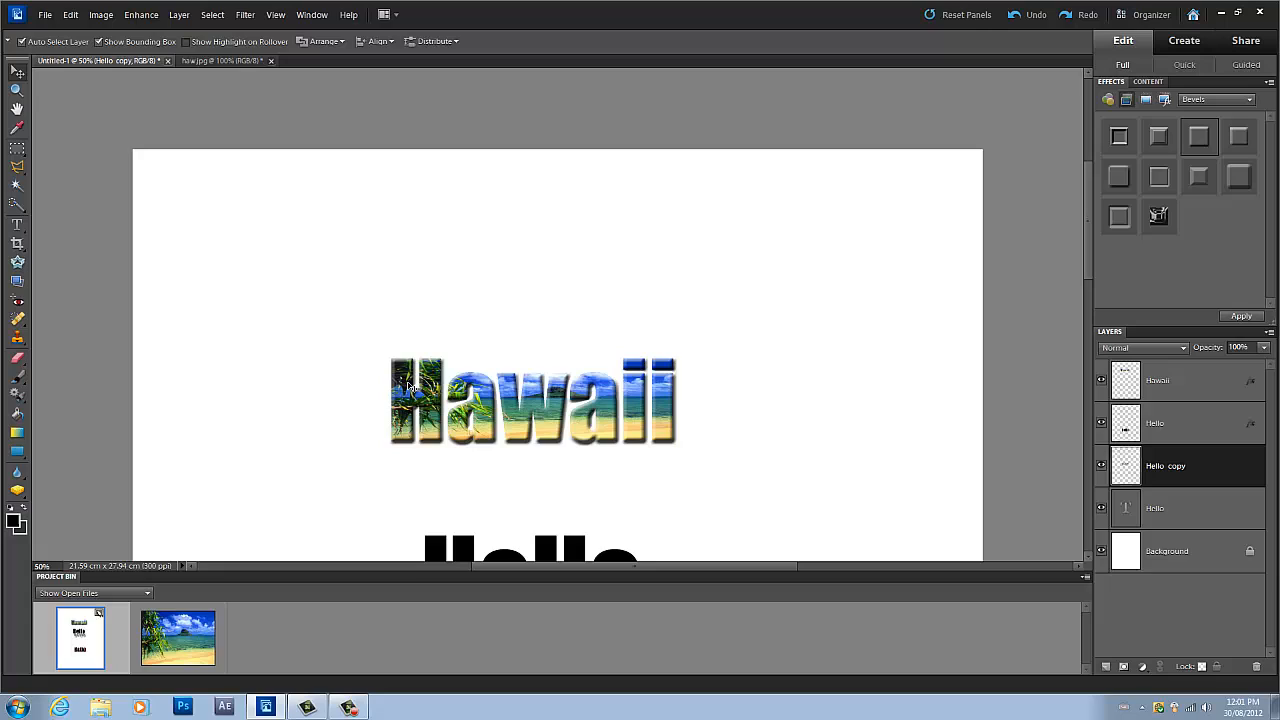
mouse_move(520, 426)
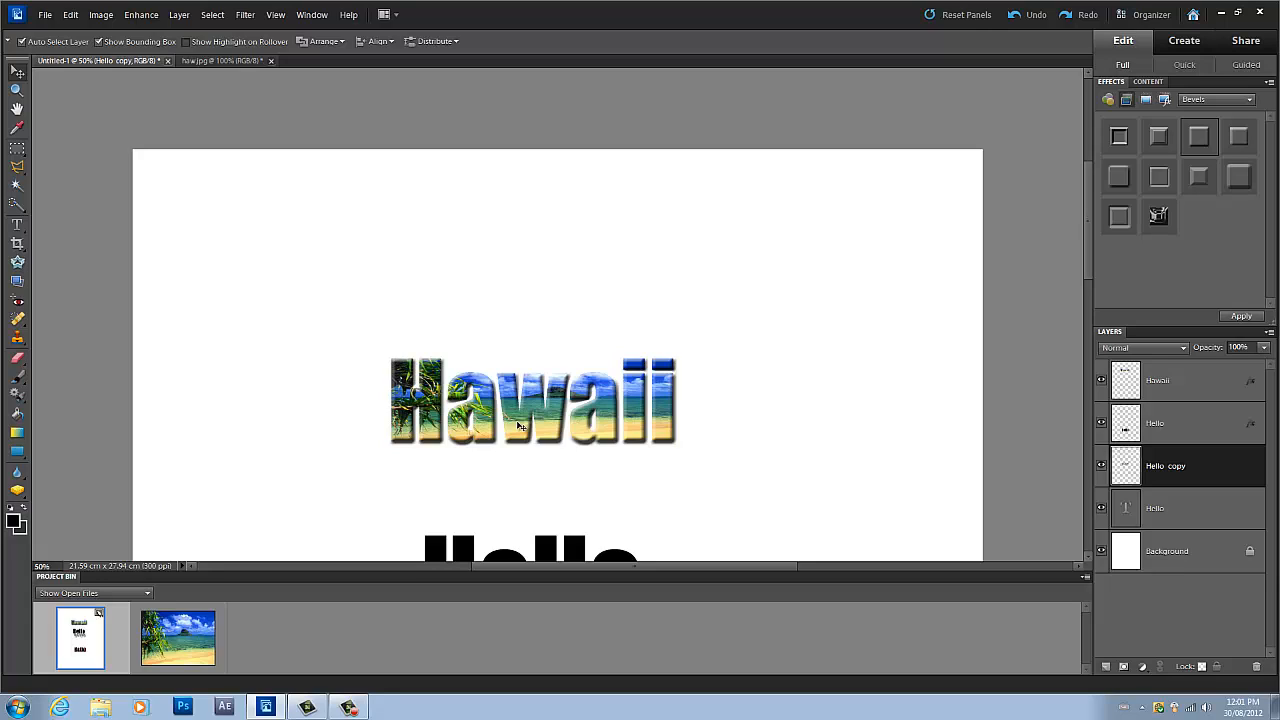
mouse_move(478, 452)
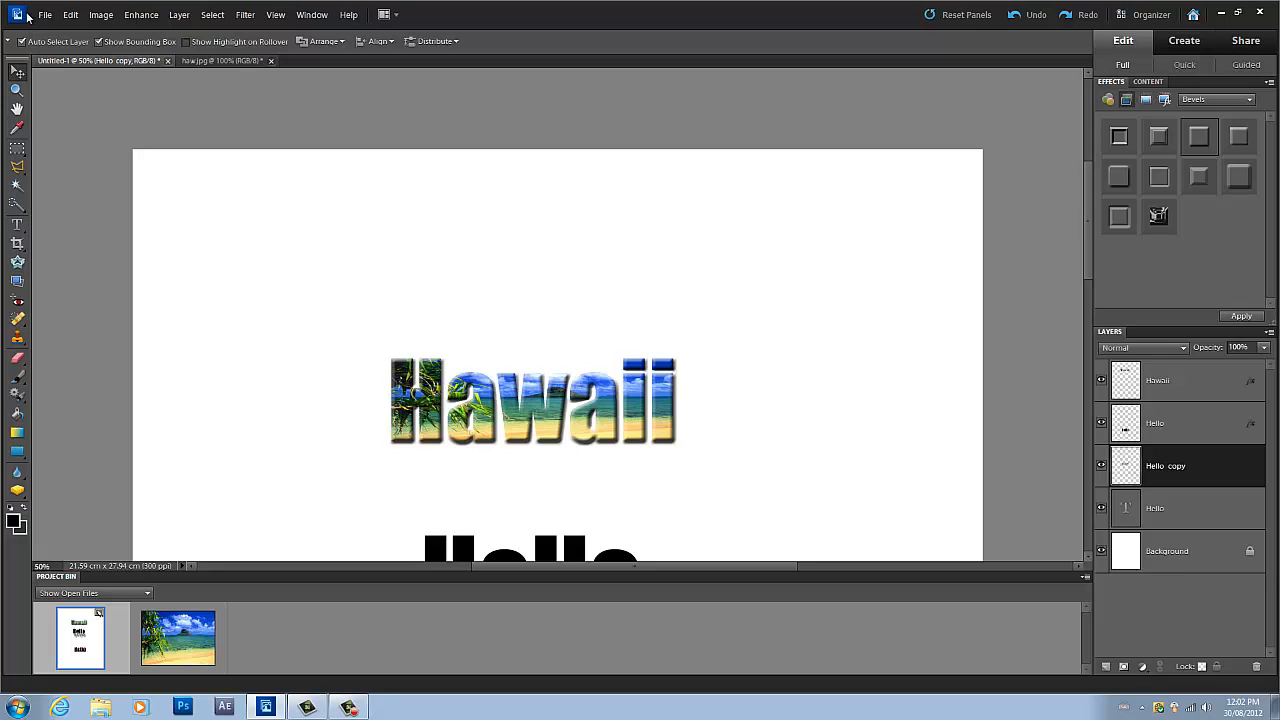
click(48, 16)
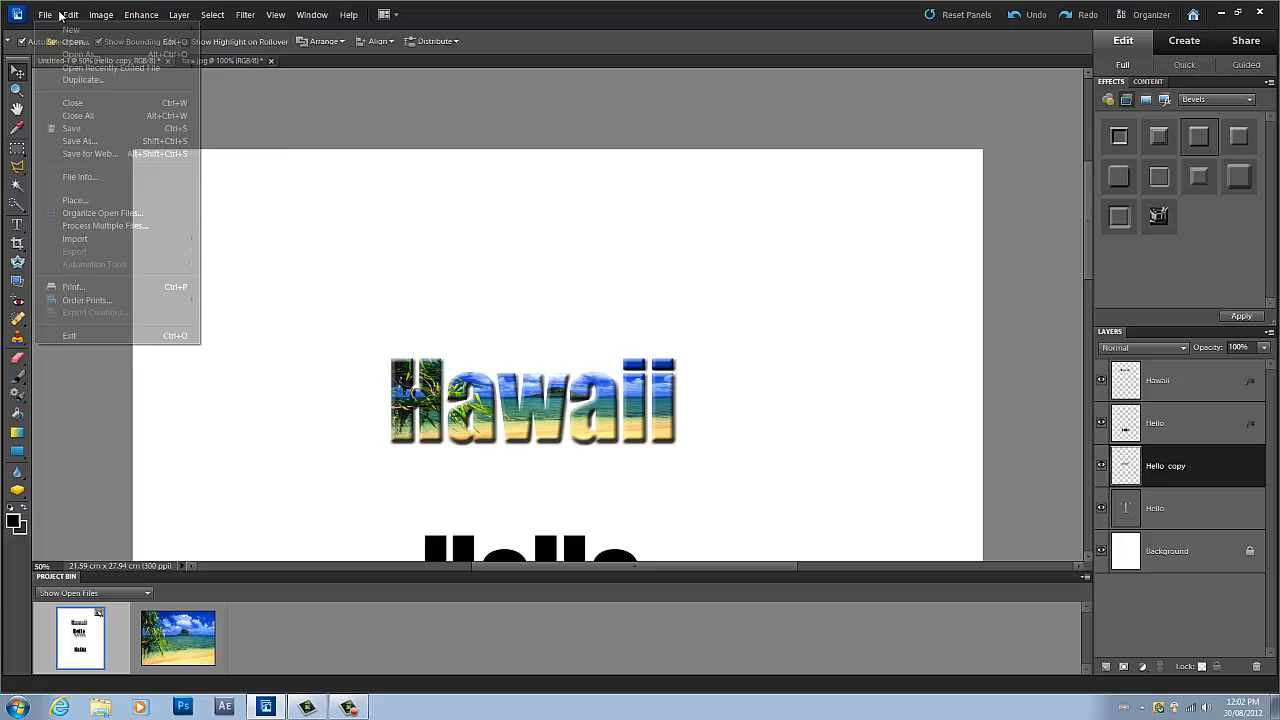
mouse_move(76, 28)
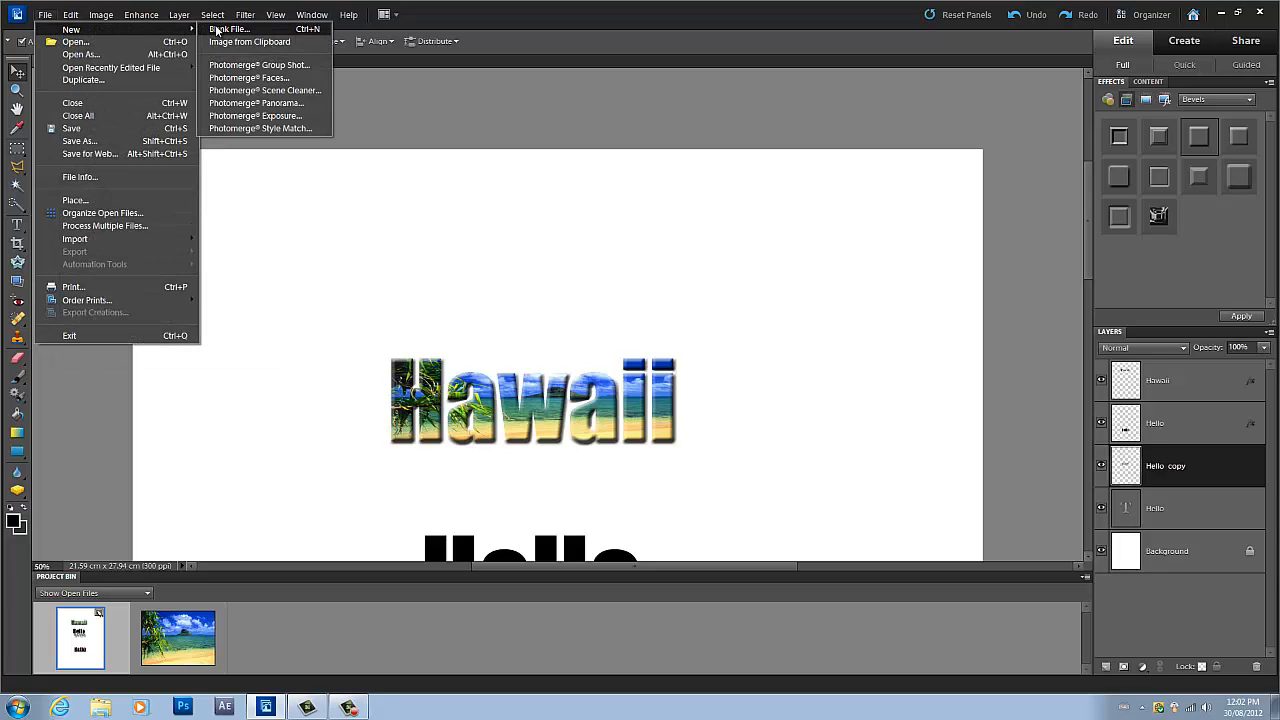
click(234, 30)
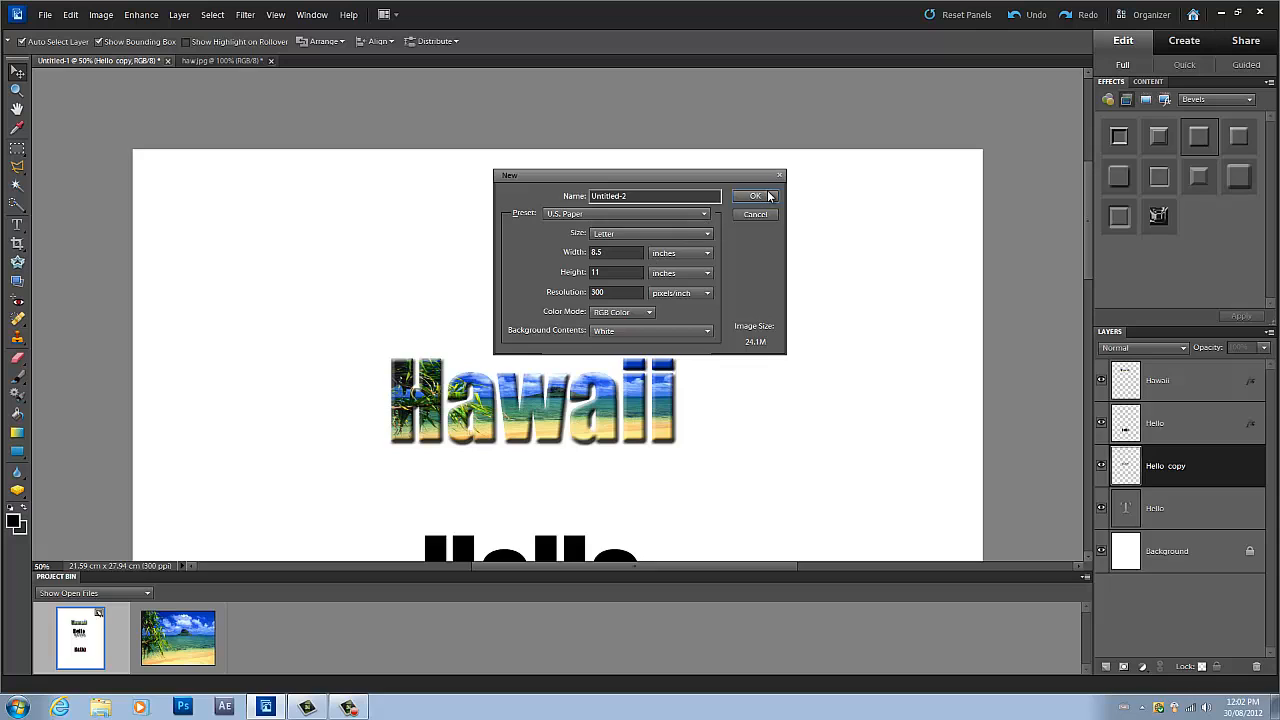
click(756, 196)
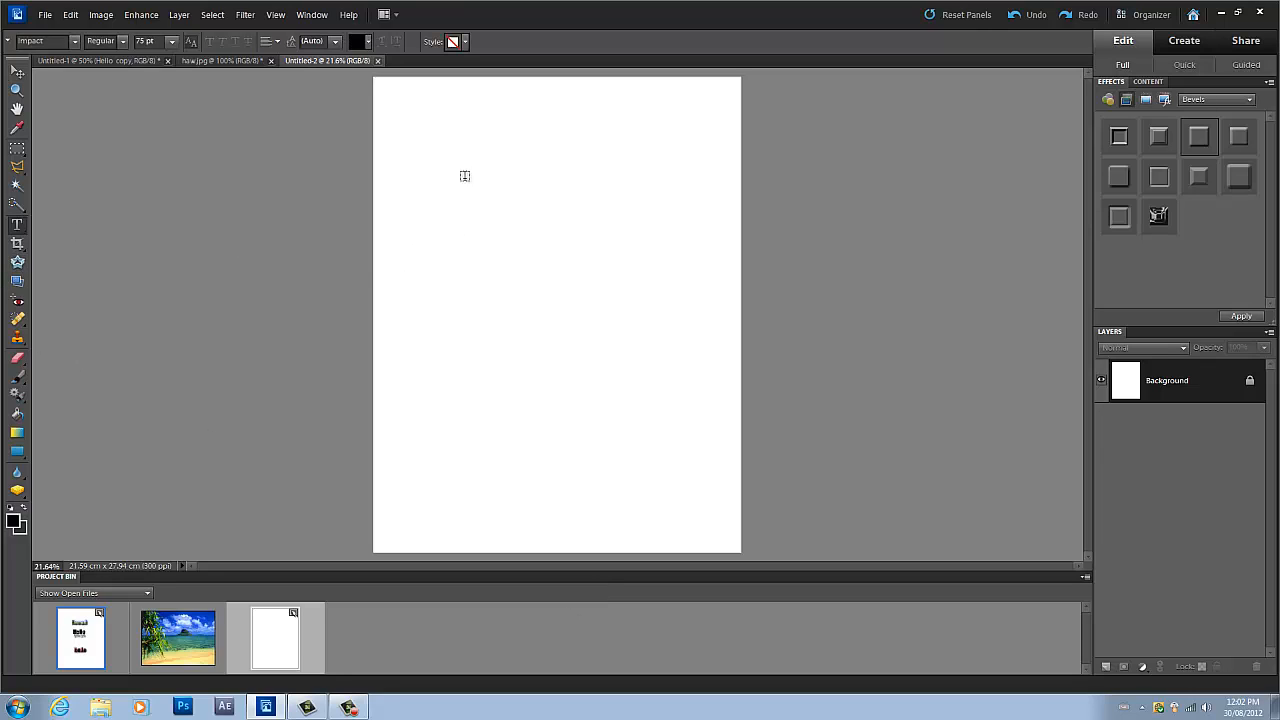
- Add 'Hawaii' text near the page top, then request deletion of its layer
click(466, 176)
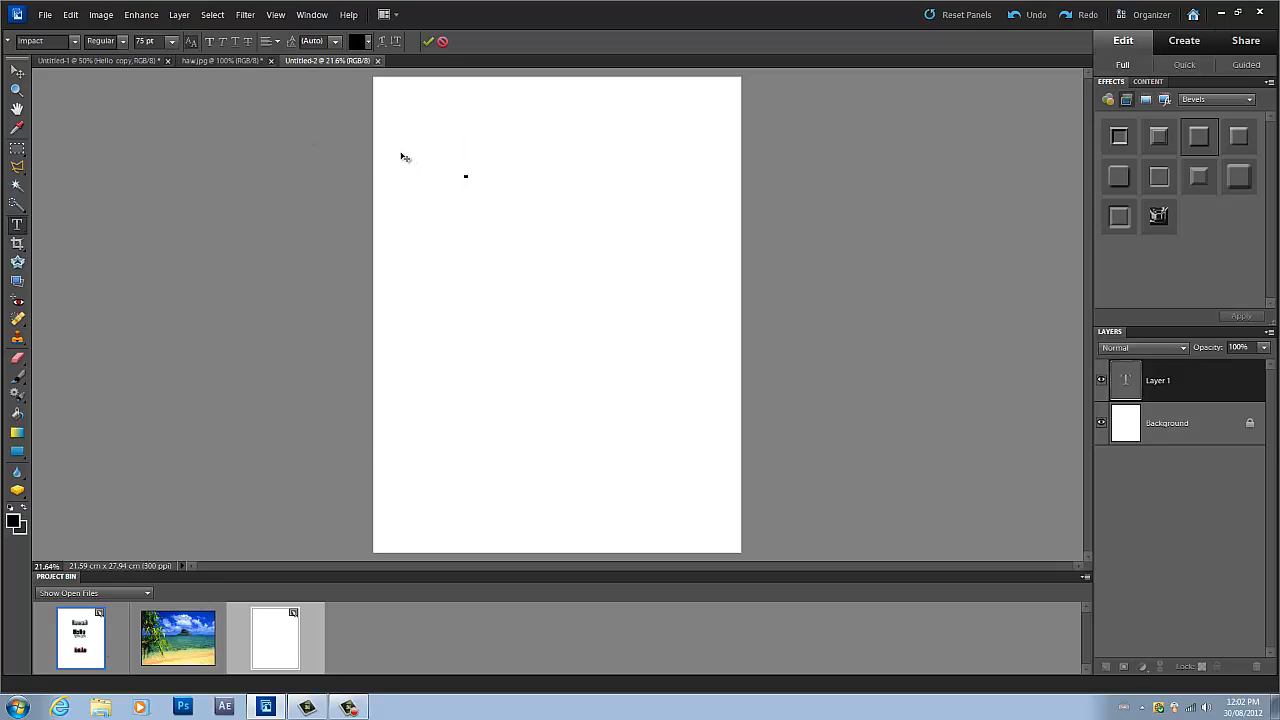
text(H)
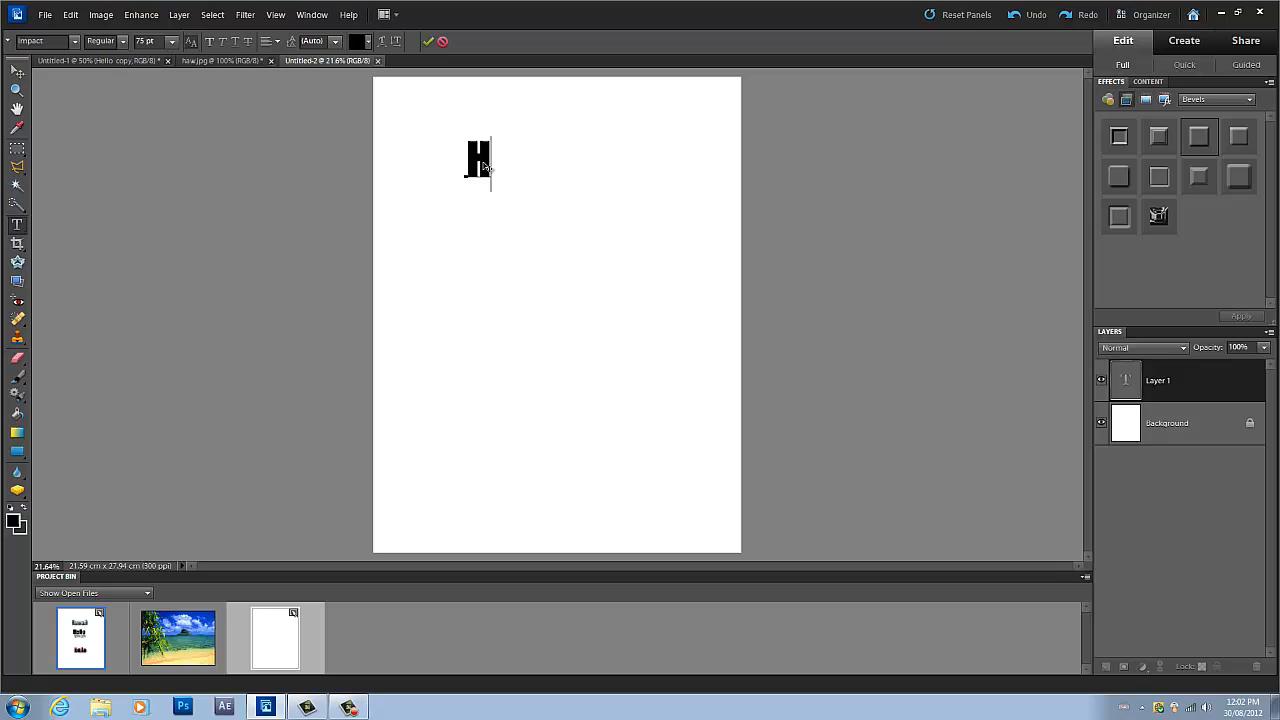
text(awaii)
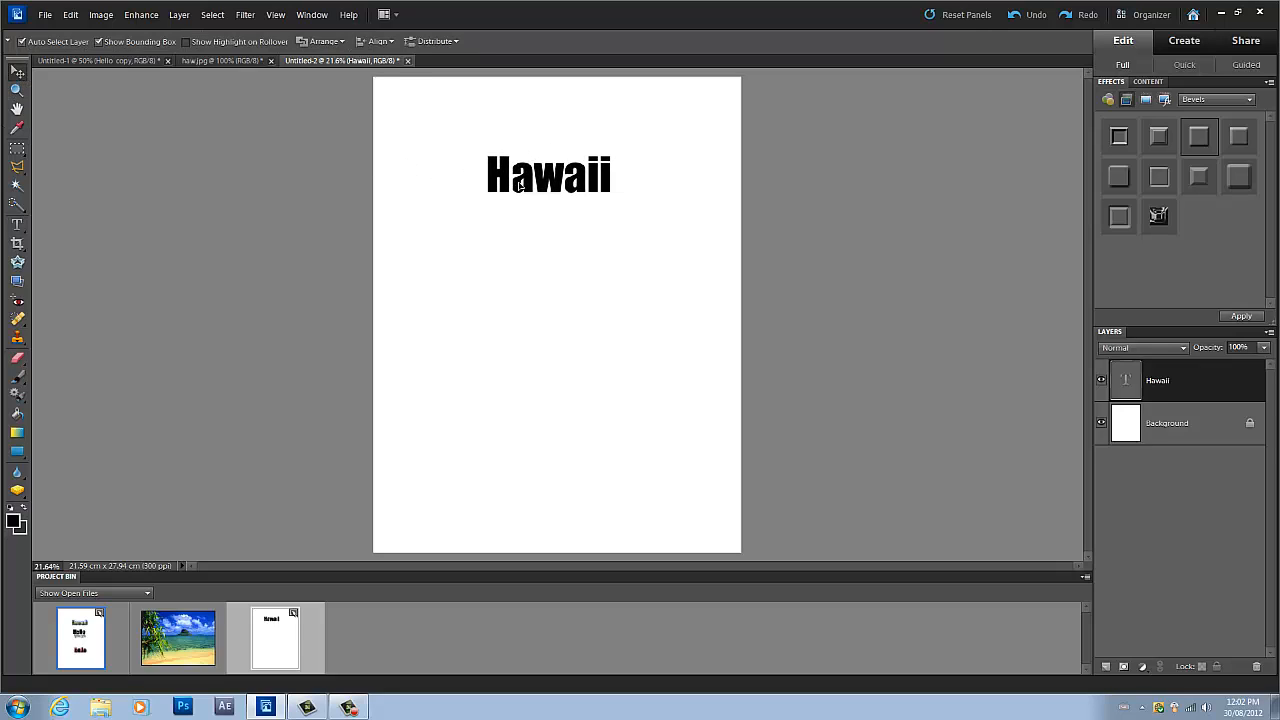
click(548, 176)
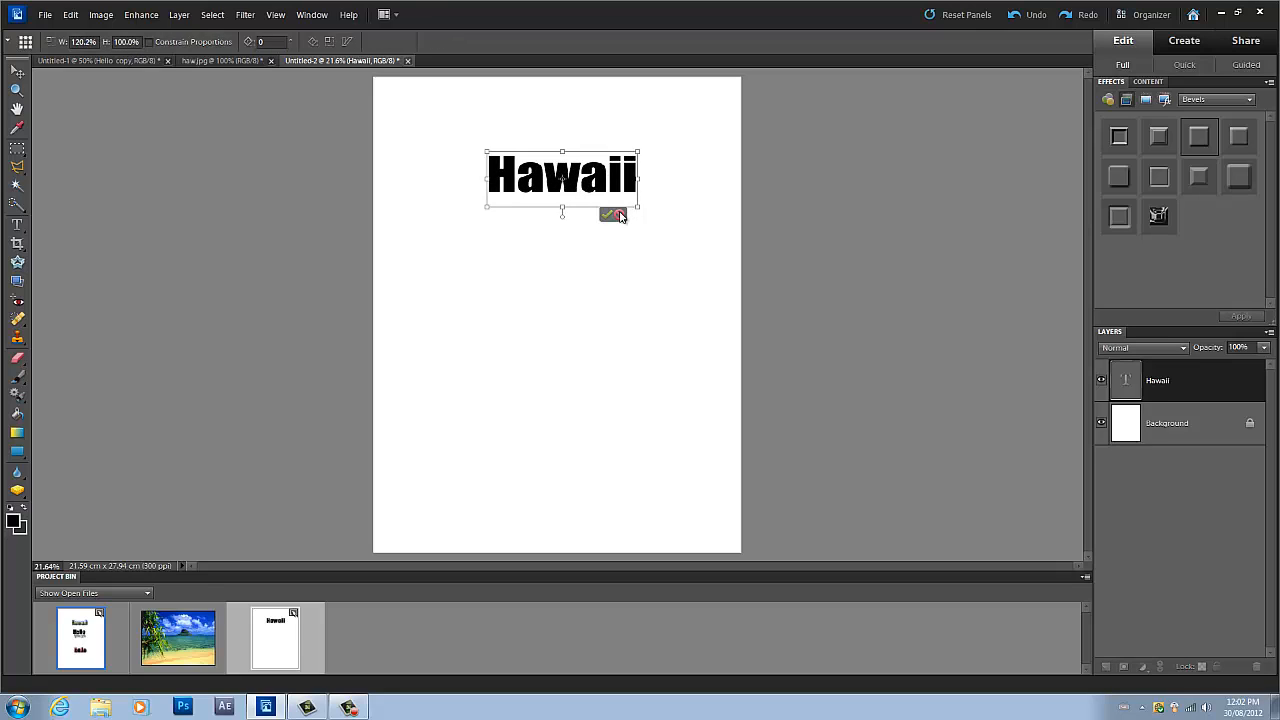
click(608, 214)
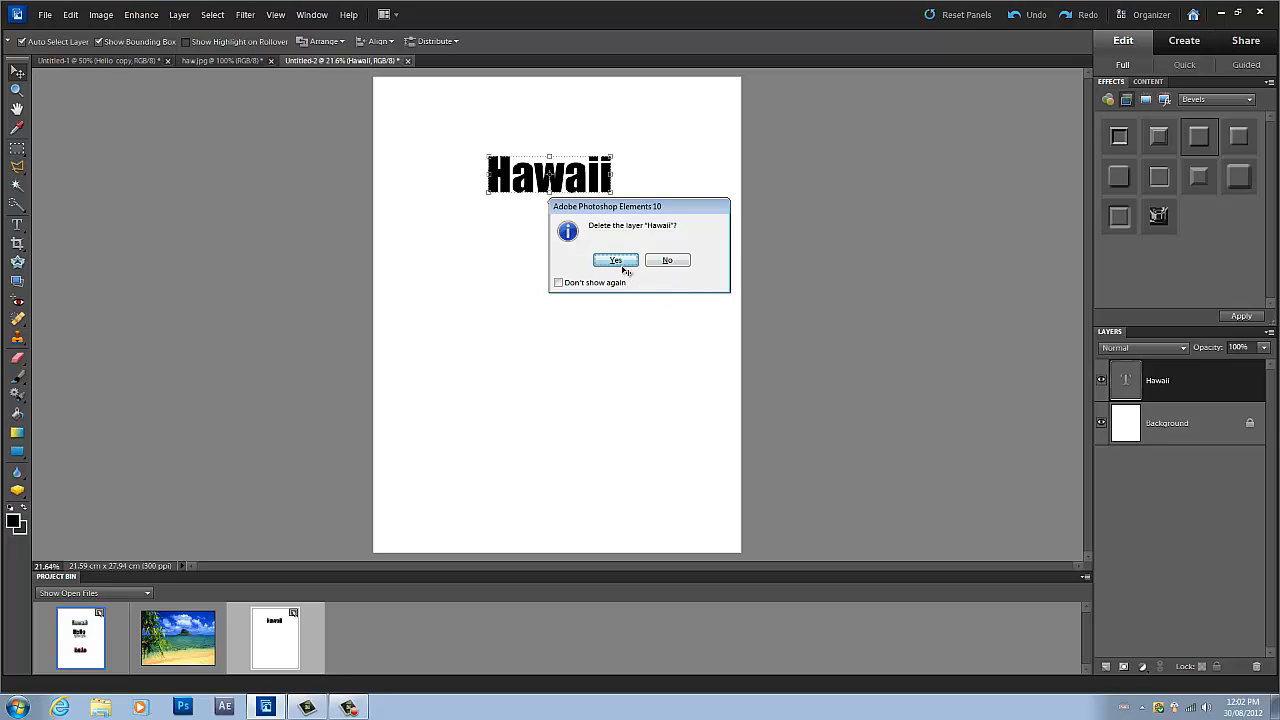
- Delete the old layer and add a fresh 100 pt 'Hawaii' text near the page top
click(616, 260)
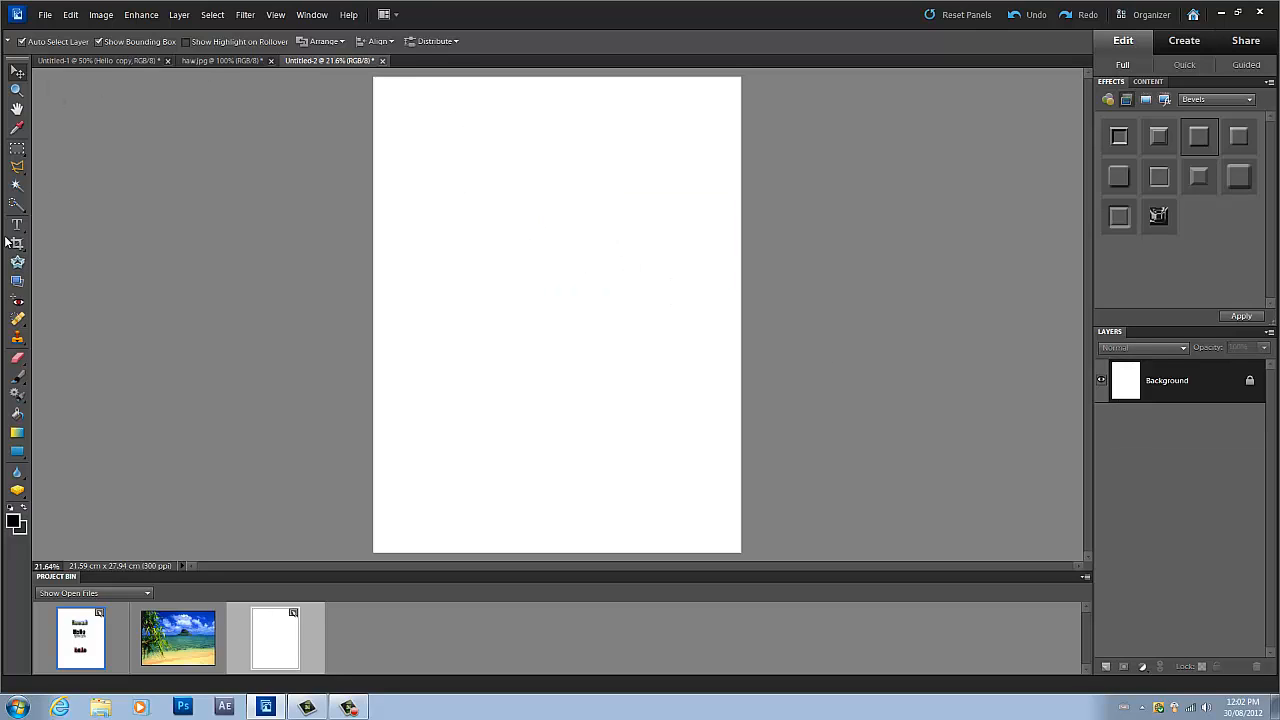
click(16, 224)
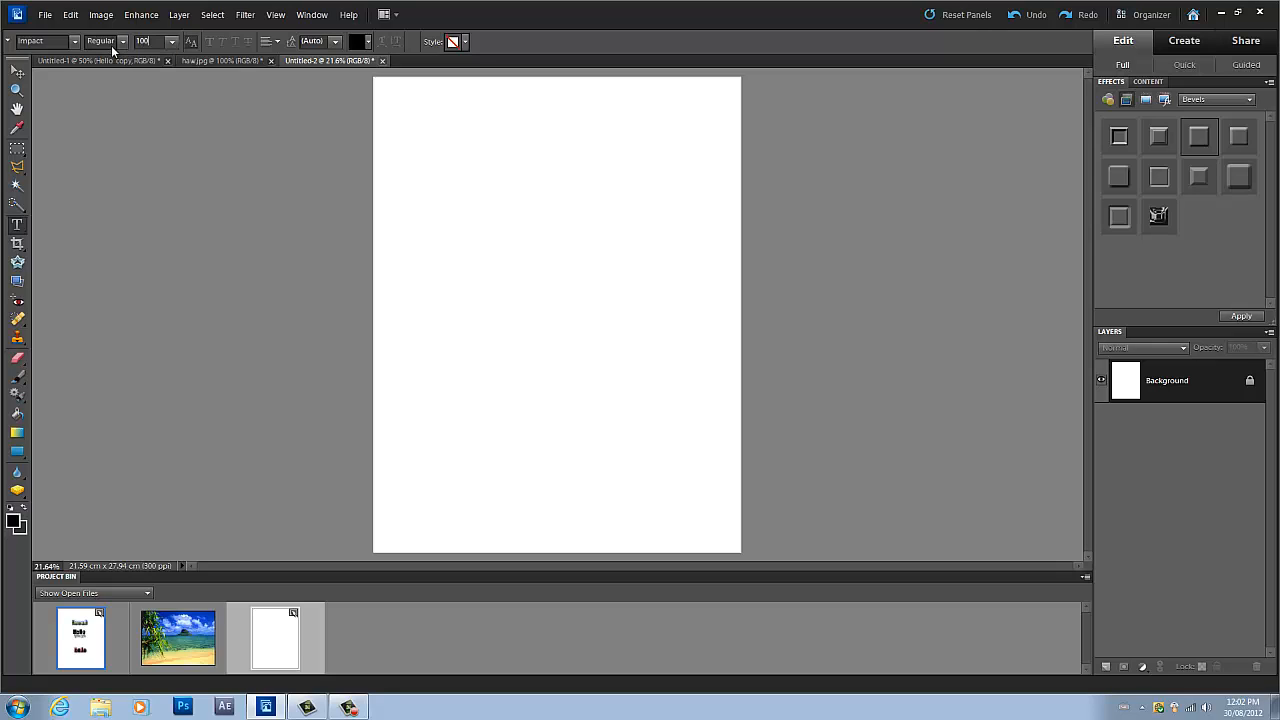
click(448, 184)
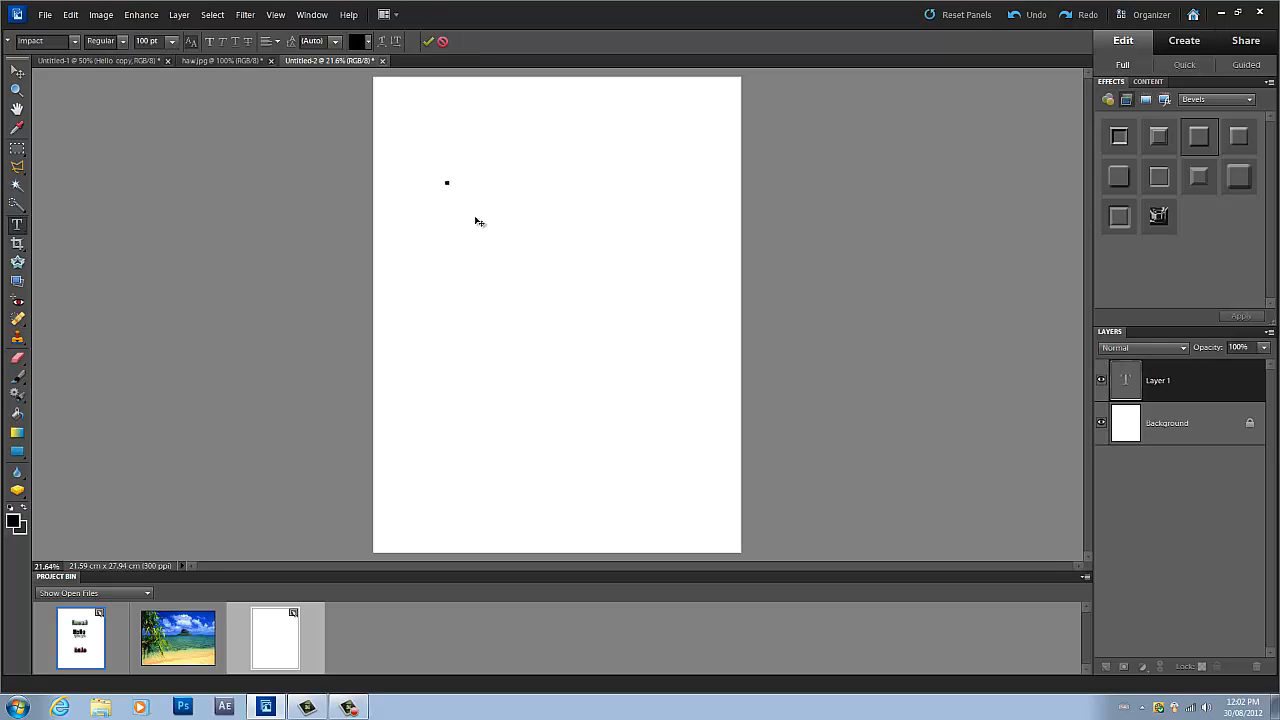
text(Hawwa)
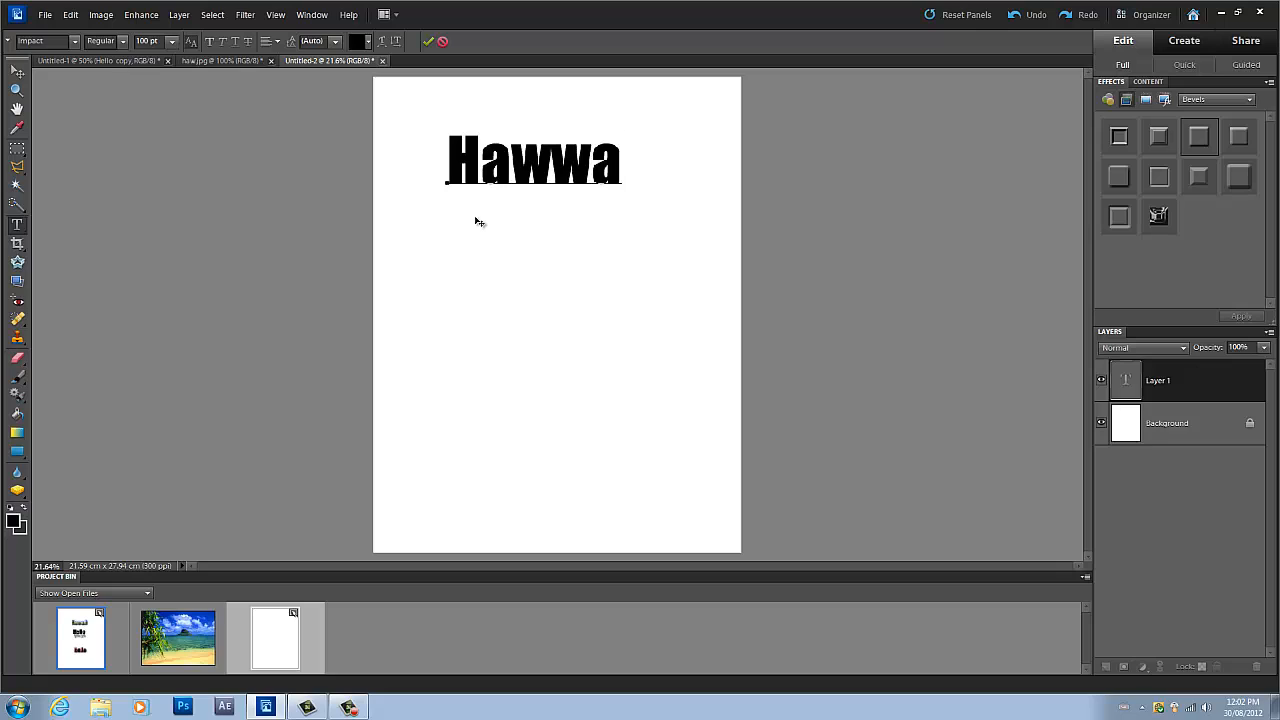
text(ii)
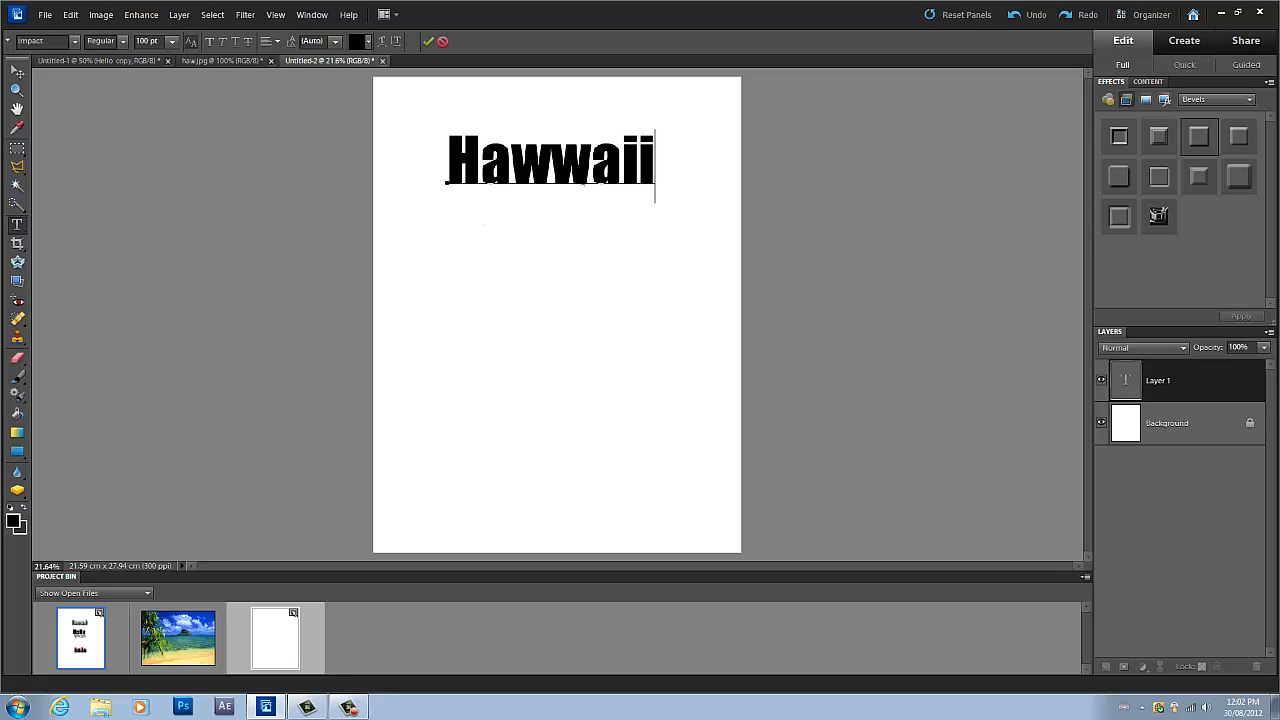
key(Backspace)
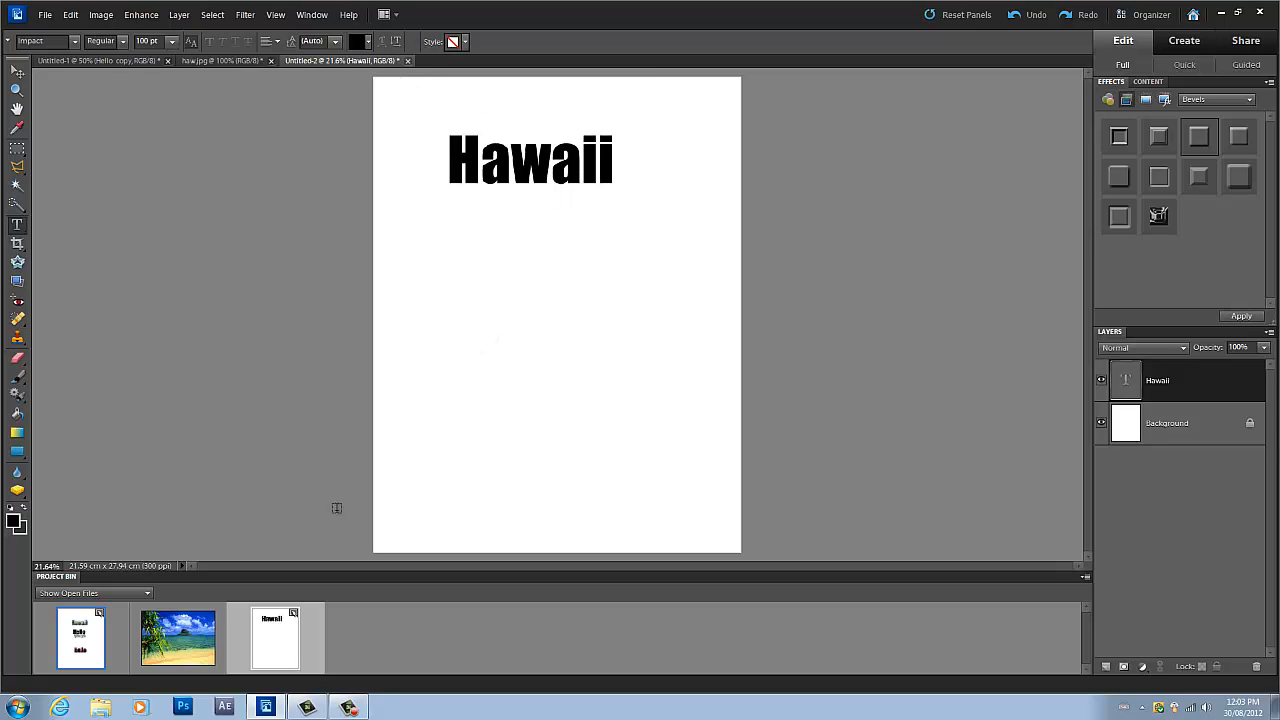
mouse_move(976, 224)
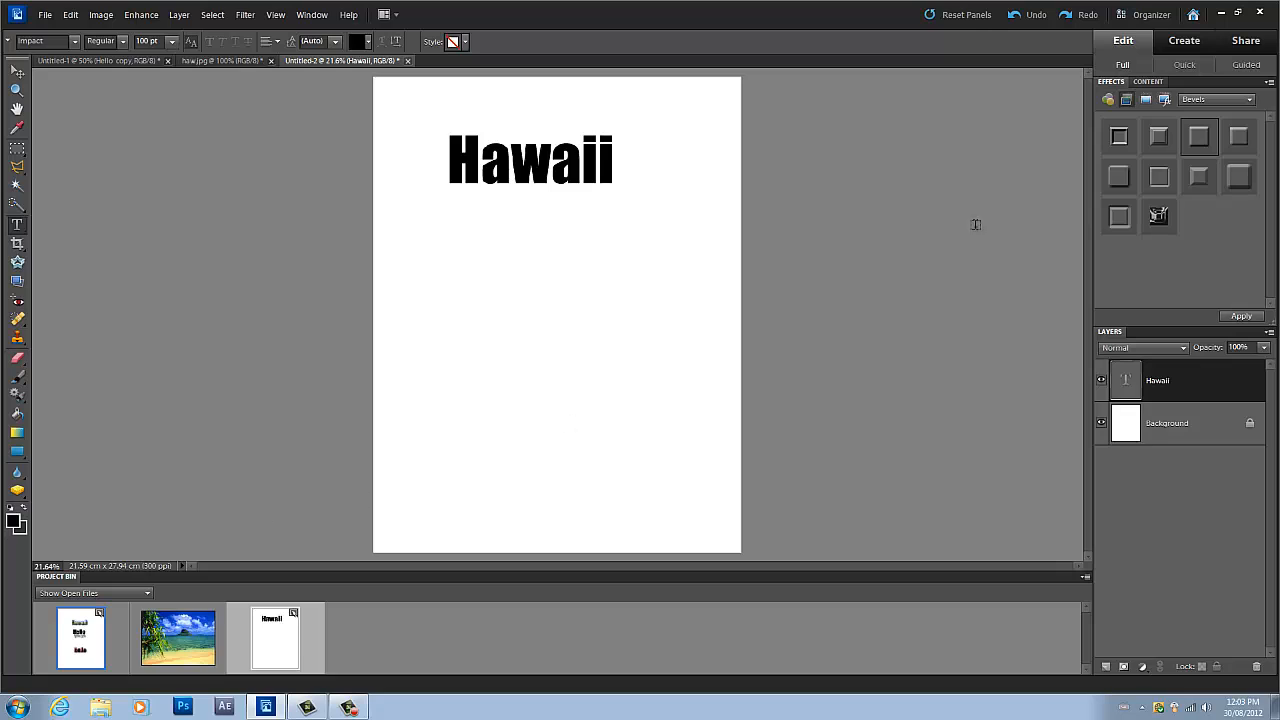
right_click(1156, 380)
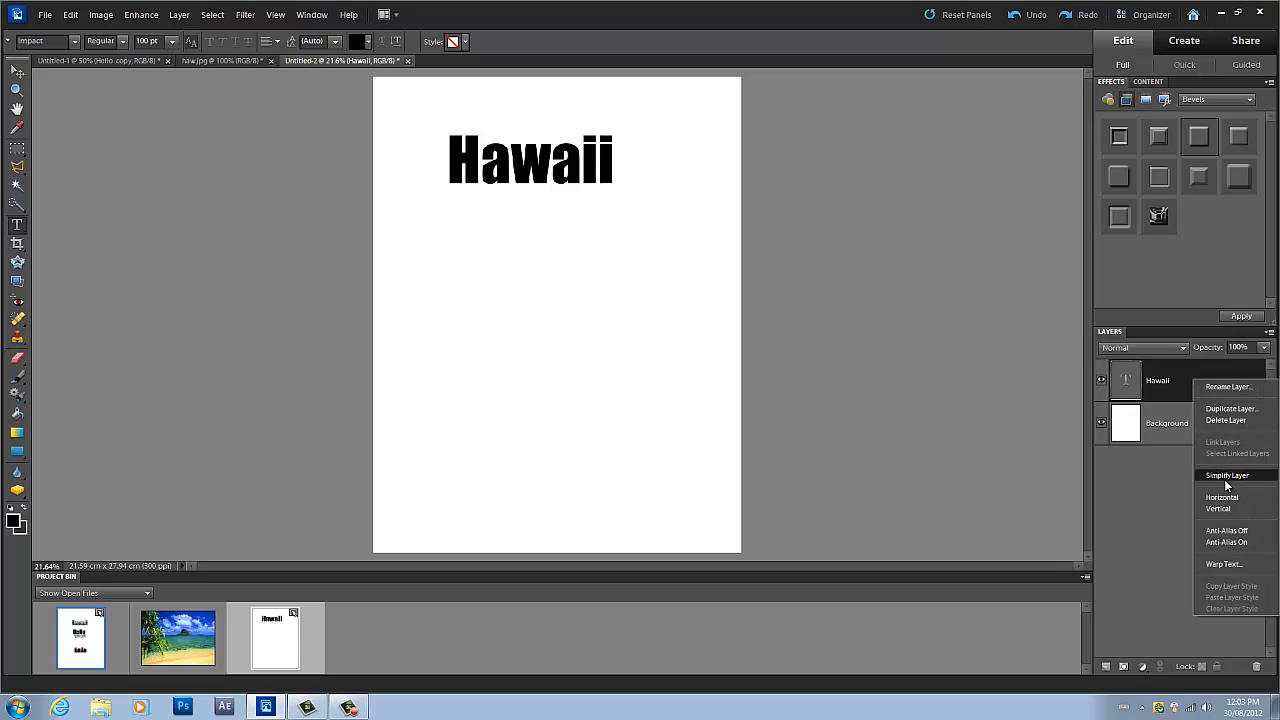
click(1226, 476)
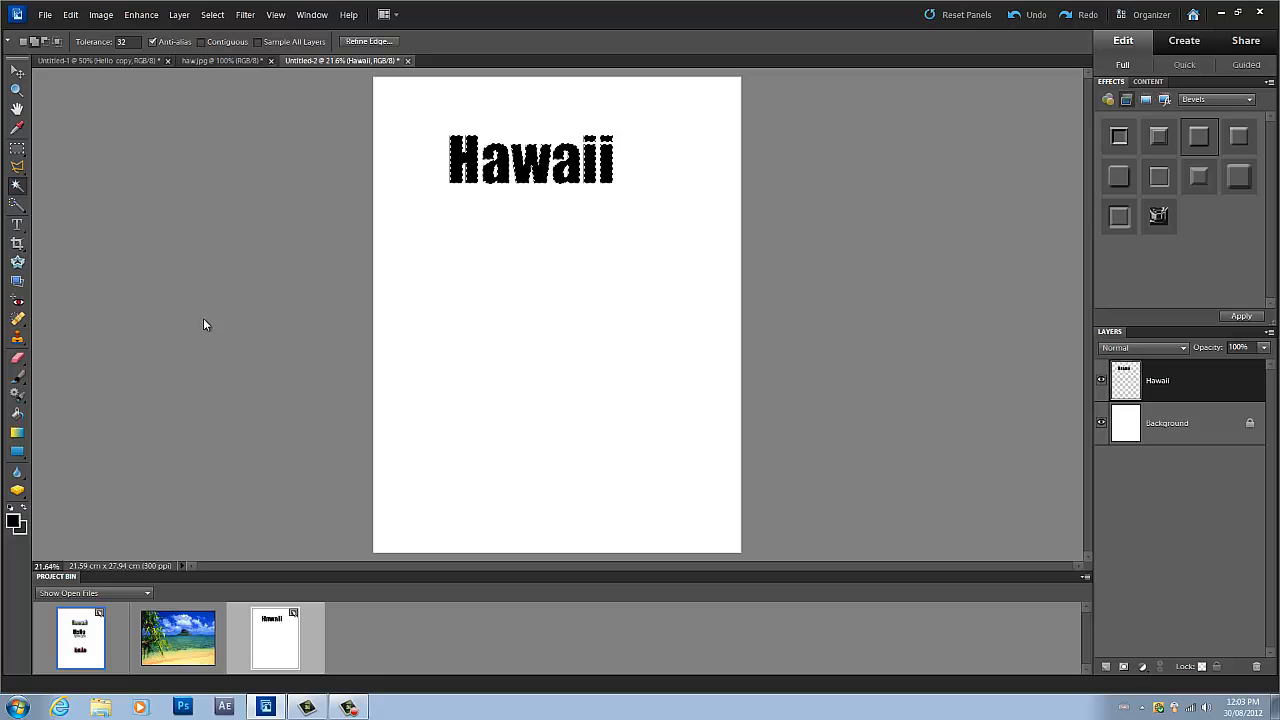
click(58, 16)
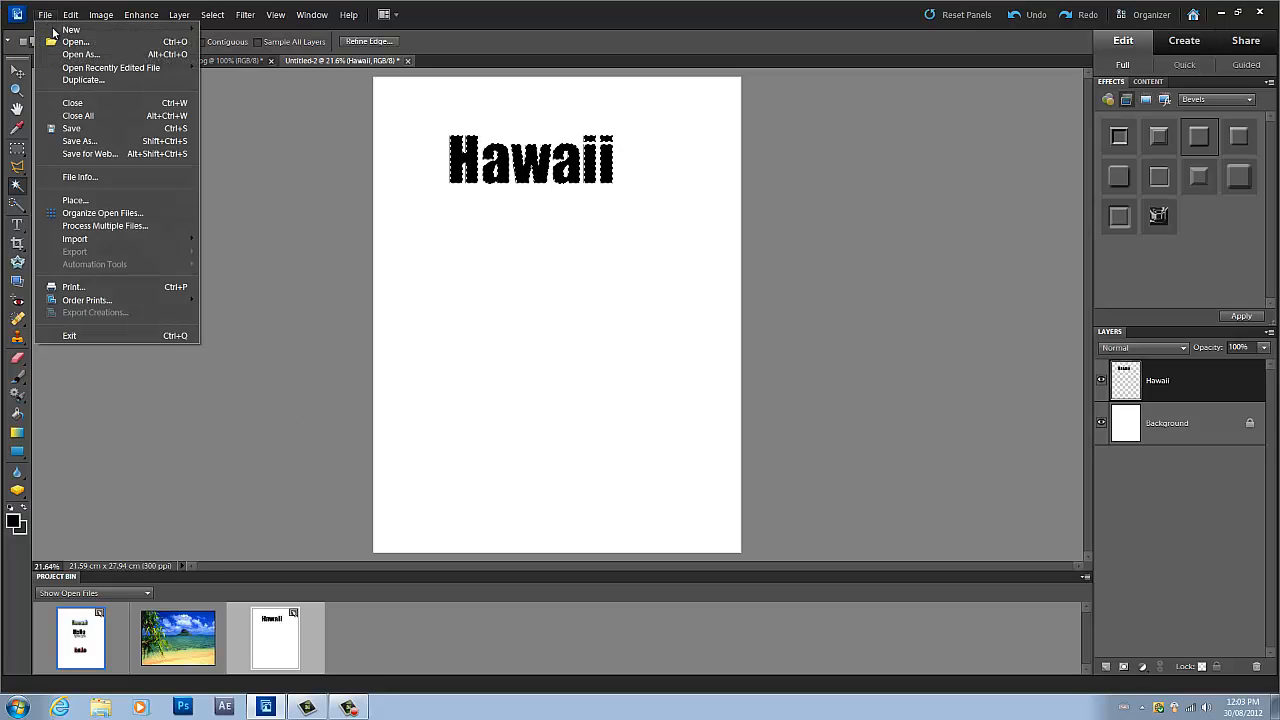
mouse_move(76, 48)
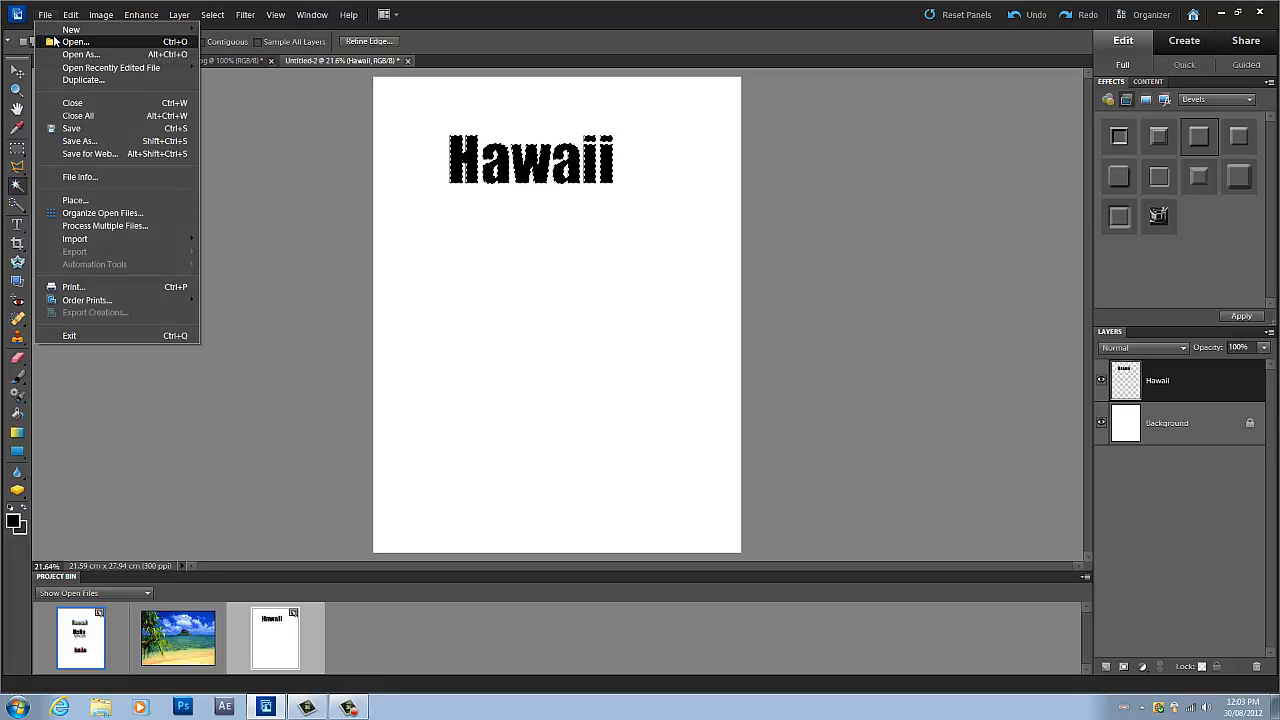
click(46, 16)
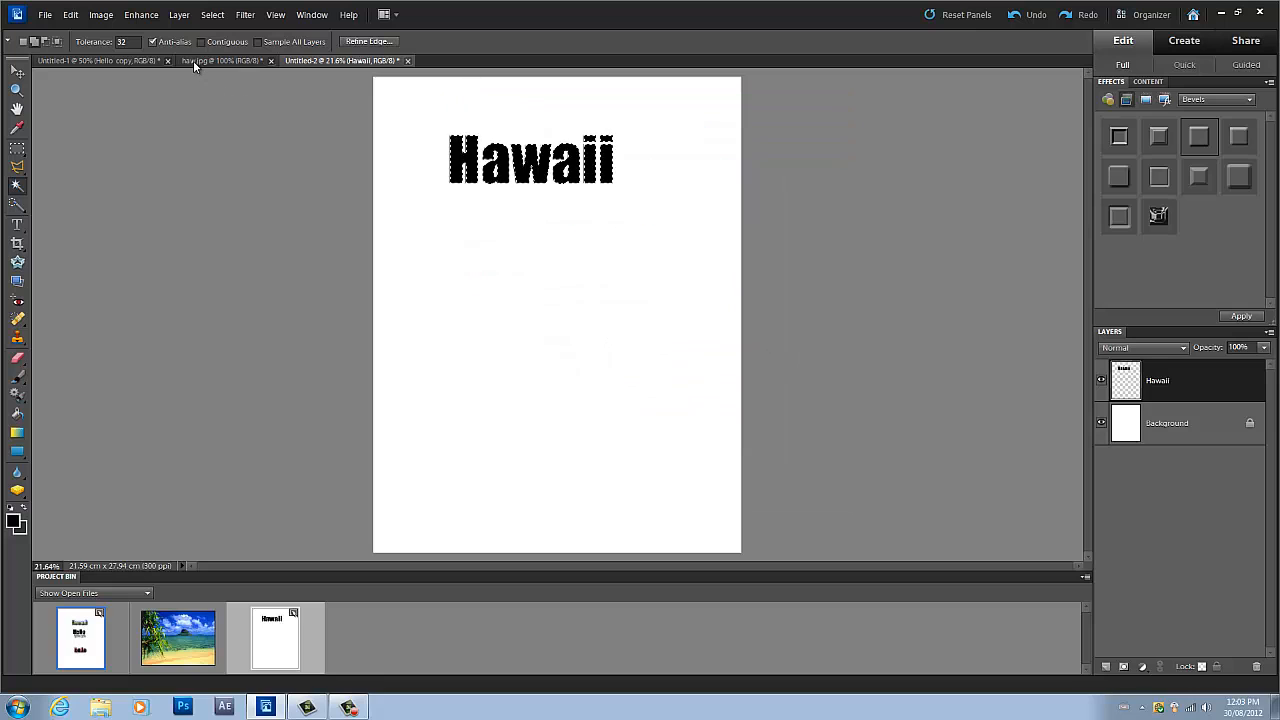
click(210, 60)
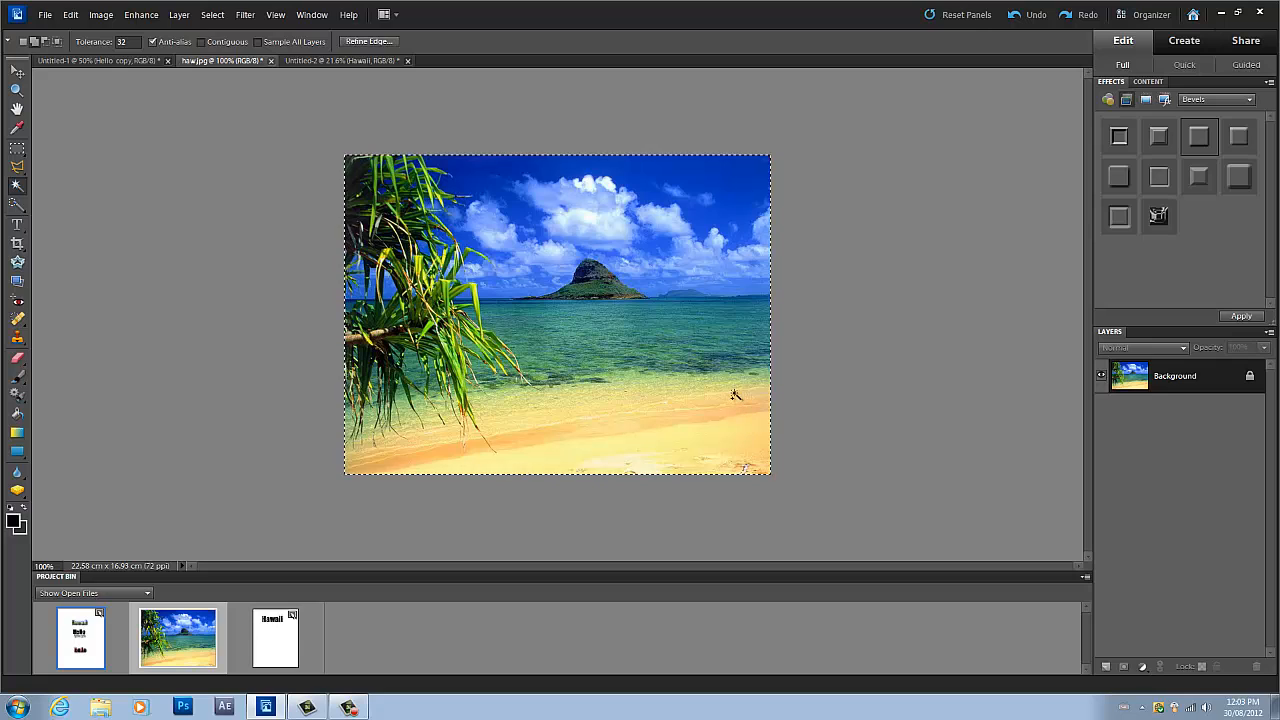
mouse_move(736, 396)
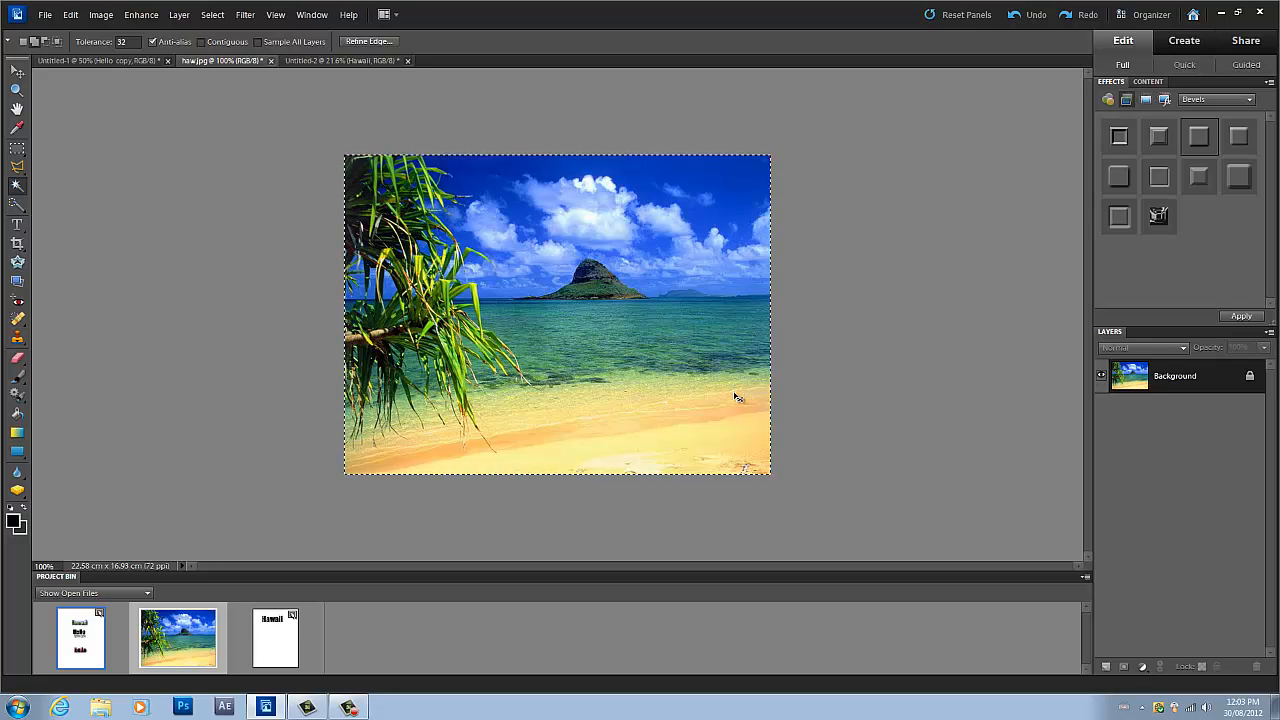
mouse_move(388, 64)
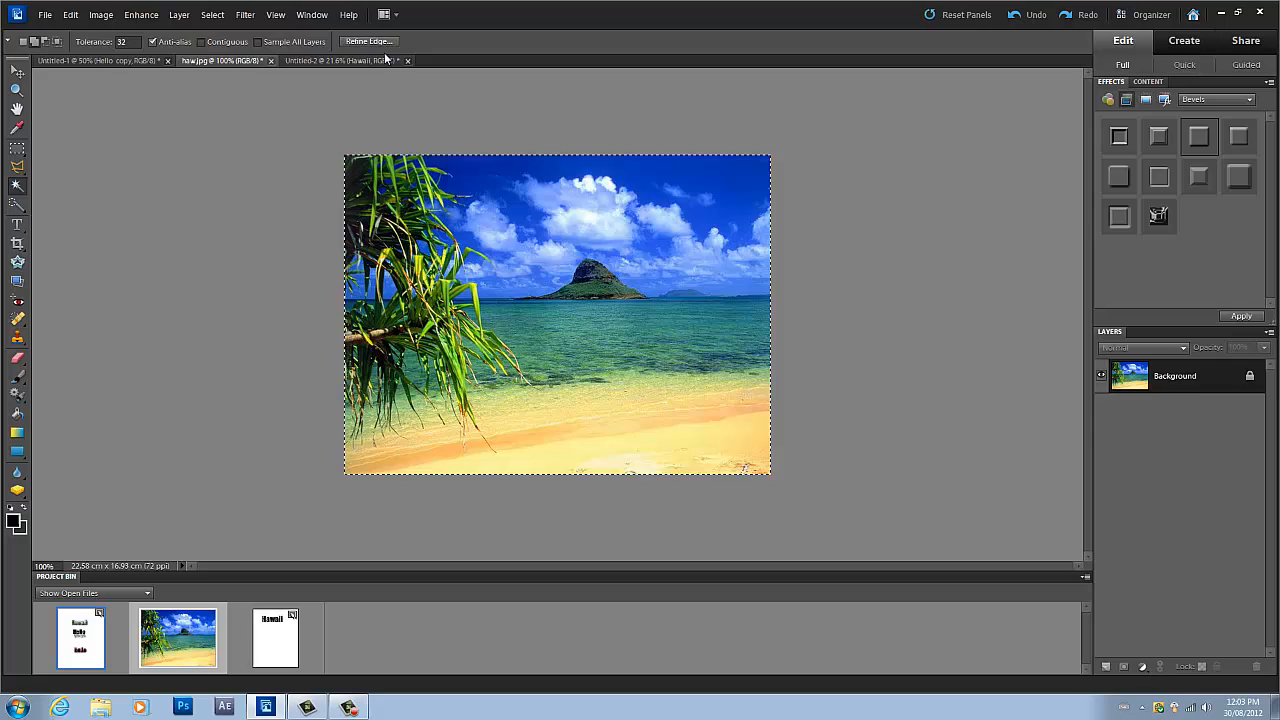
click(340, 60)
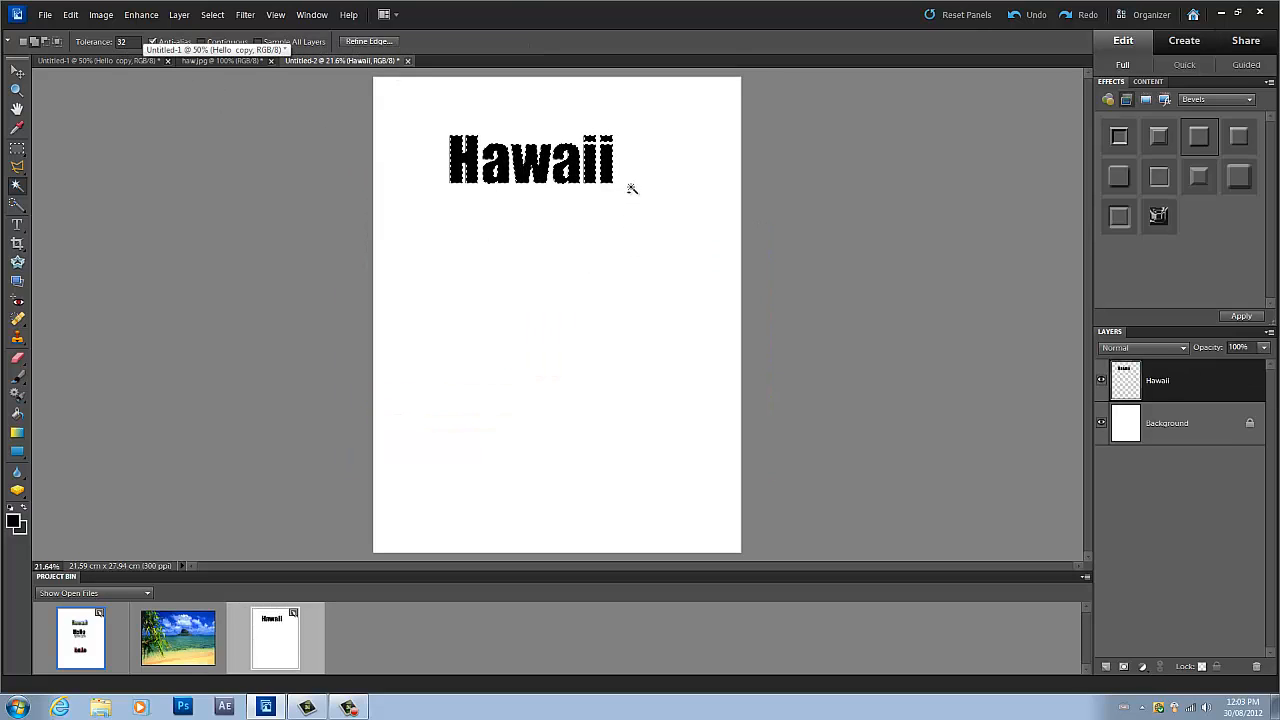
click(66, 16)
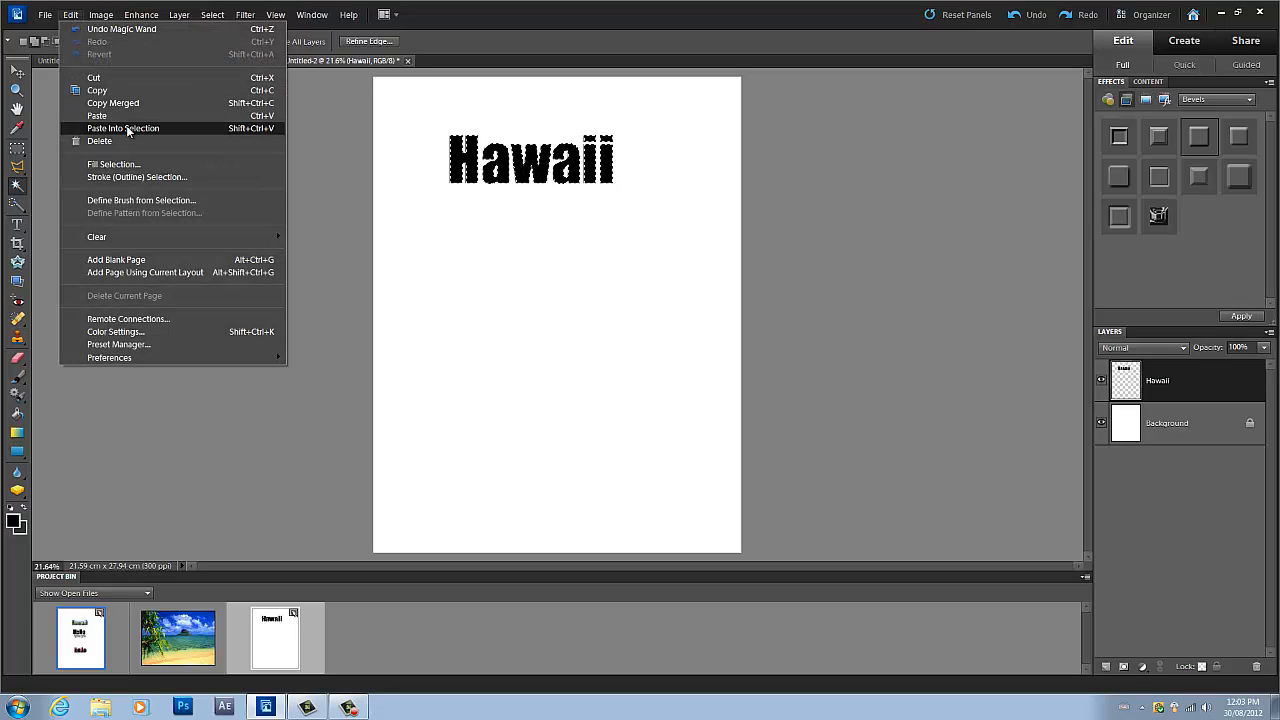
mouse_move(366, 160)
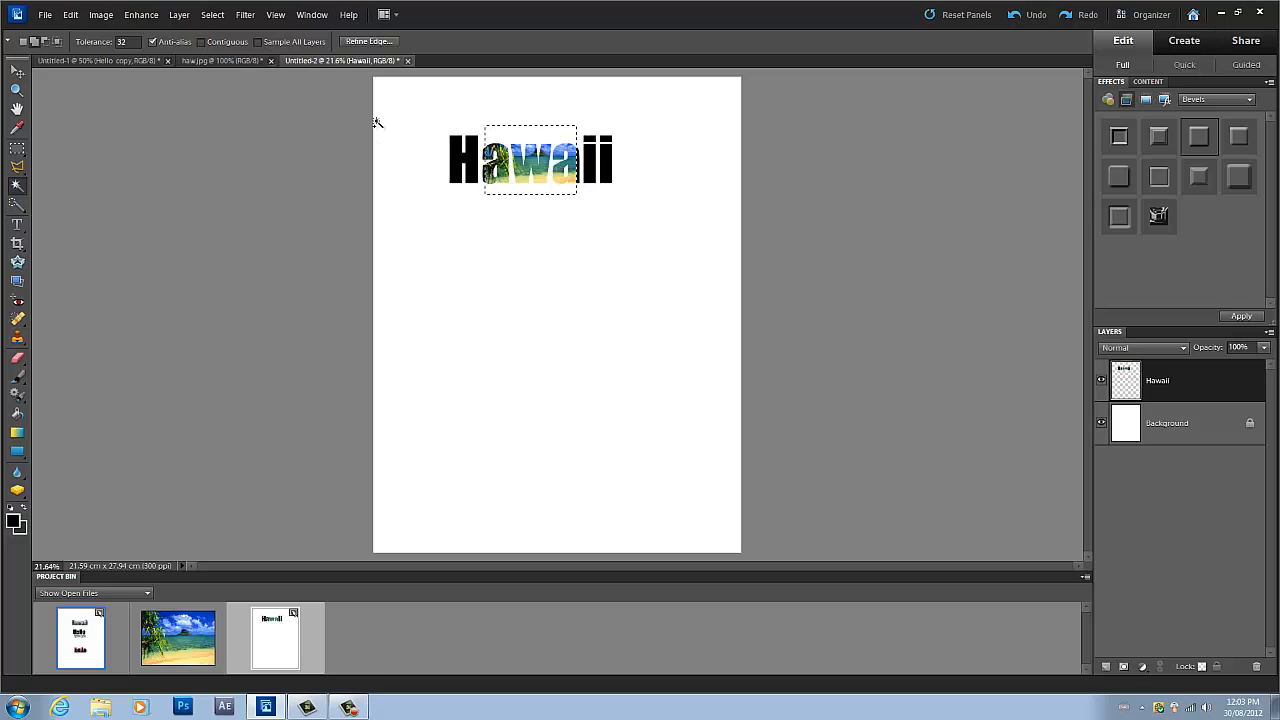
- Begin resizing the beach photo pasted into the Hawaii letters
click(12, 72)
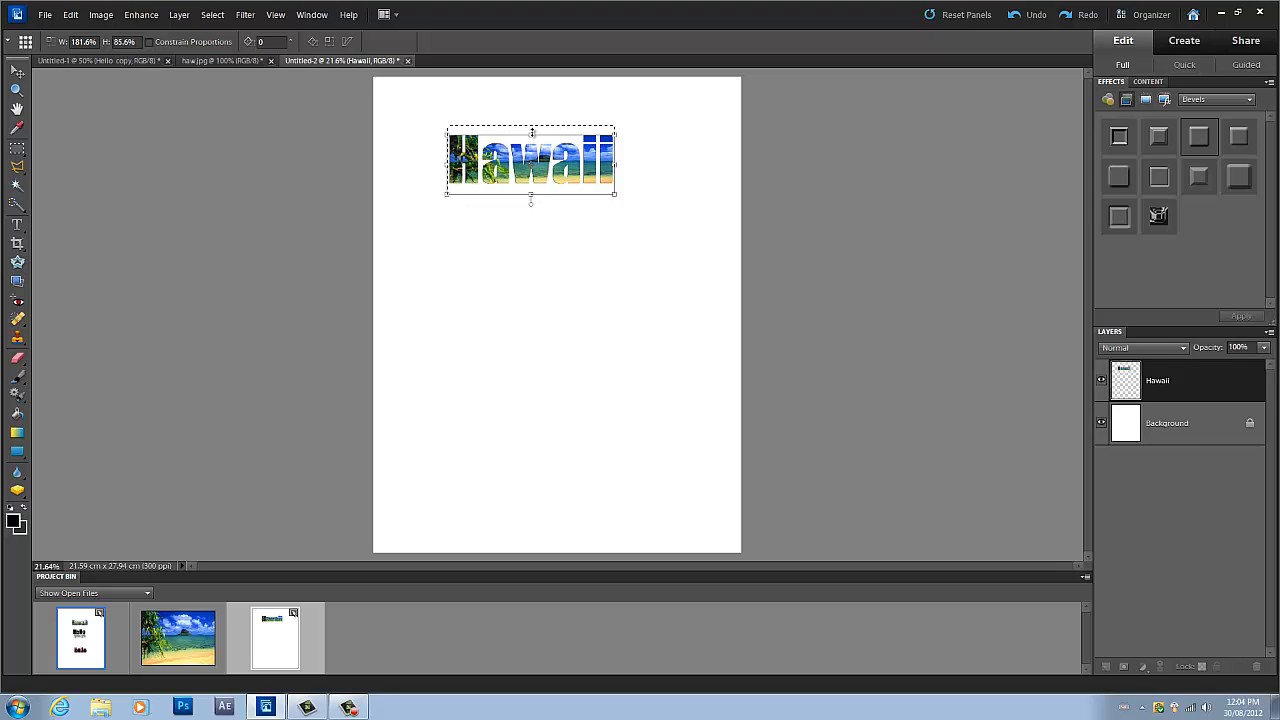
- Stretch the photo to fill Hawaii, then add Bevel and Drop Shadow layer styles
drag(532, 200, 532, 198)
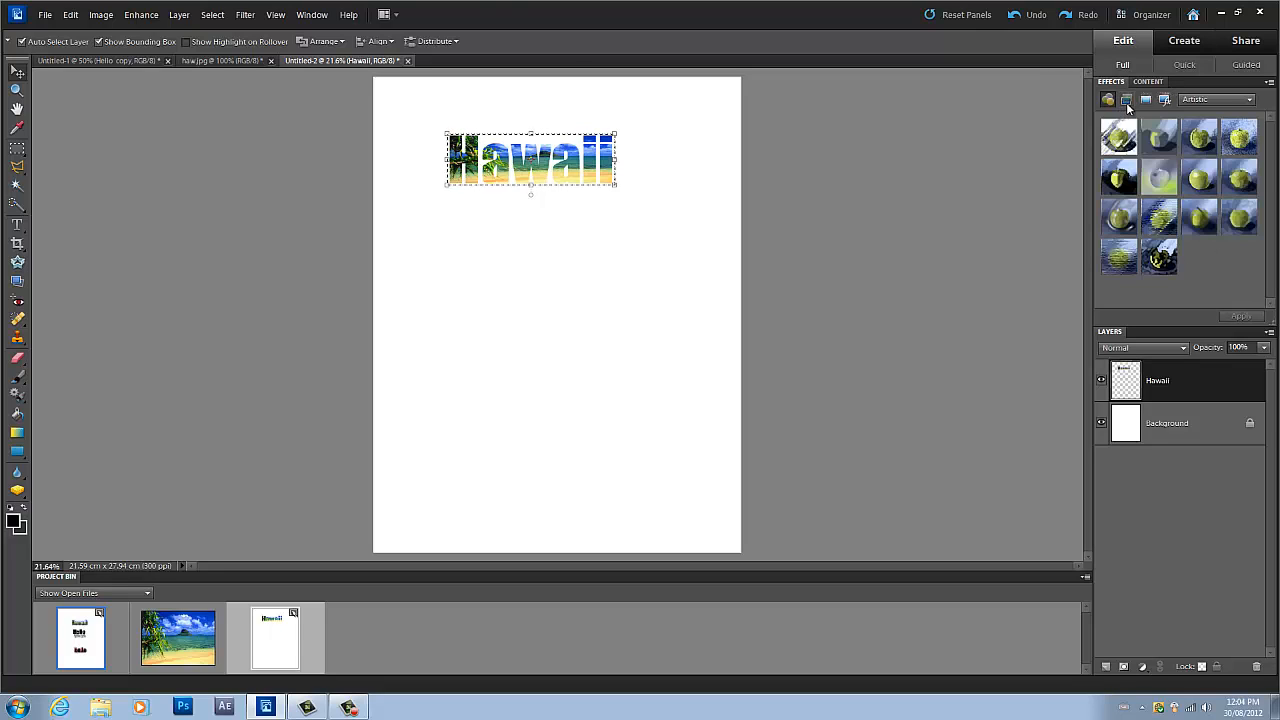
click(1128, 100)
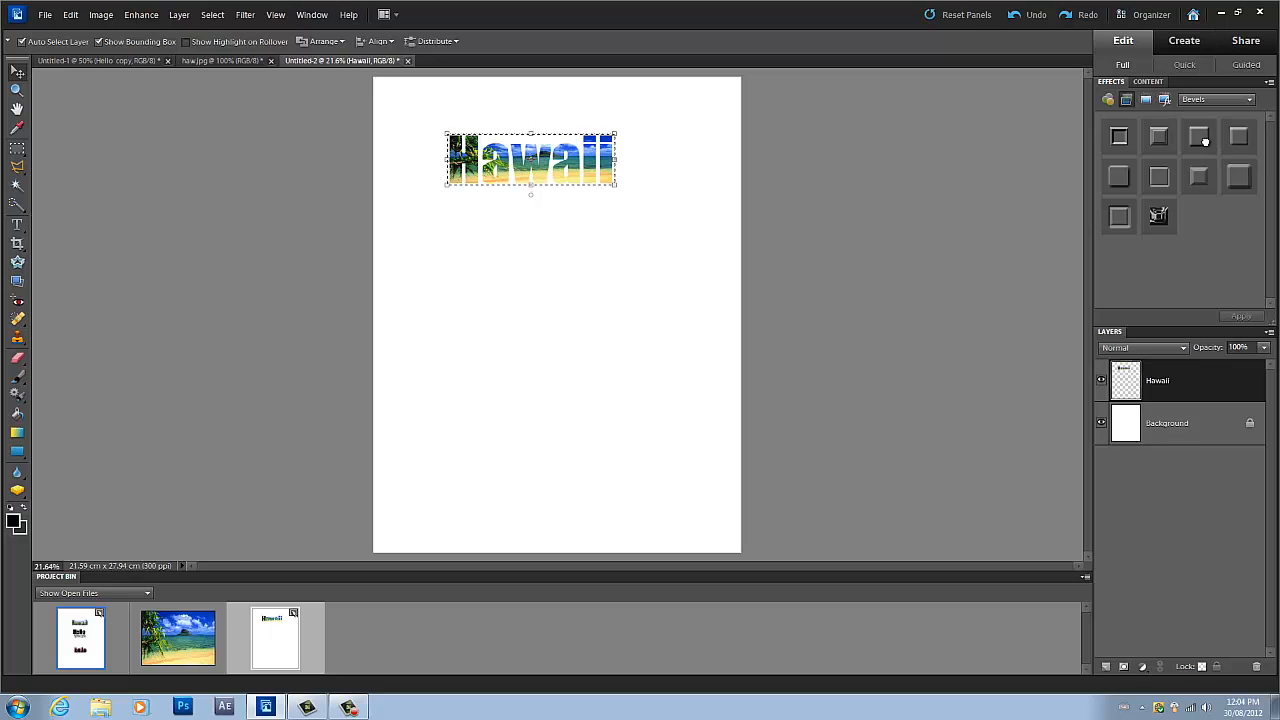
click(1192, 140)
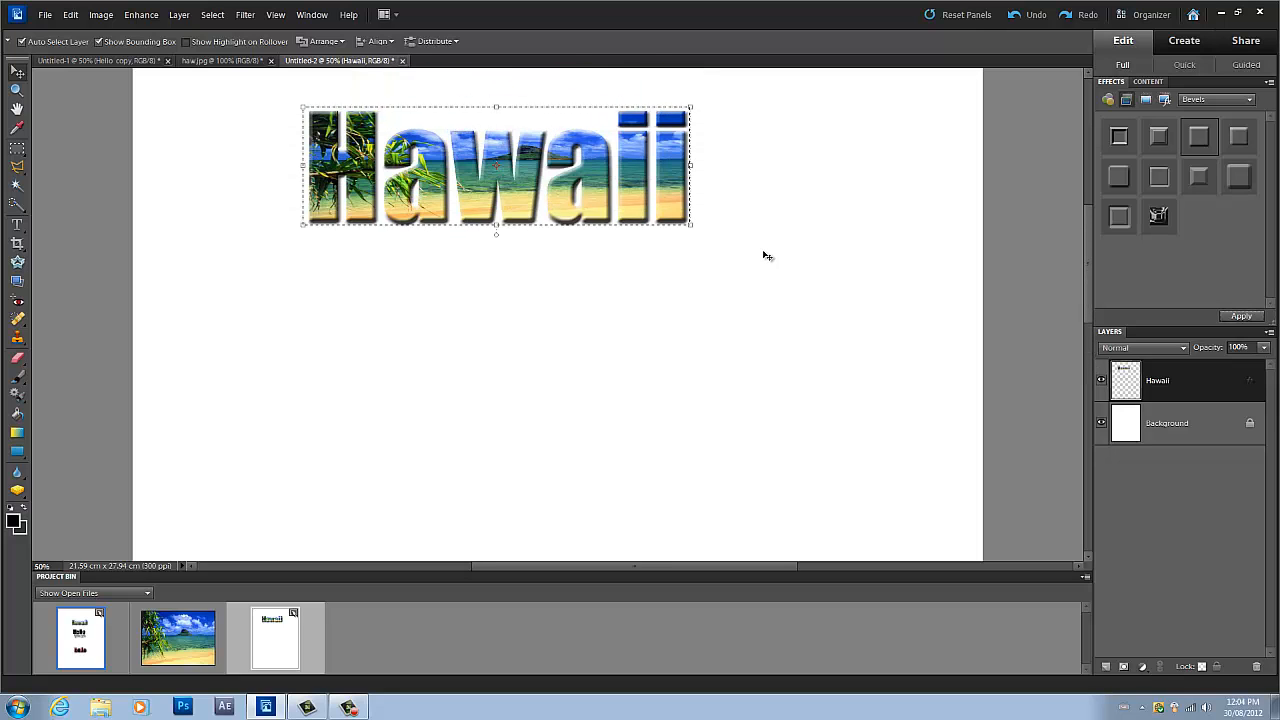
drag(496, 164, 496, 216)
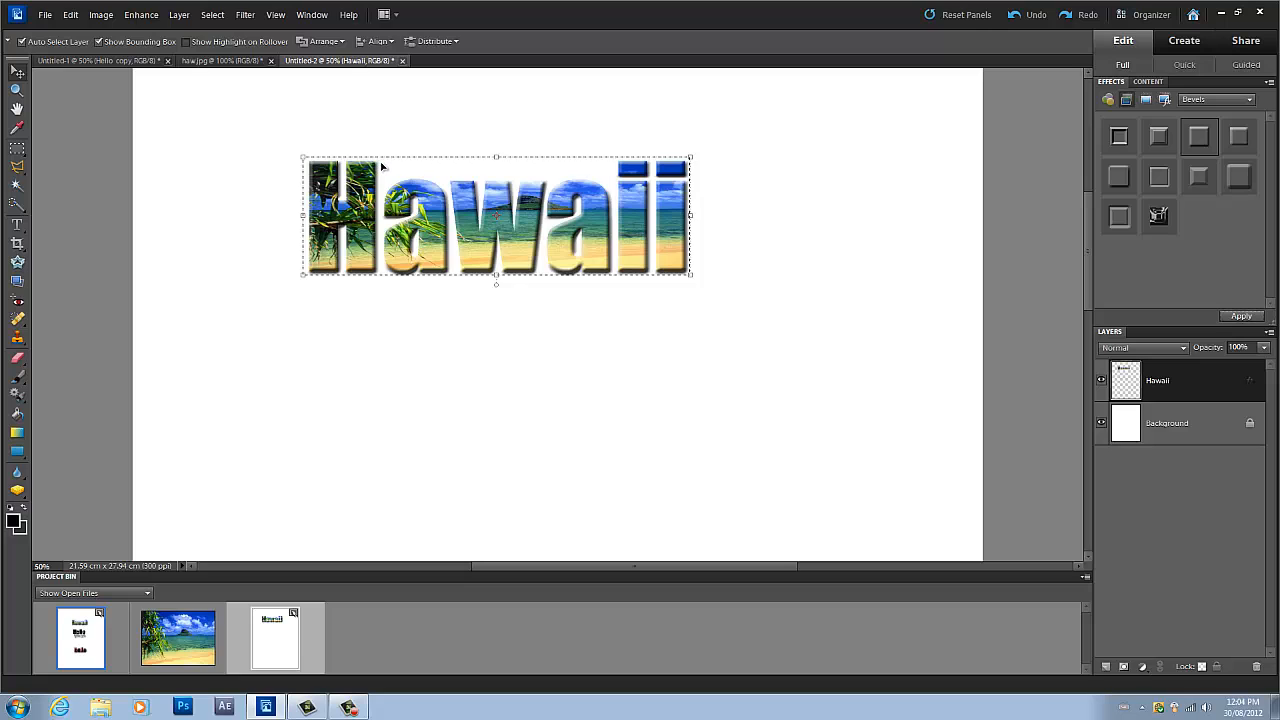
mouse_move(572, 272)
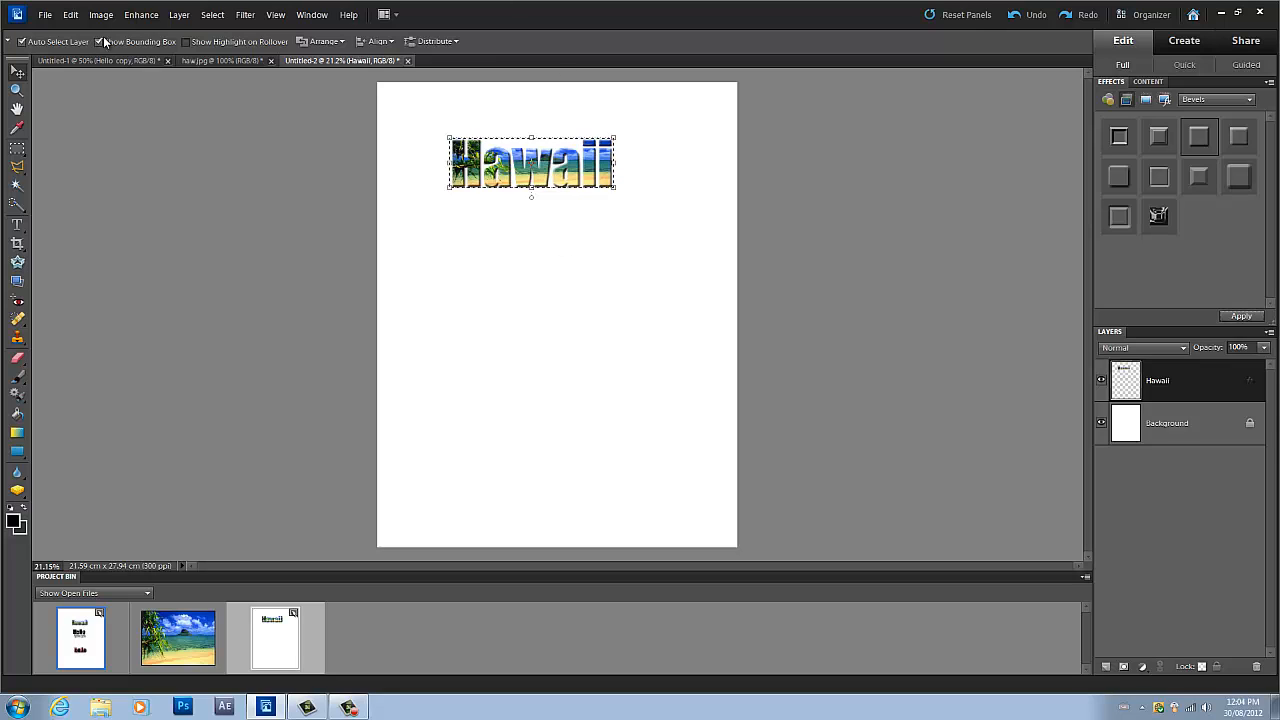
- Review the Hello example document, then return to the Hawaii page
click(100, 64)
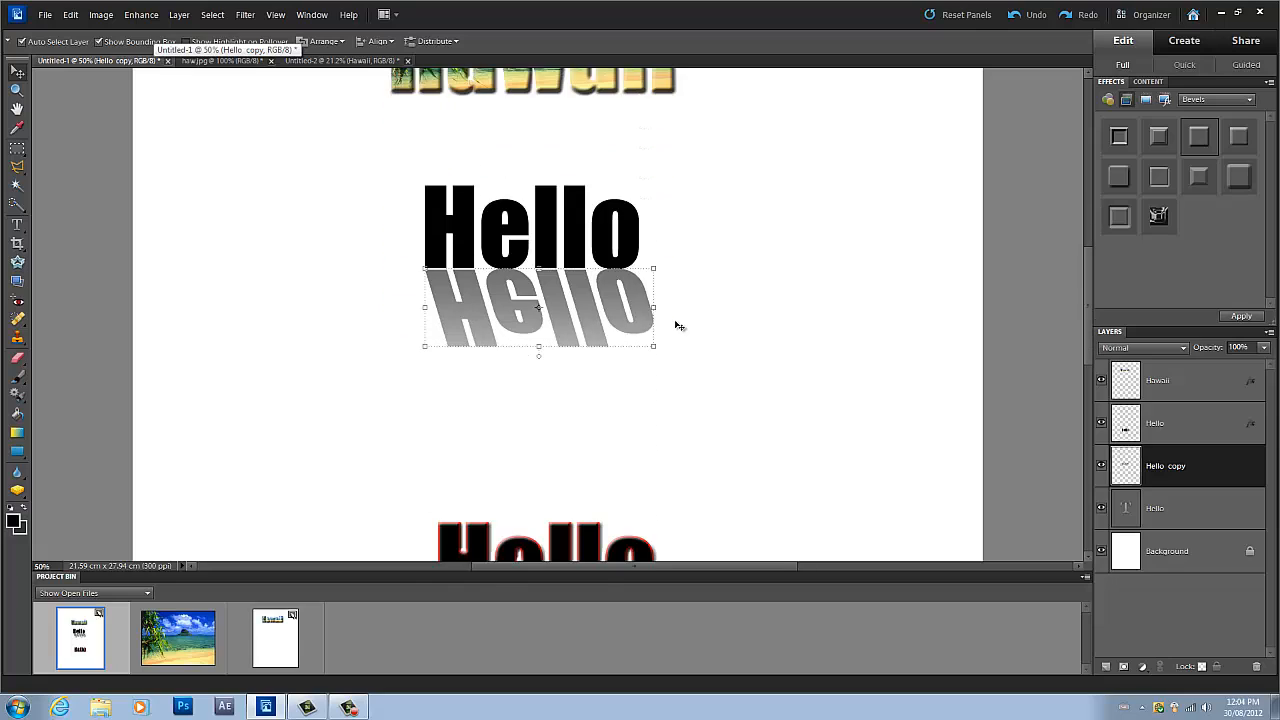
scroll(down, 3)
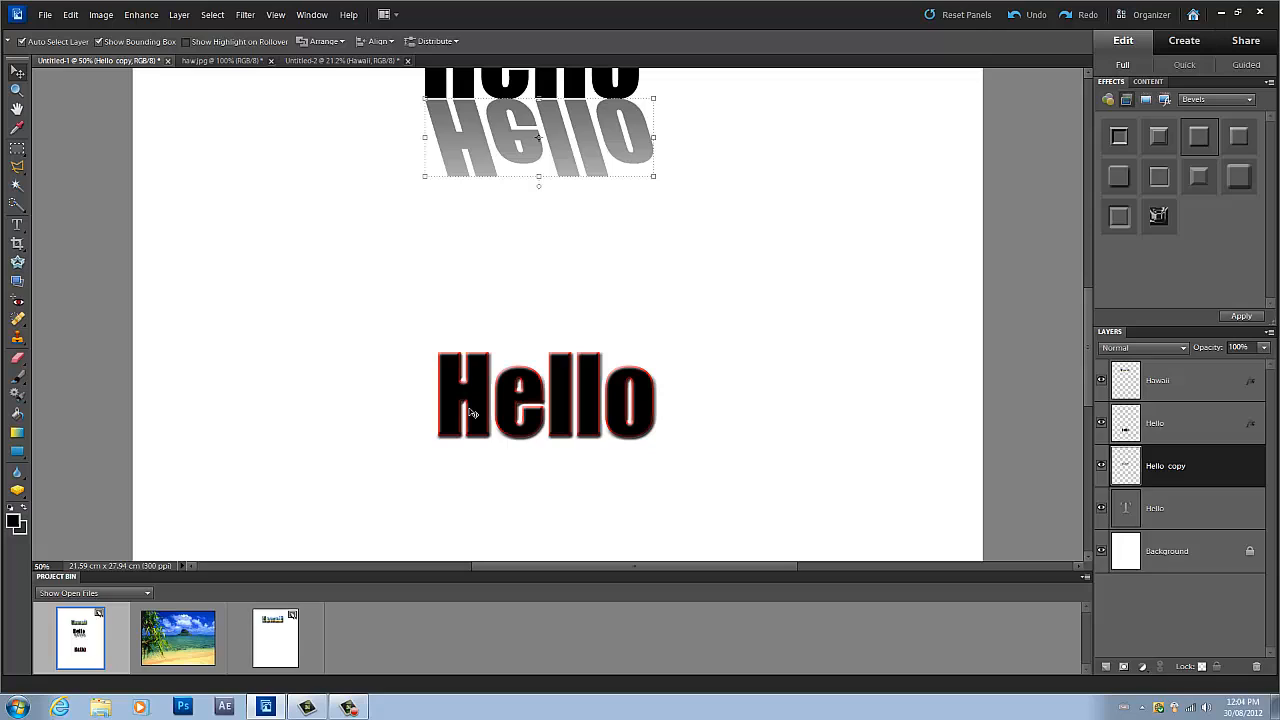
click(344, 60)
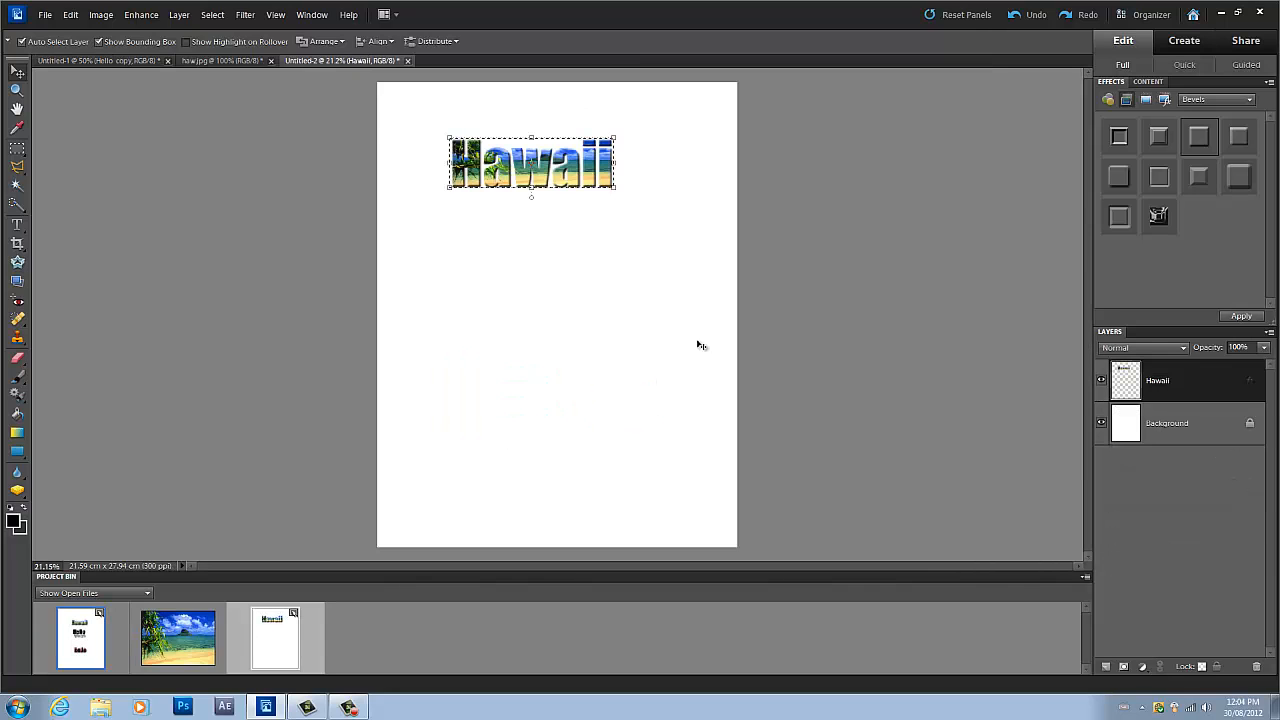
mouse_move(700, 344)
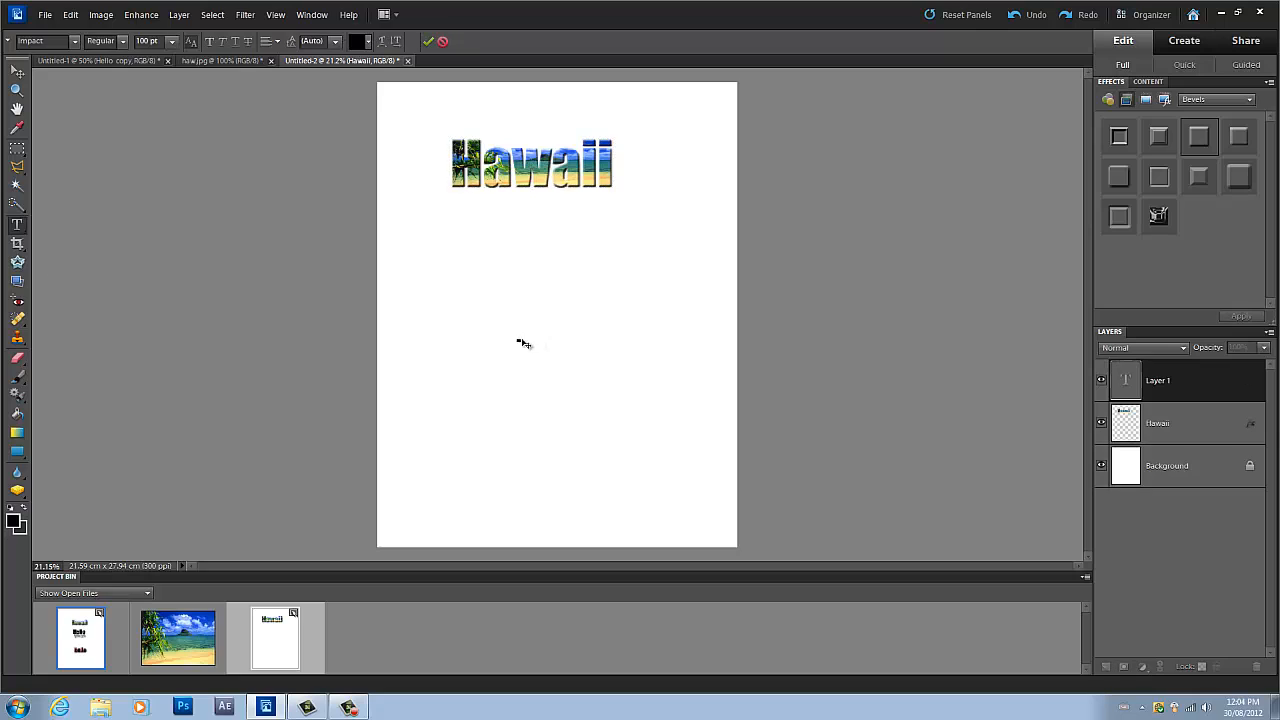
- Add 'Hello' text centred below Hawaii and simplify its layer
text(He)
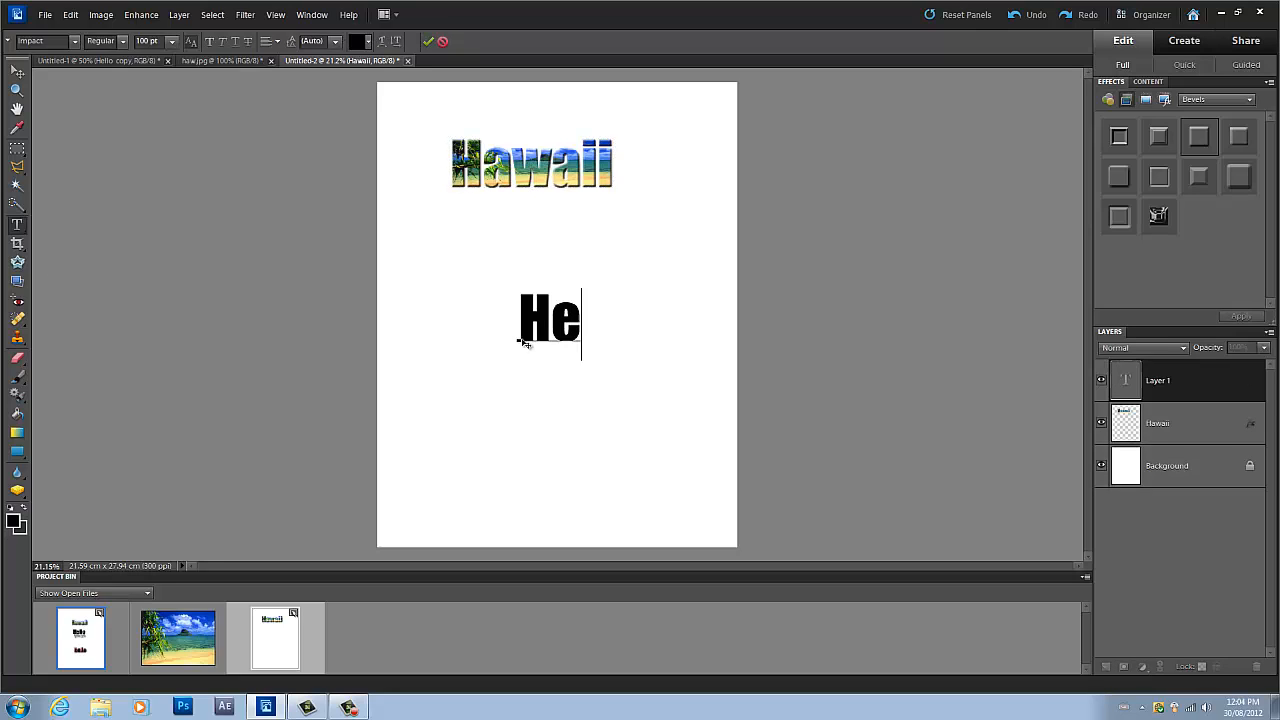
text(llo)
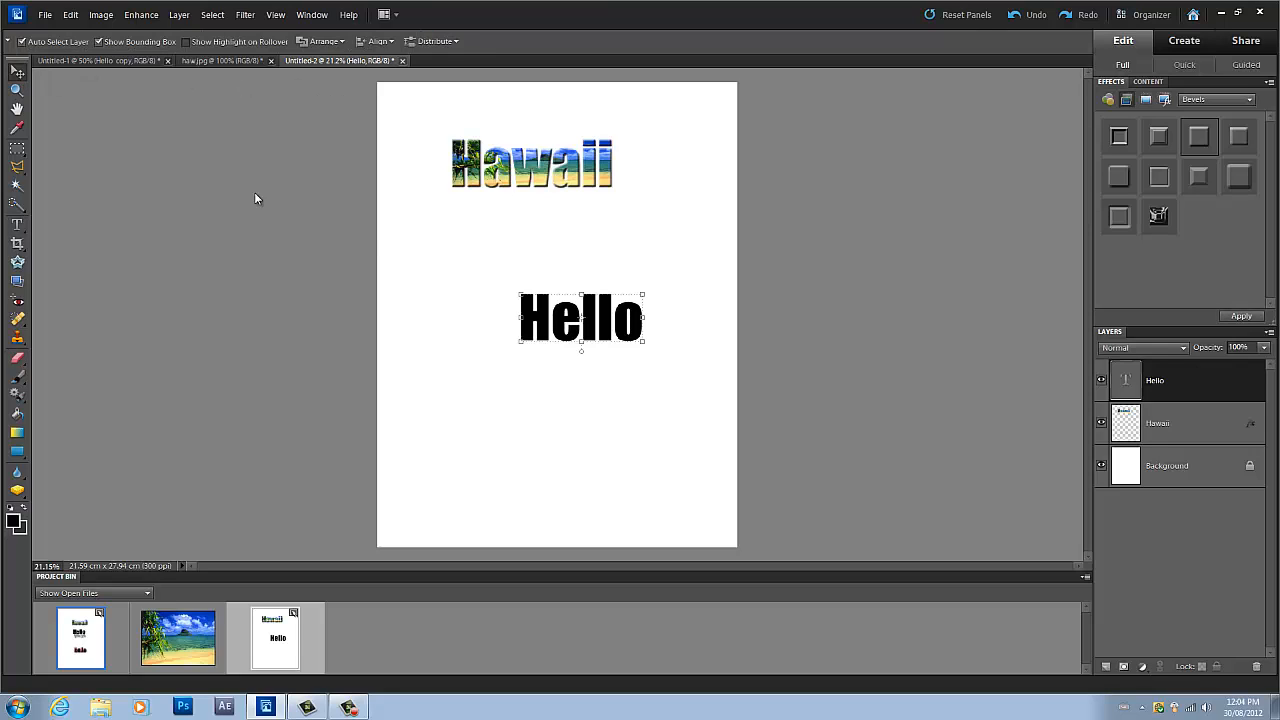
drag(580, 318, 548, 308)
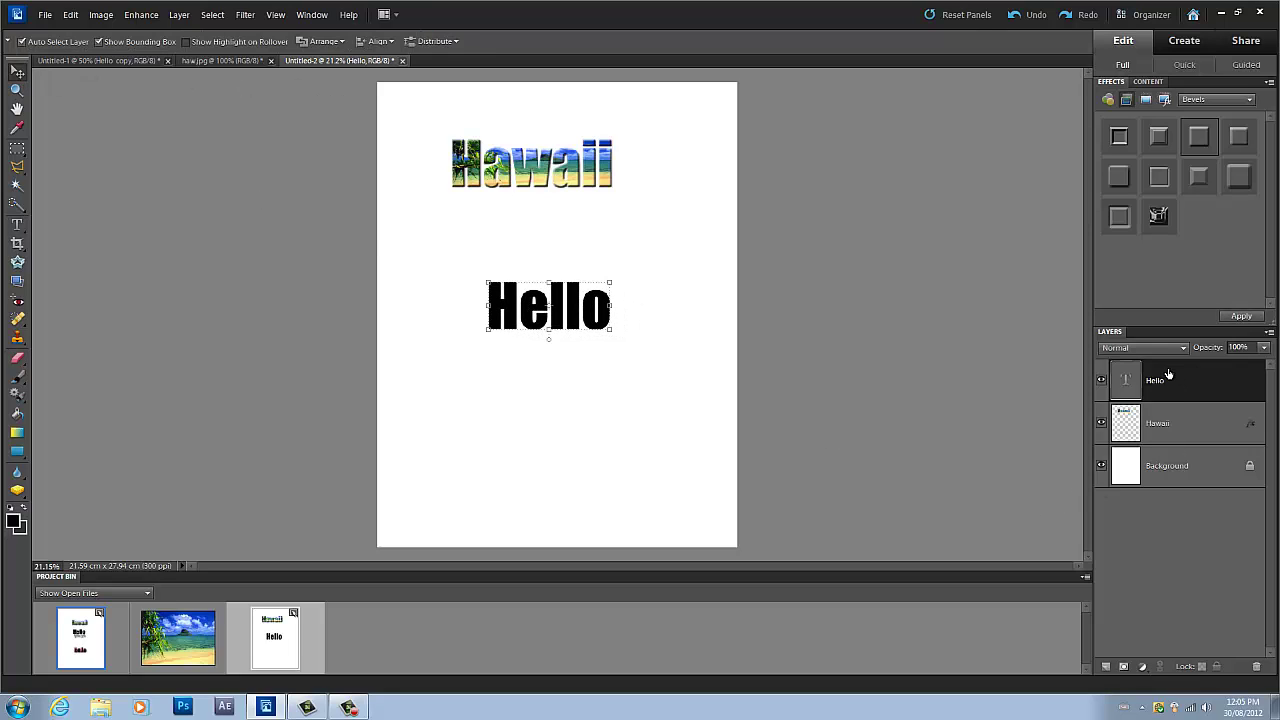
right_click(1156, 380)
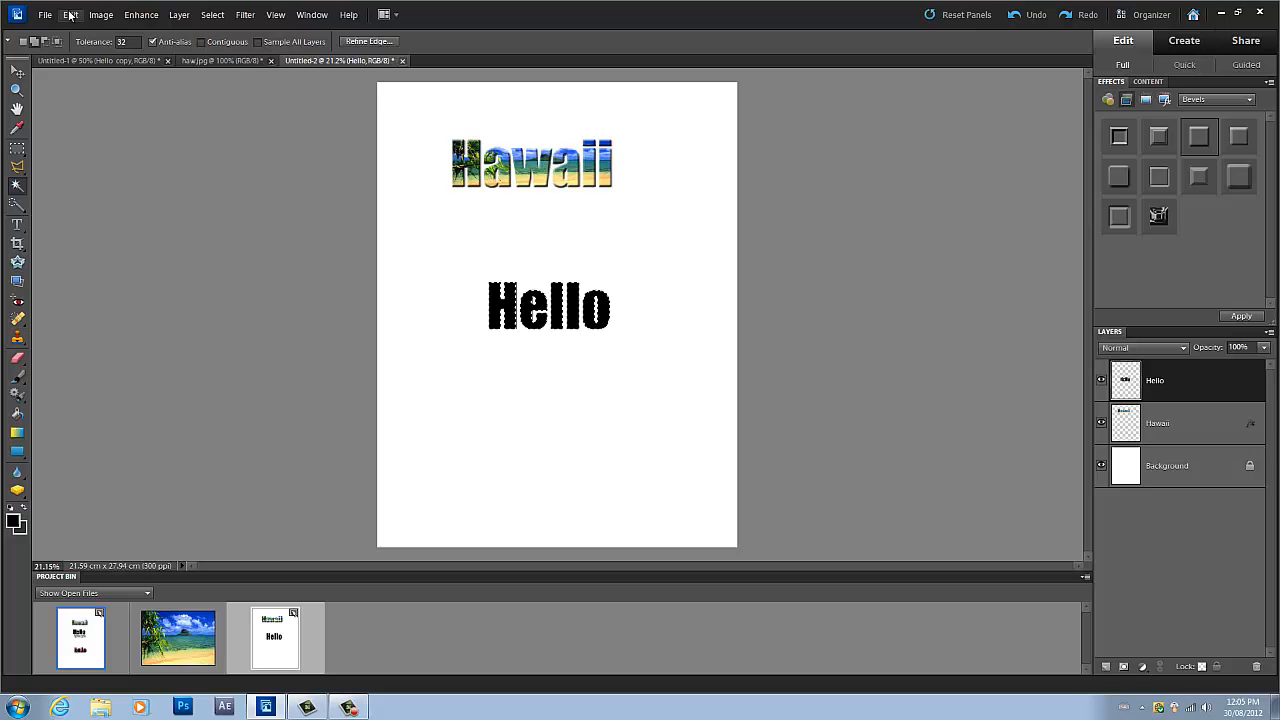
- Apply a thin blue outline stroke to the Hello lettering via Edit > Stroke
click(64, 16)
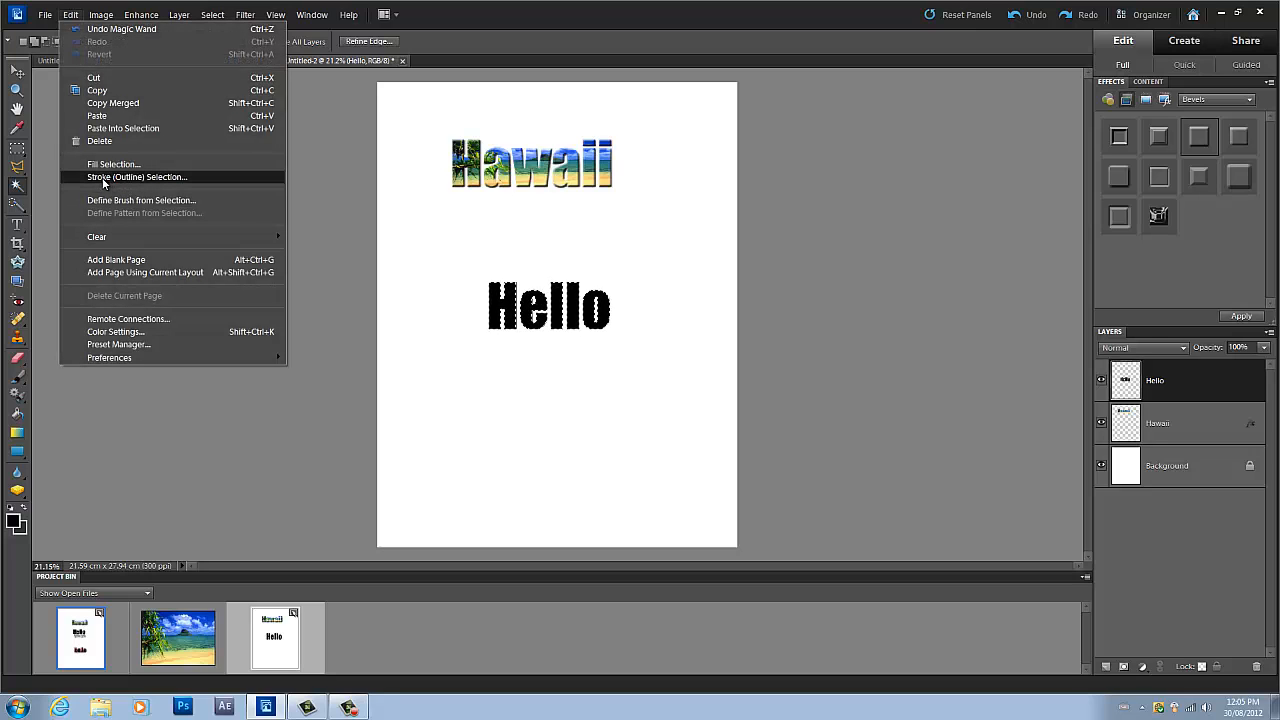
click(136, 176)
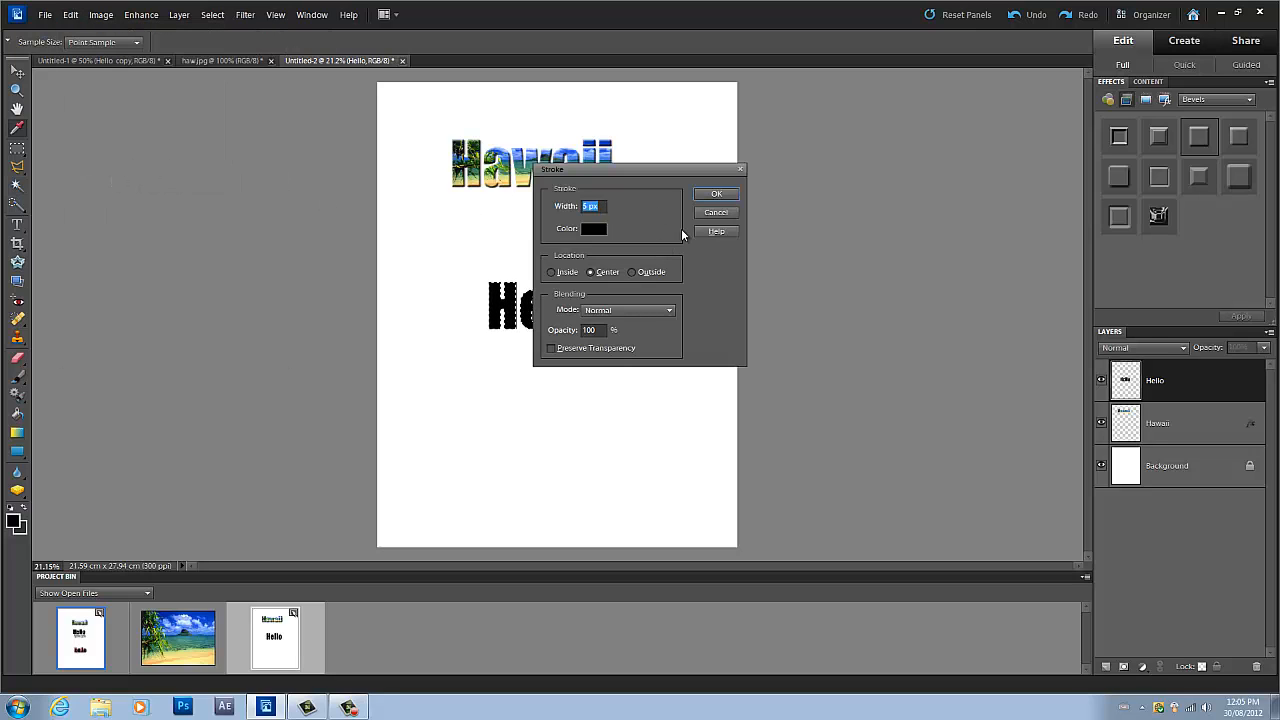
mouse_move(616, 238)
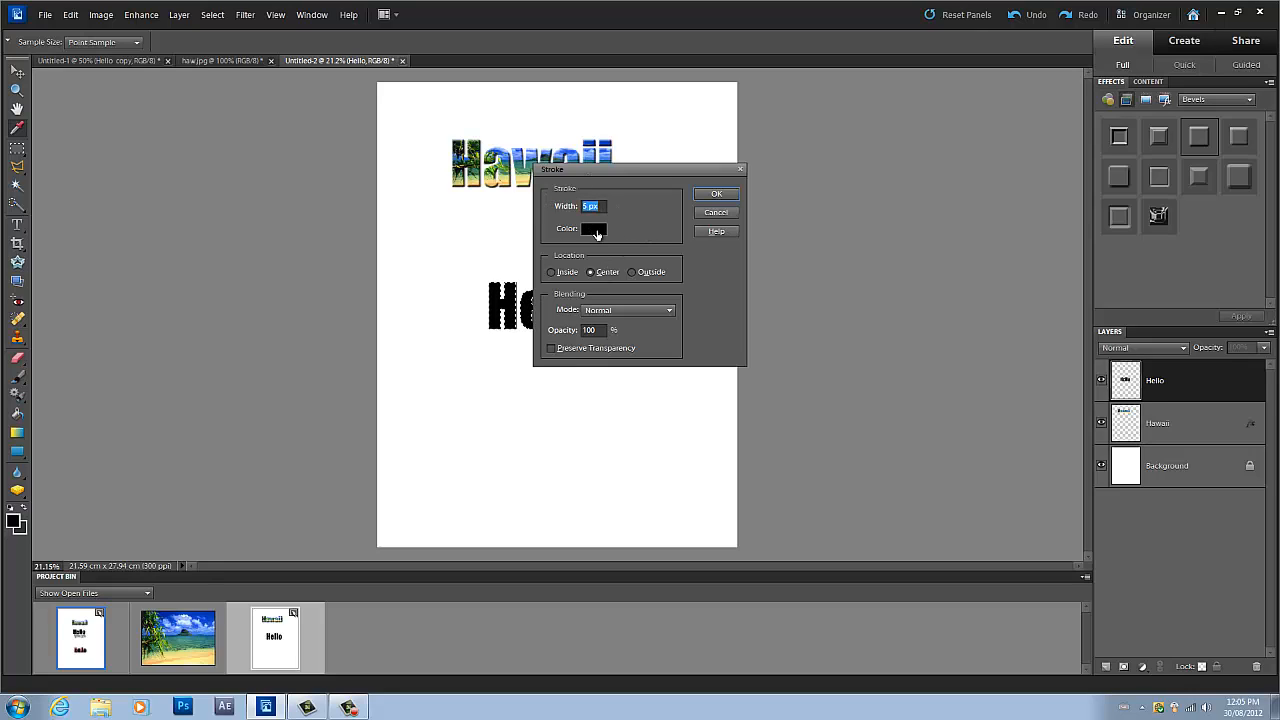
click(588, 228)
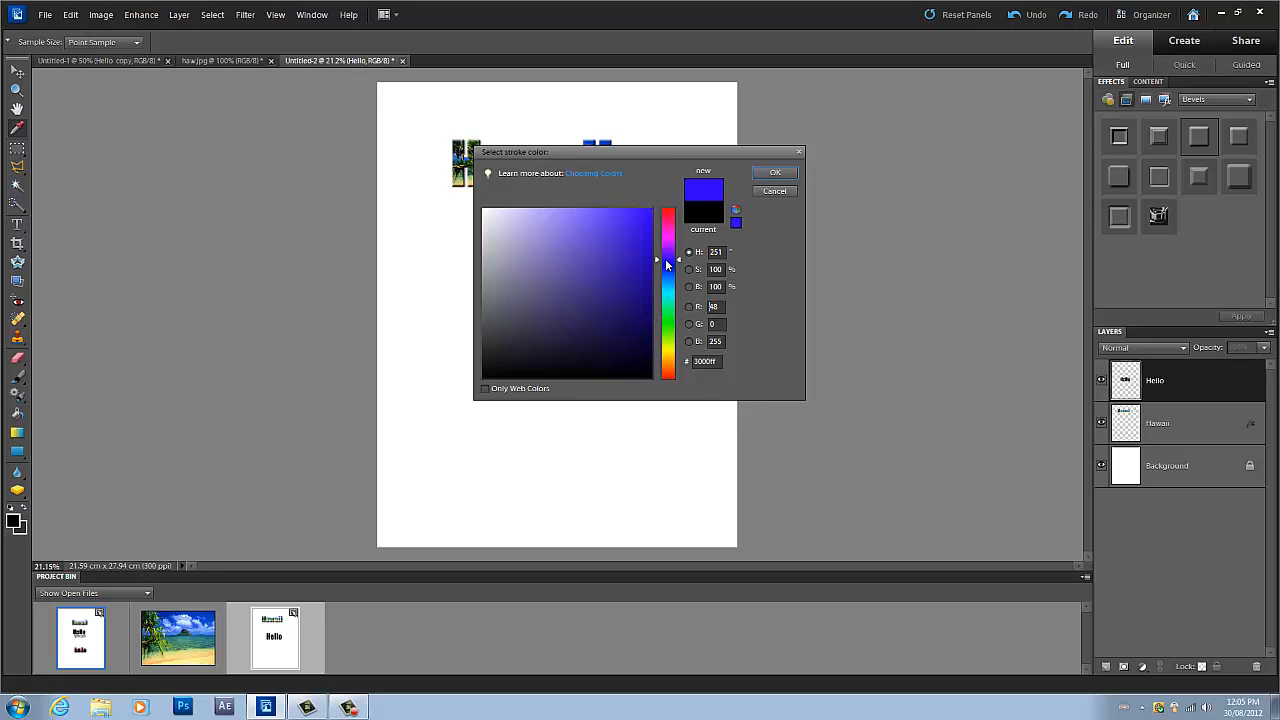
drag(668, 262, 668, 362)
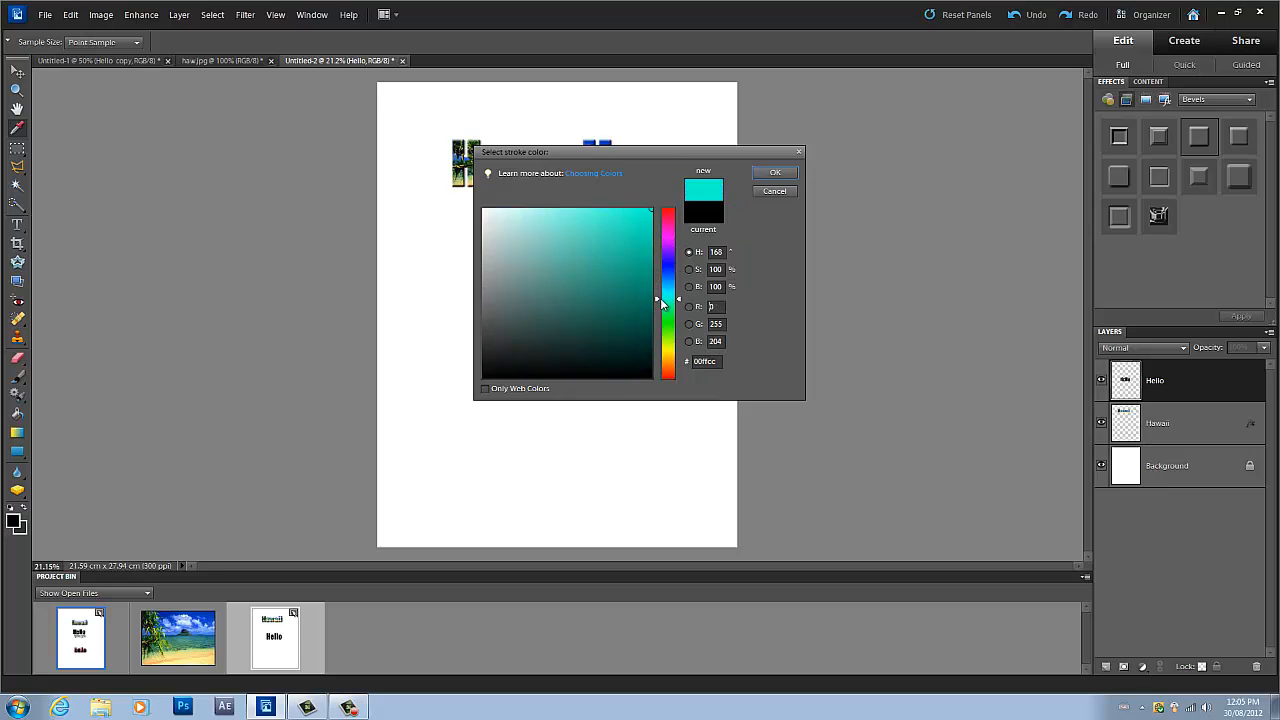
click(776, 172)
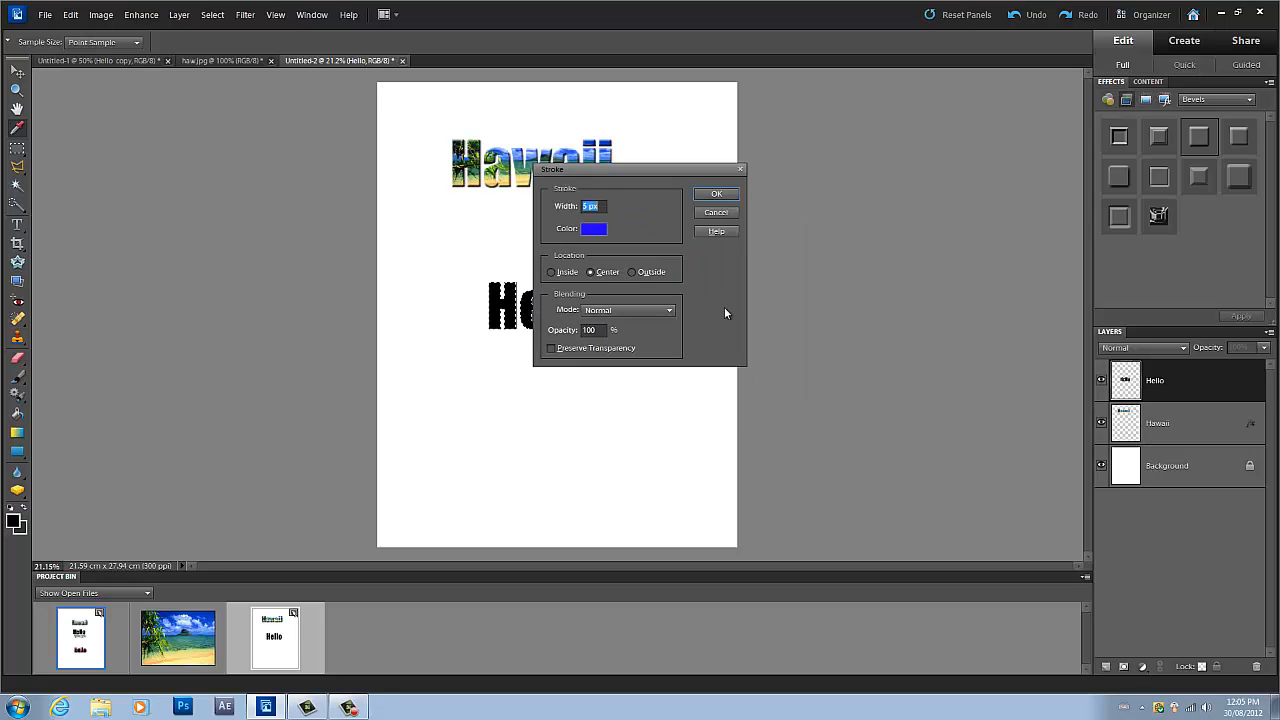
click(698, 192)
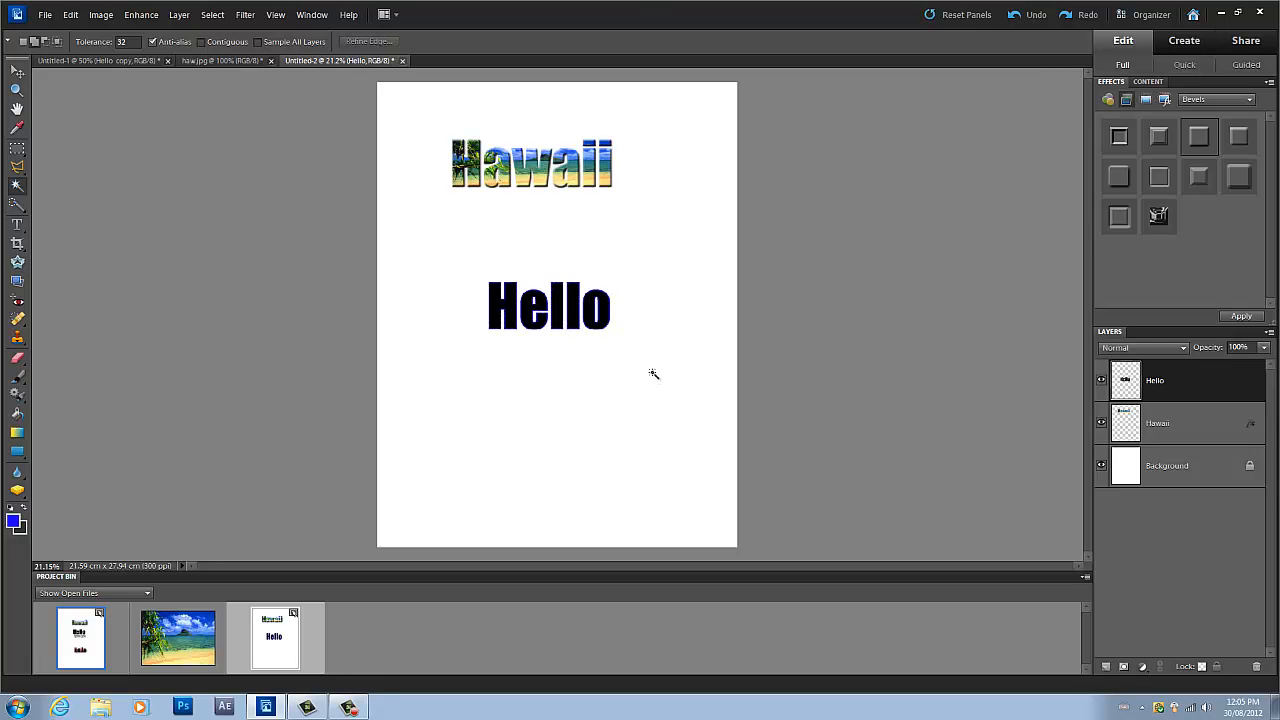
mouse_move(1184, 340)
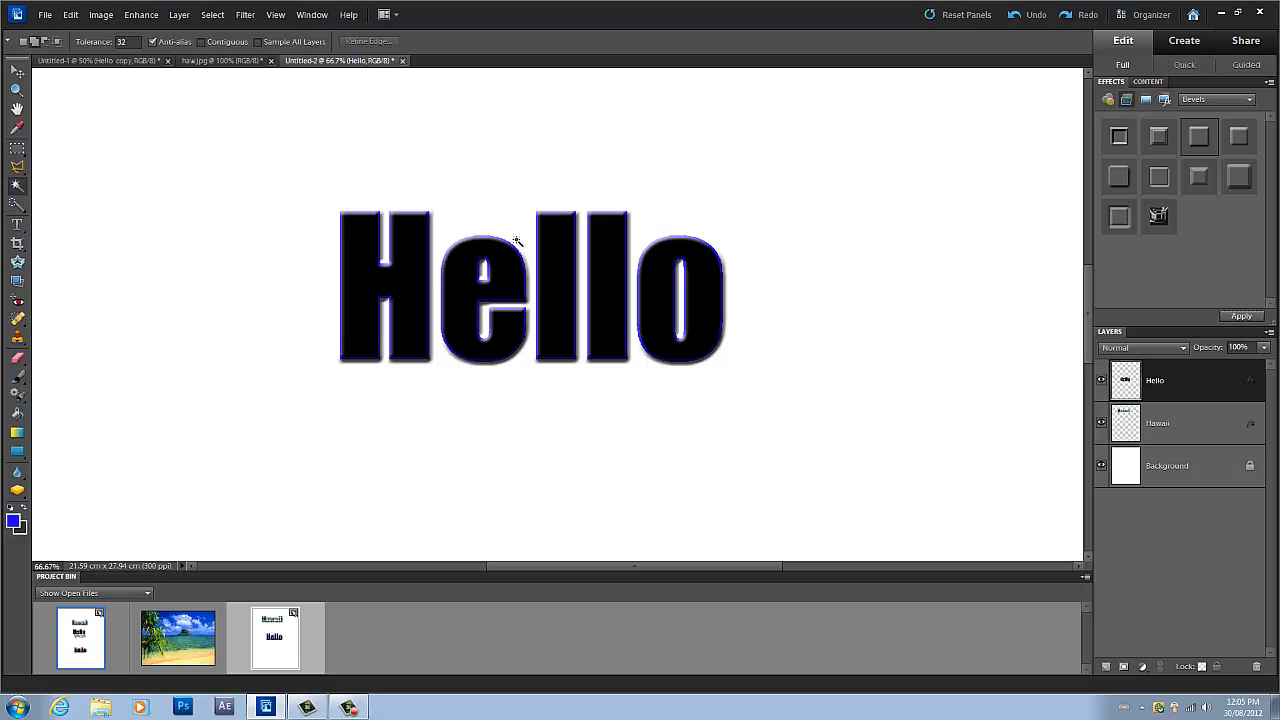
mouse_move(420, 260)
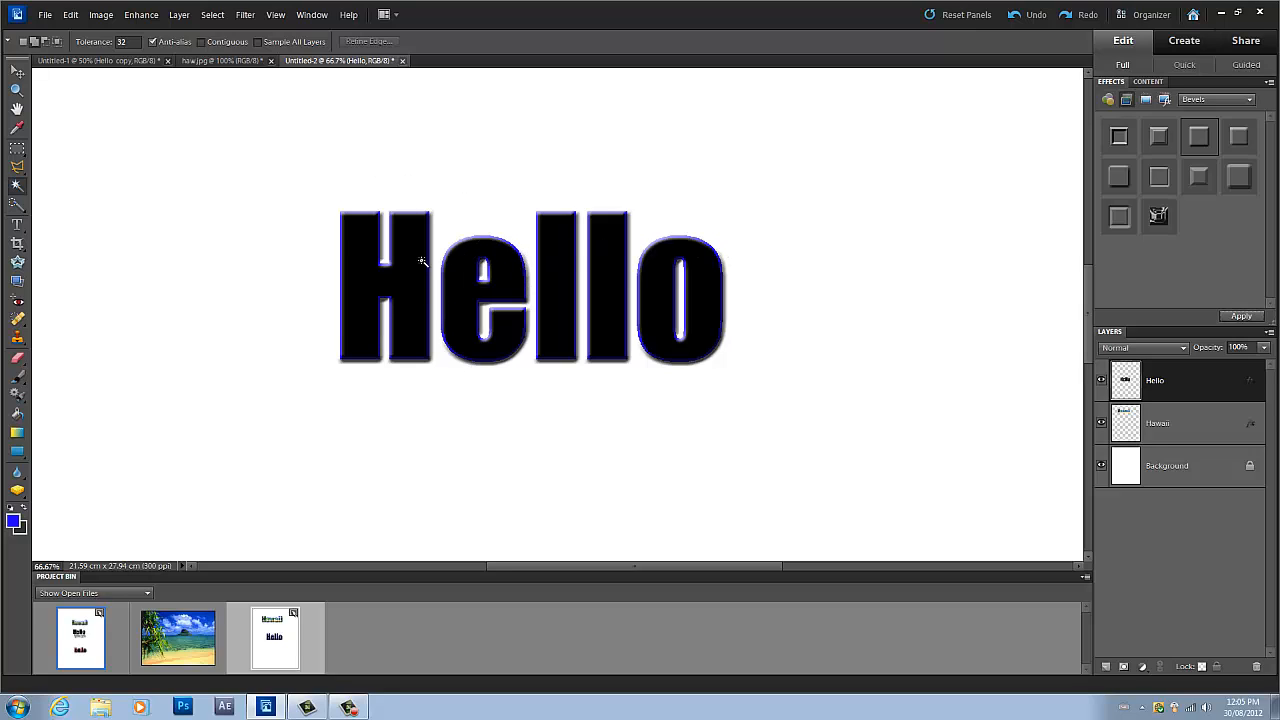
mouse_move(472, 328)
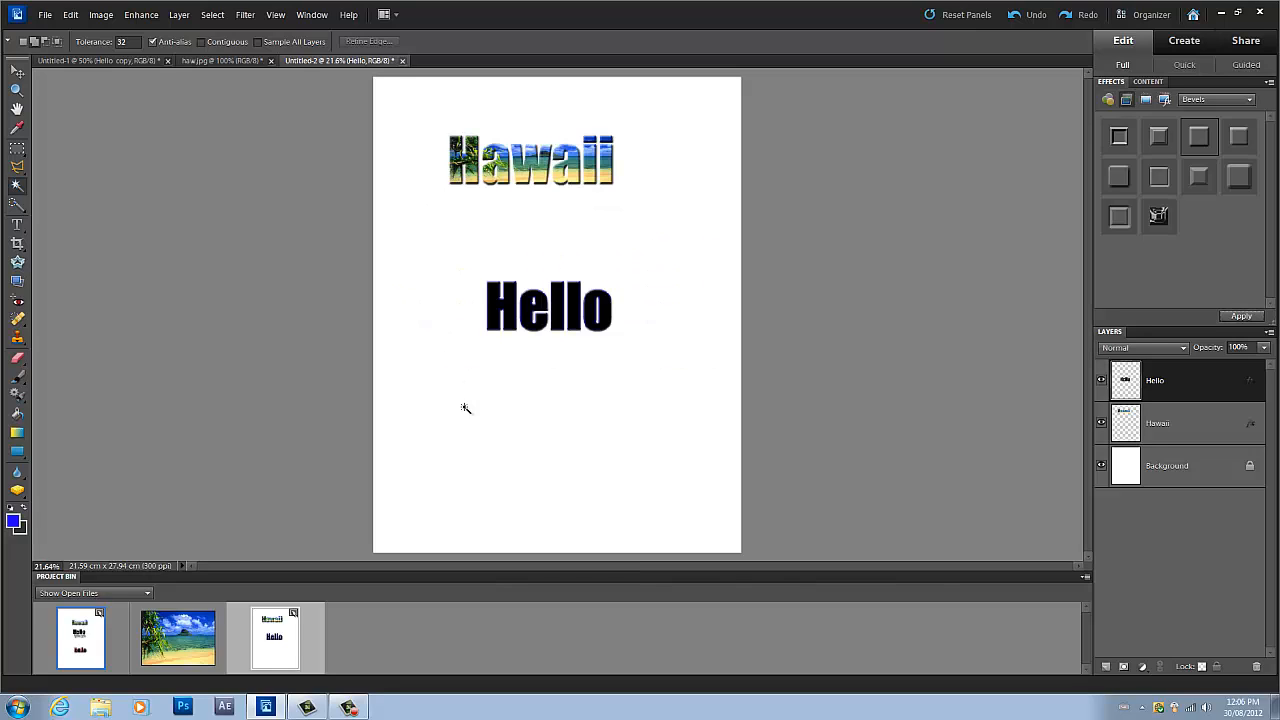
mouse_move(148, 72)
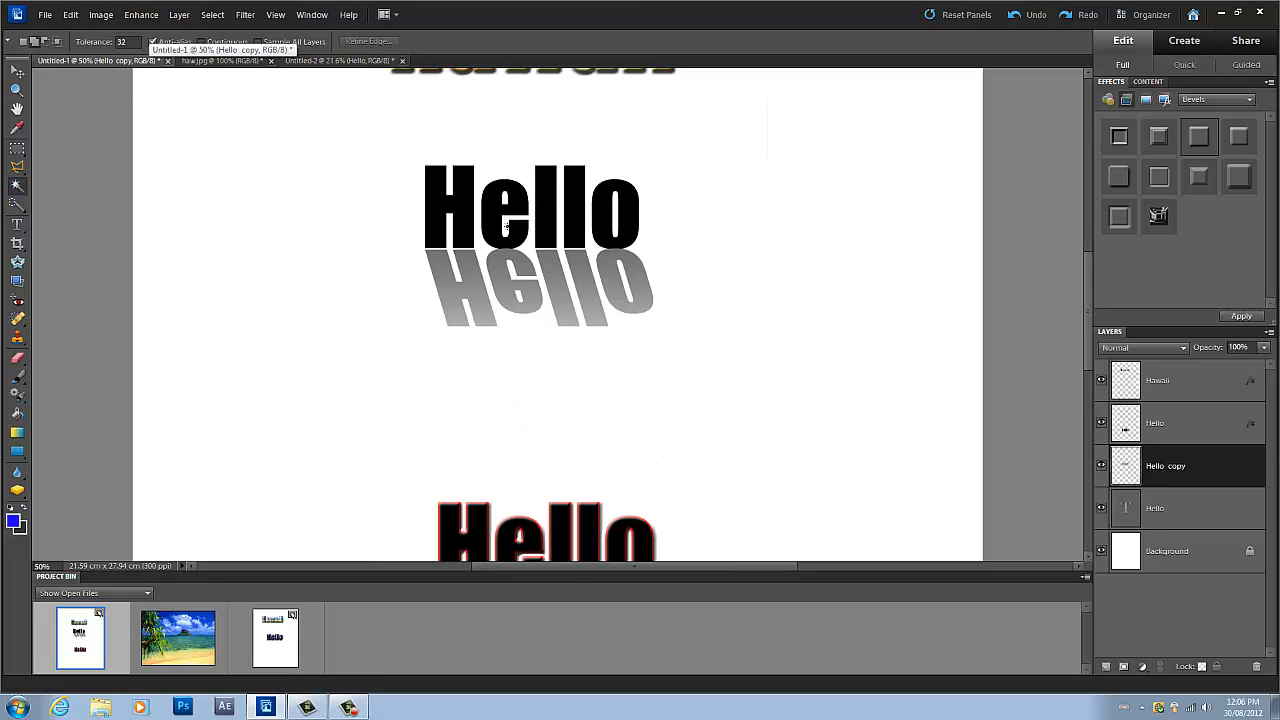
mouse_move(662, 368)
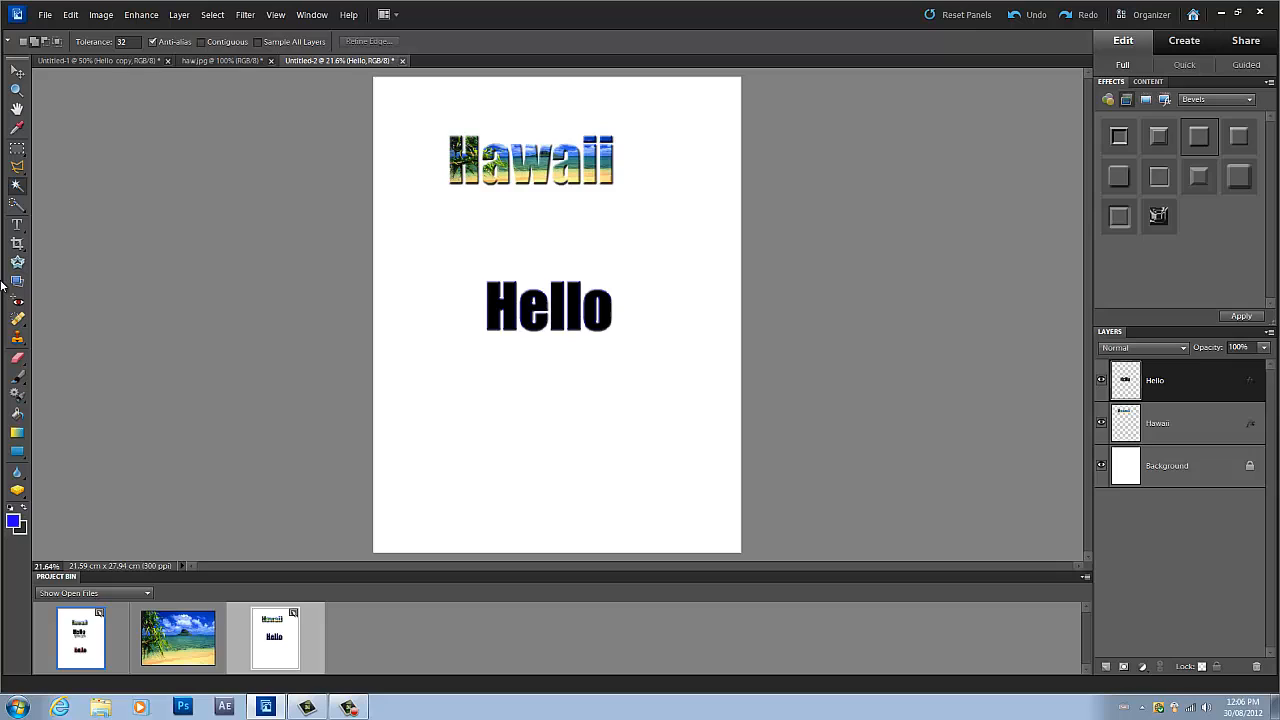
- Add a second black 'Hello' below the first and commit it
click(436, 356)
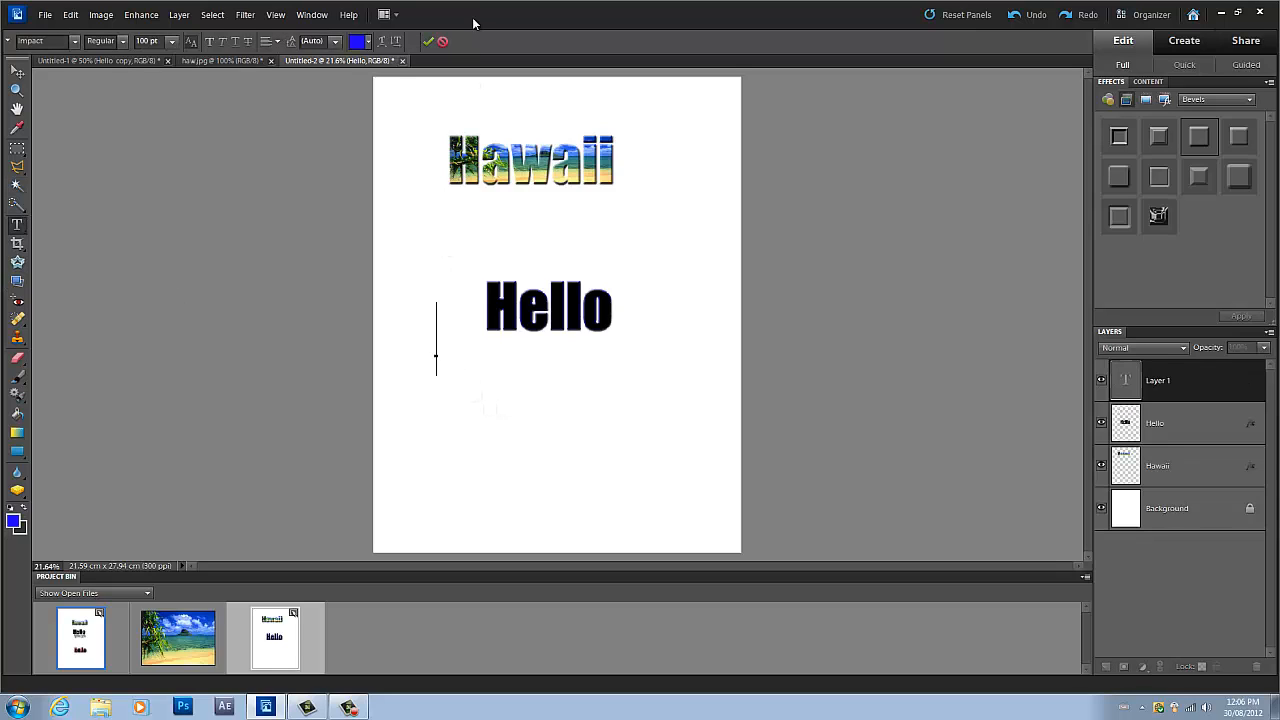
click(356, 40)
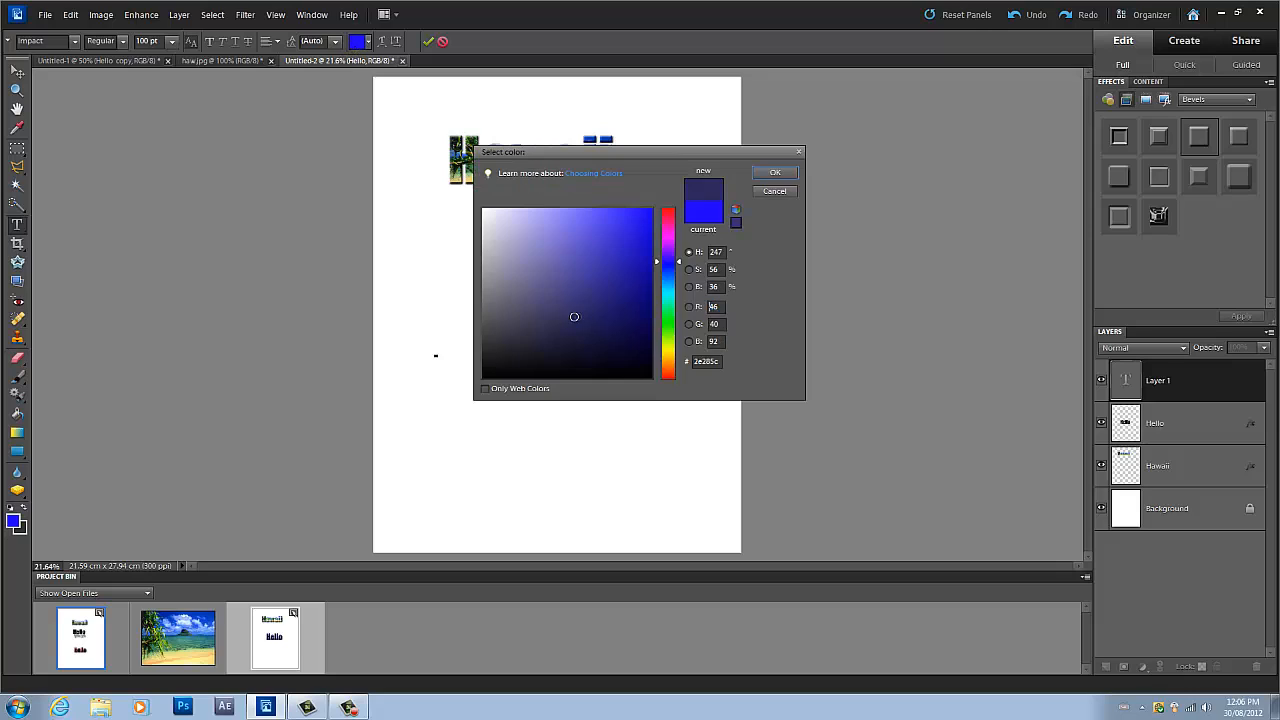
click(774, 172)
text(He)
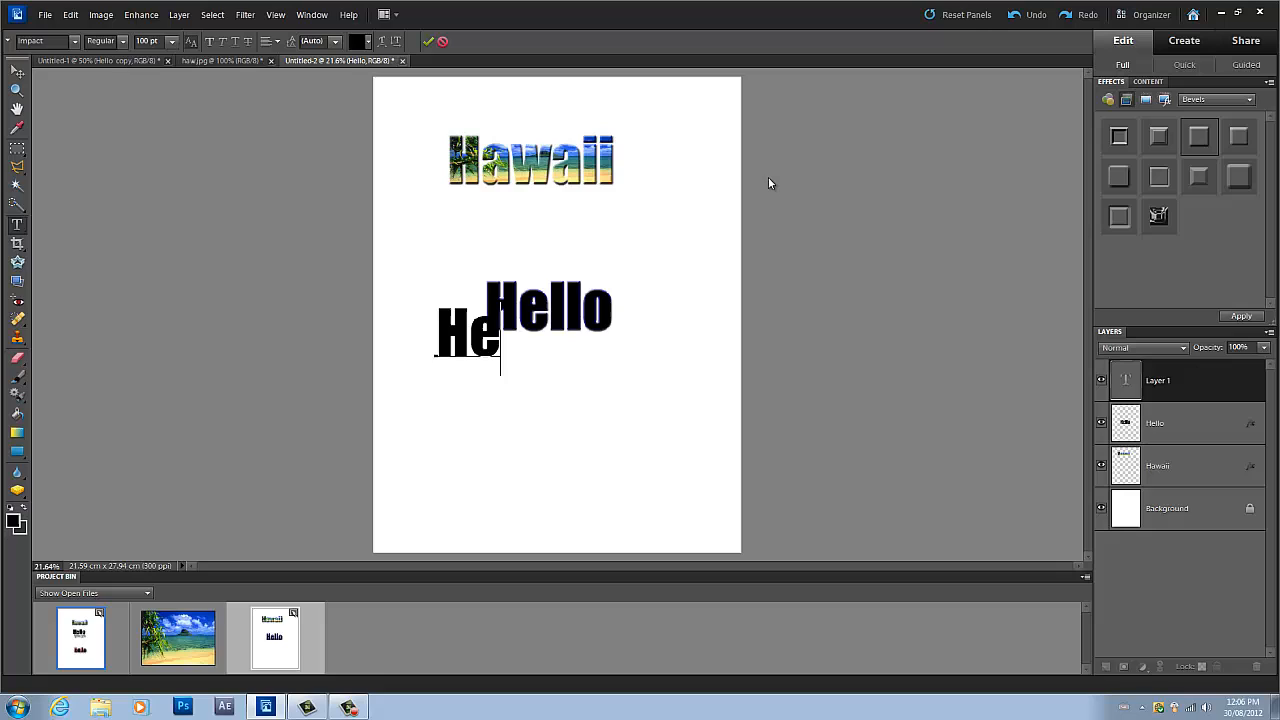
text(llo)
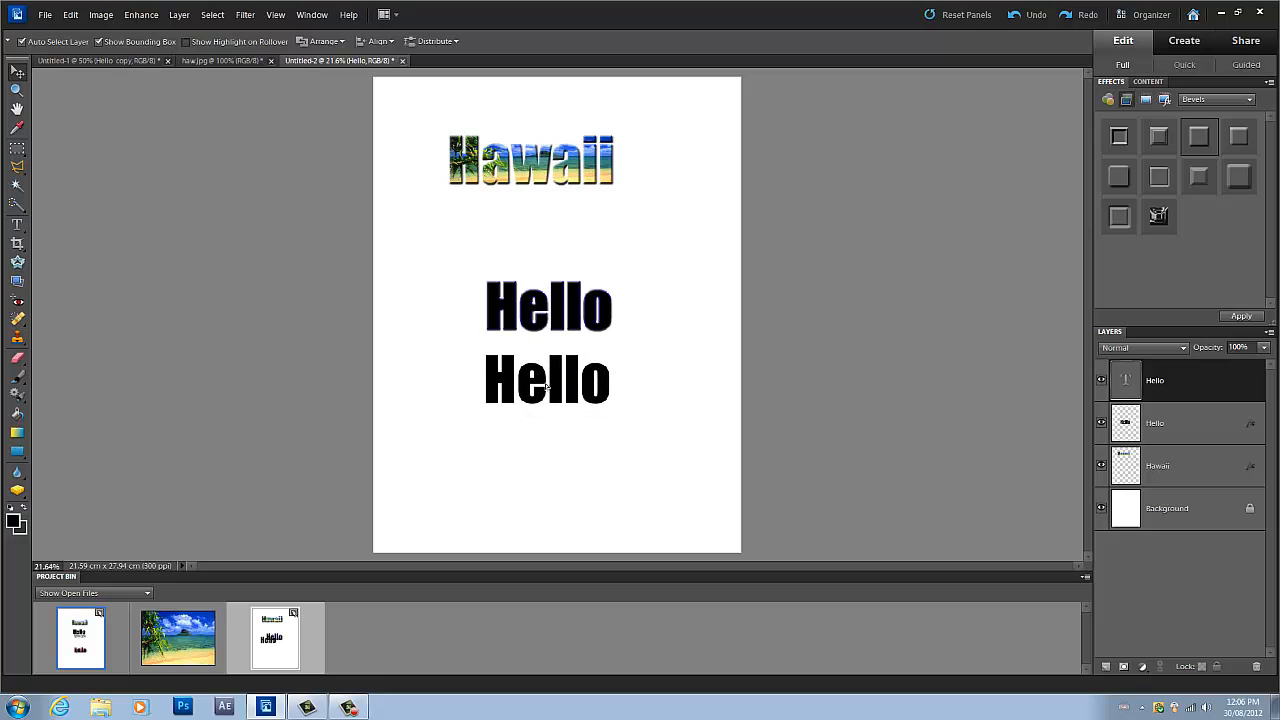
click(1188, 380)
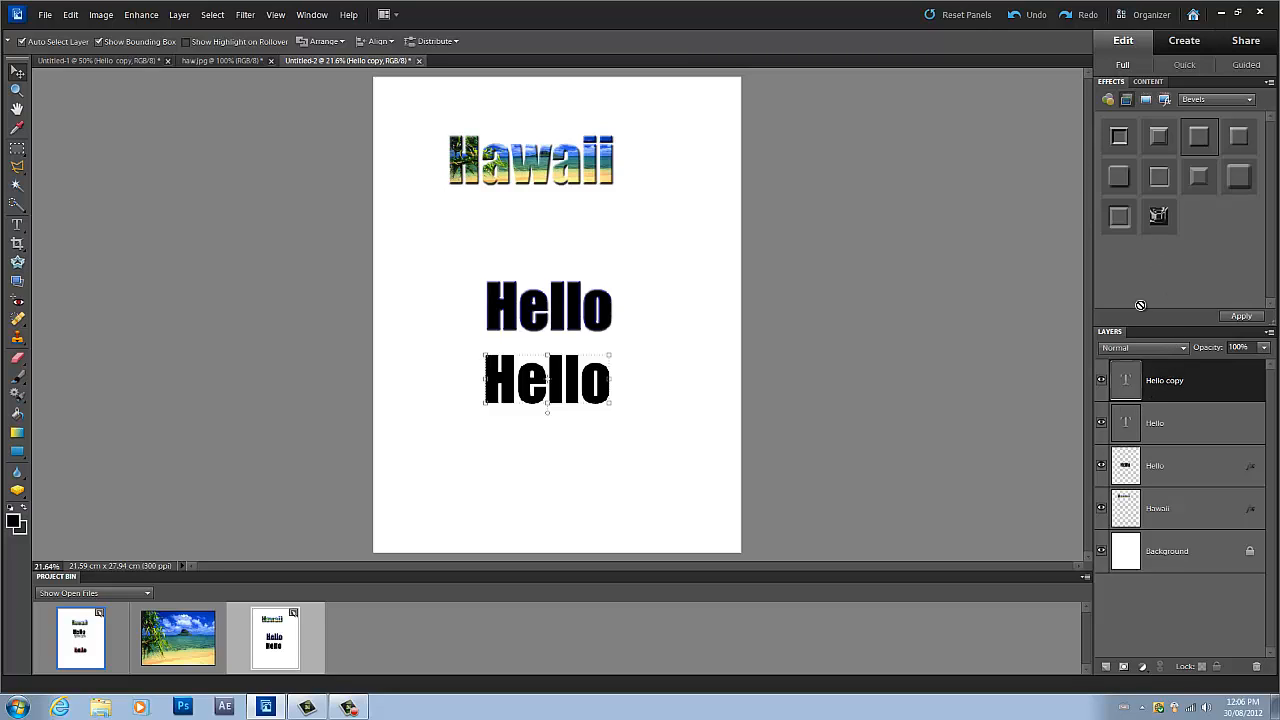
- Simplify the Hello copy layer and flip it upside down beneath the second Hello
right_click(1184, 380)
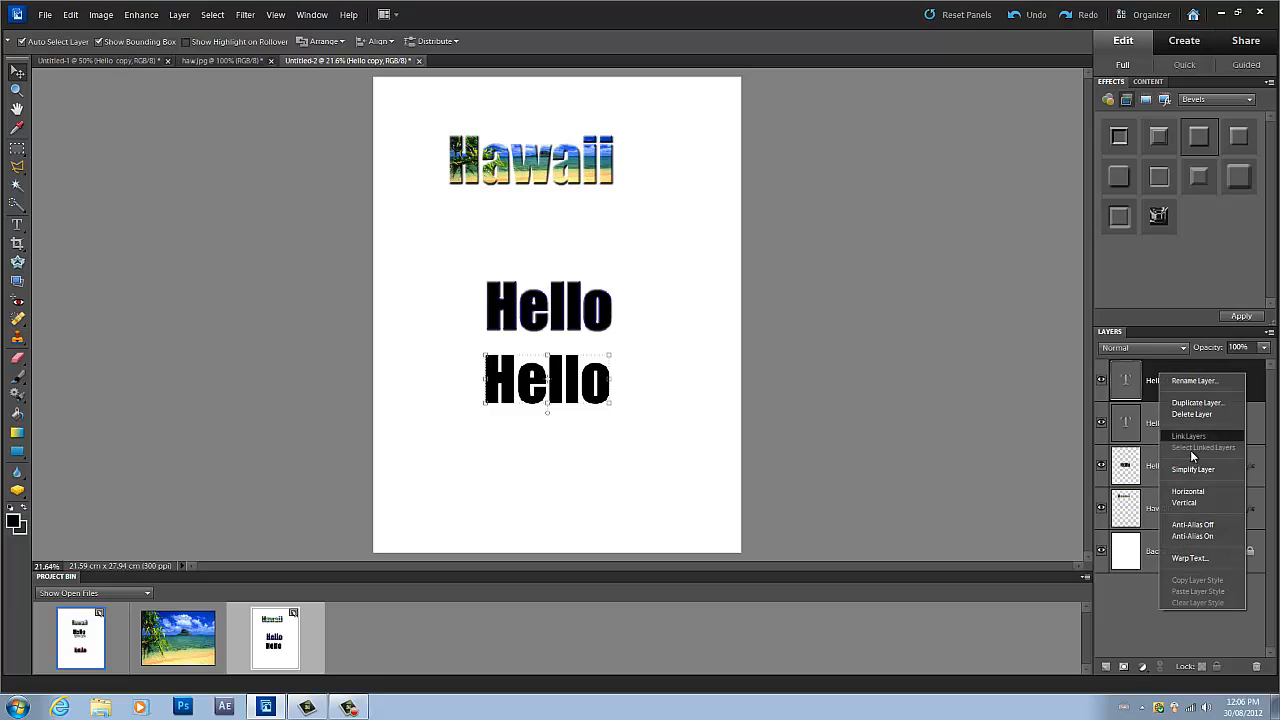
click(1192, 468)
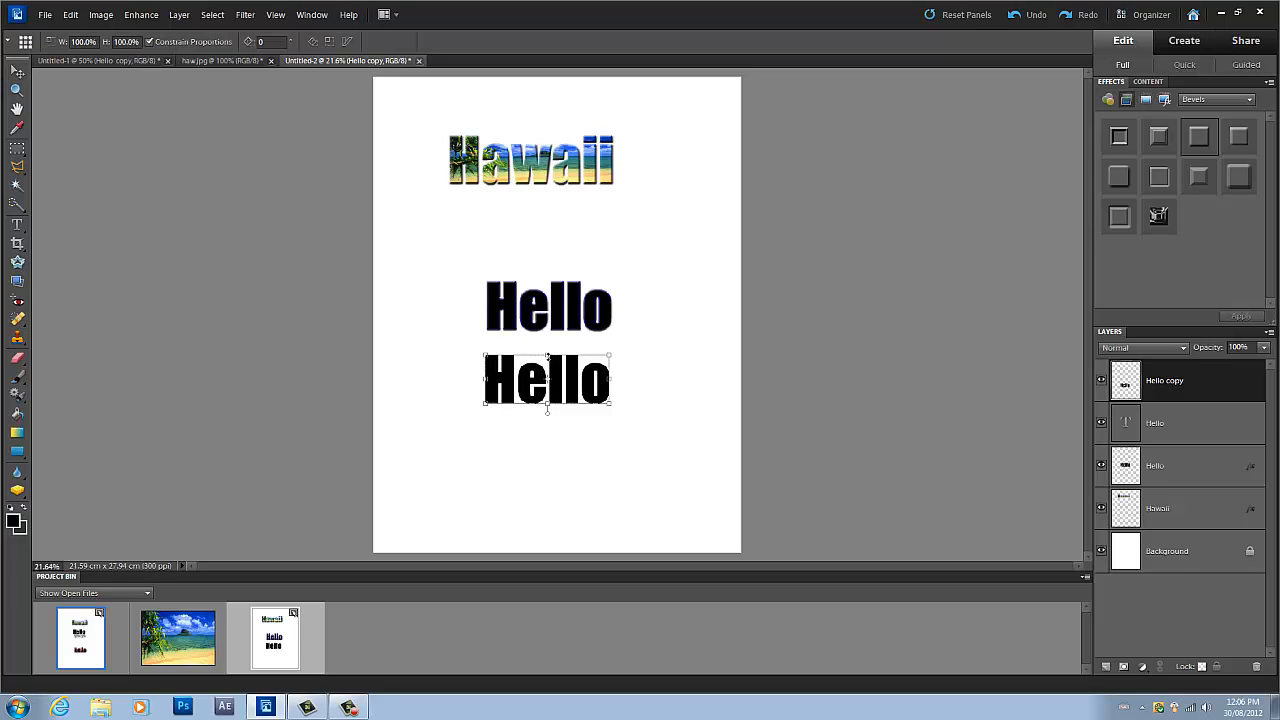
drag(548, 378, 548, 440)
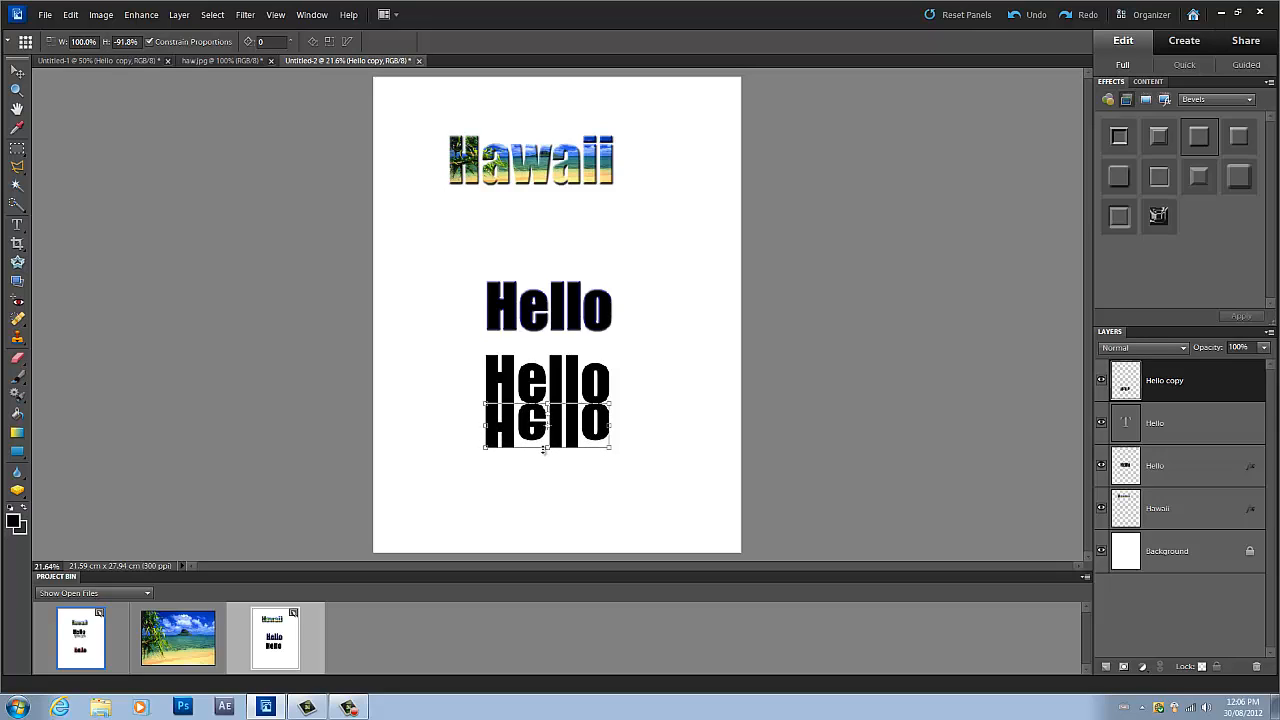
drag(546, 420, 546, 384)
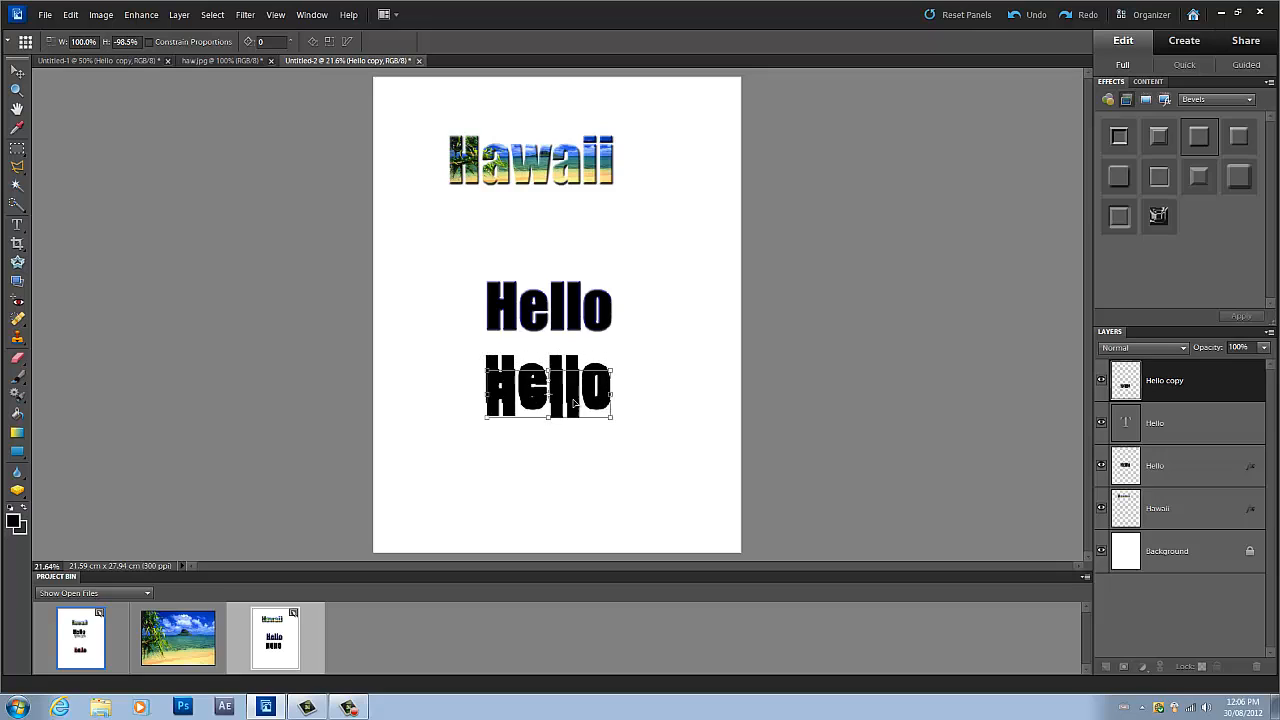
drag(548, 388, 548, 420)
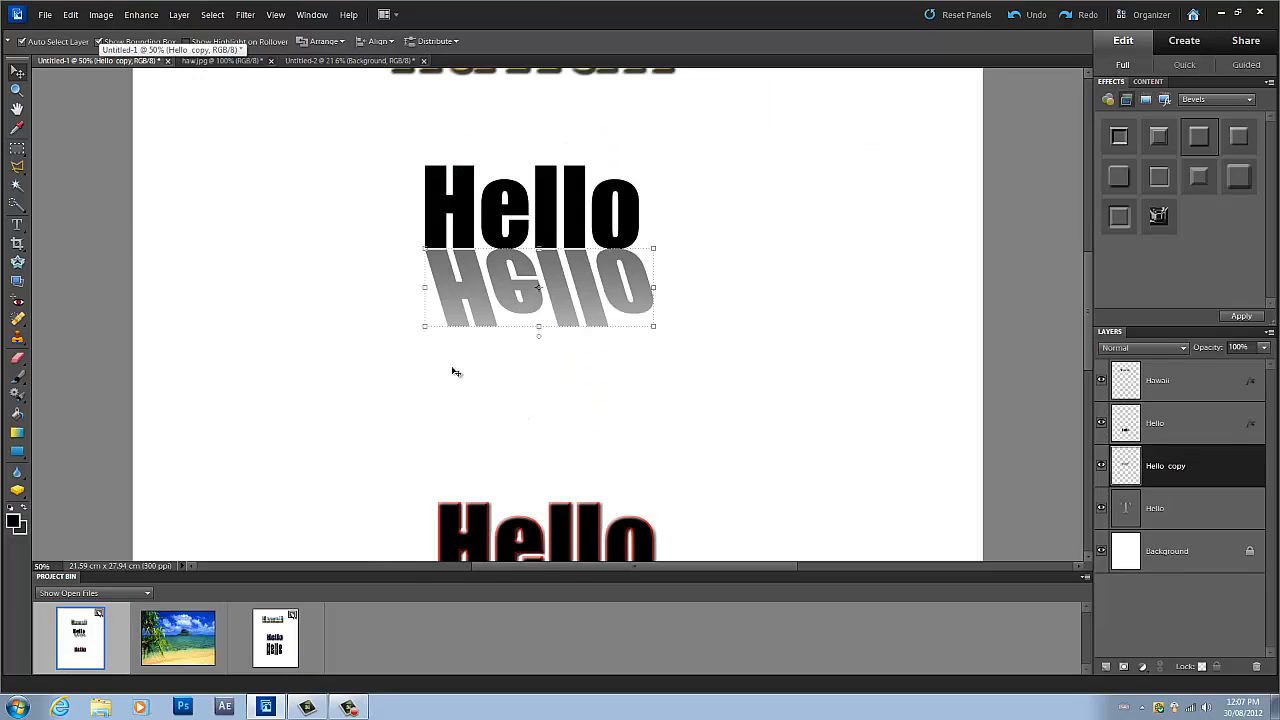
- Select the flipped Hello copy layer on the Hawaii page and look through the Edit and Image menus
click(350, 60)
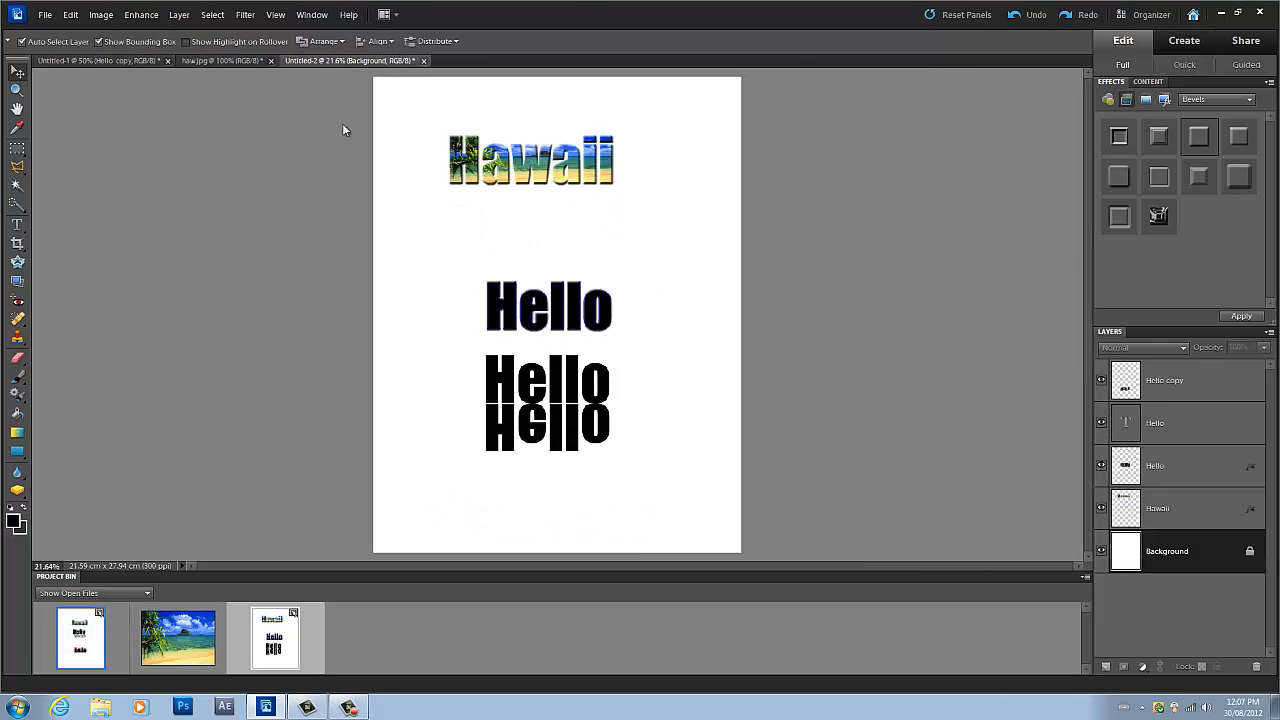
click(1166, 380)
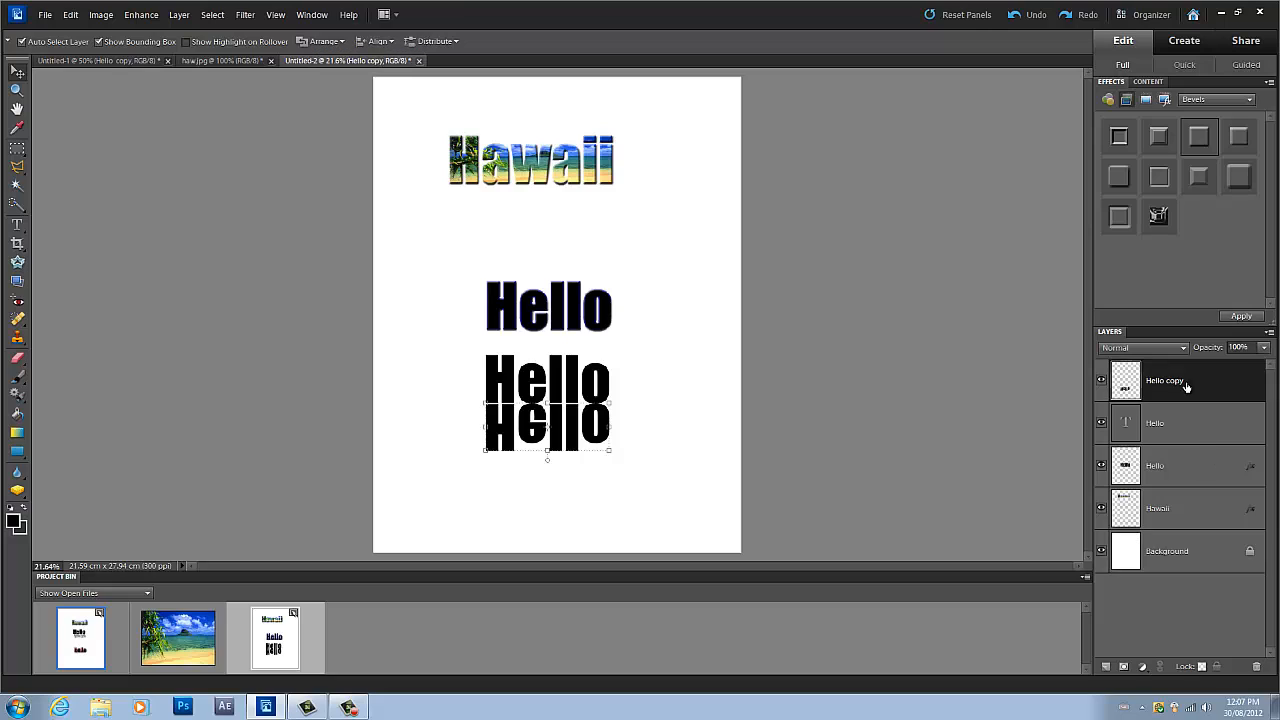
mouse_move(612, 452)
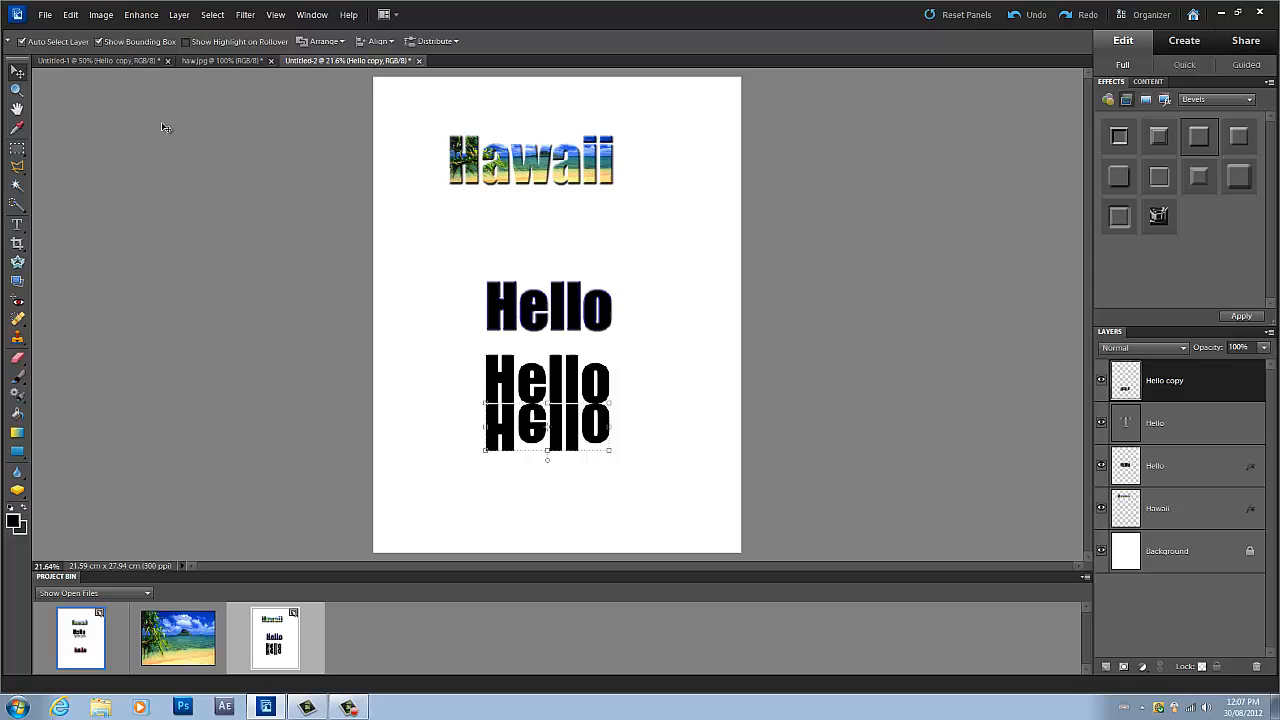
click(68, 16)
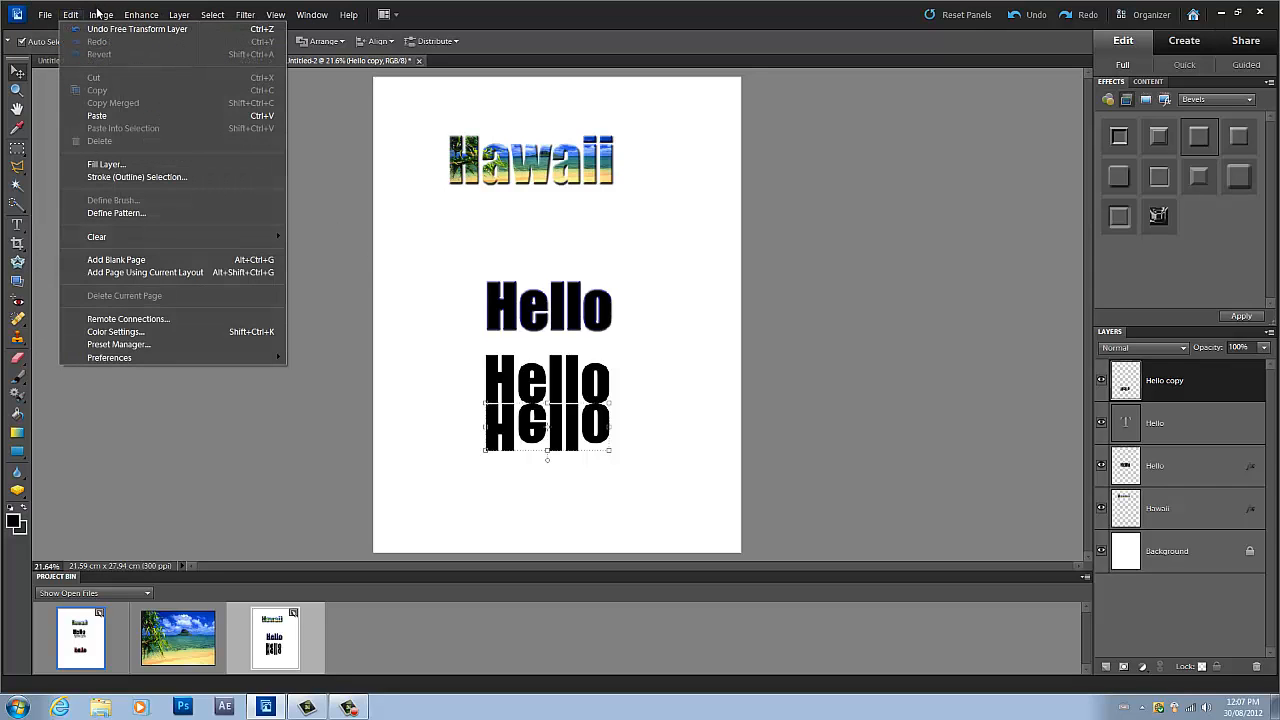
click(100, 16)
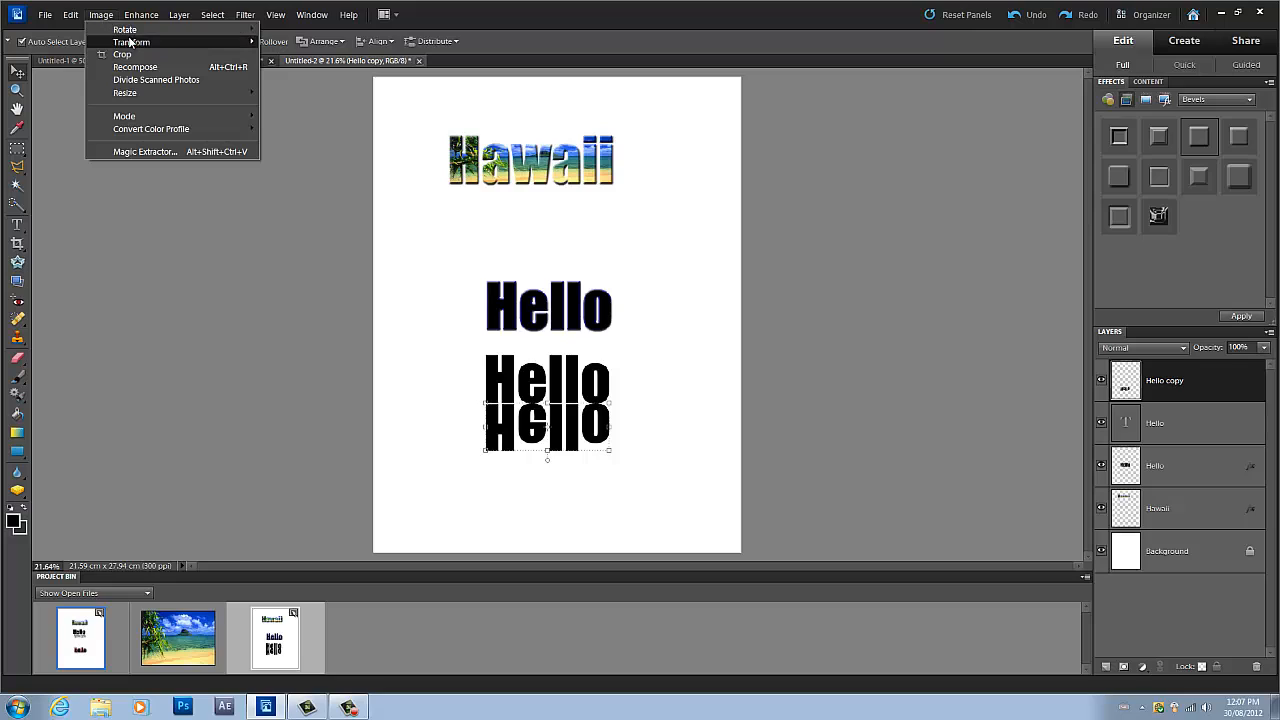
mouse_move(140, 48)
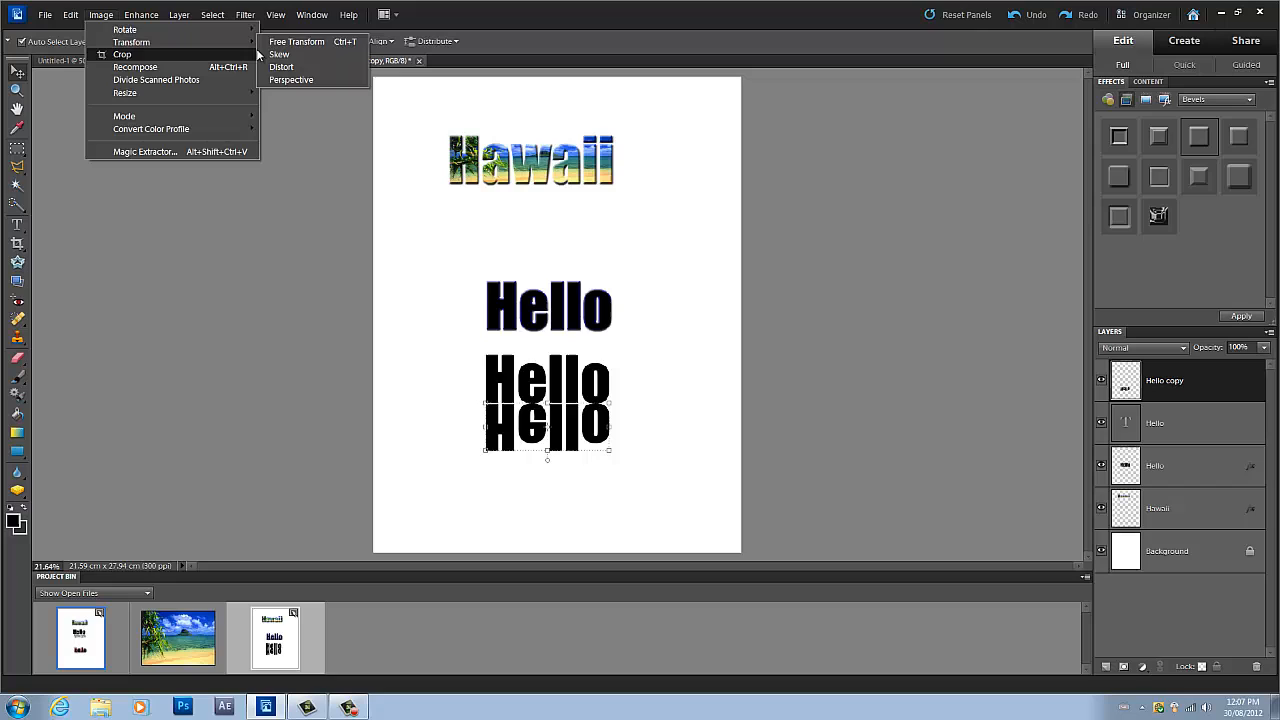
- Start an Image > Transform > Skew on the Hello copy, cancel it, and reopen the Image menu
click(296, 42)
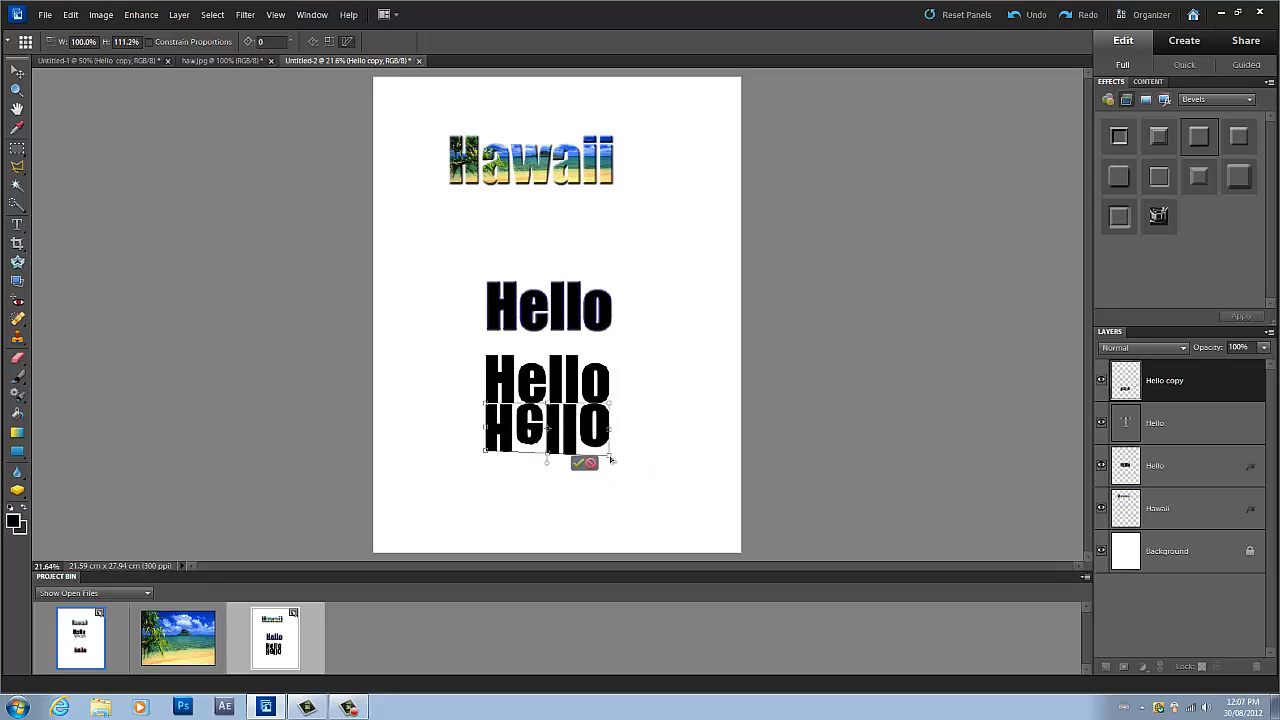
click(576, 464)
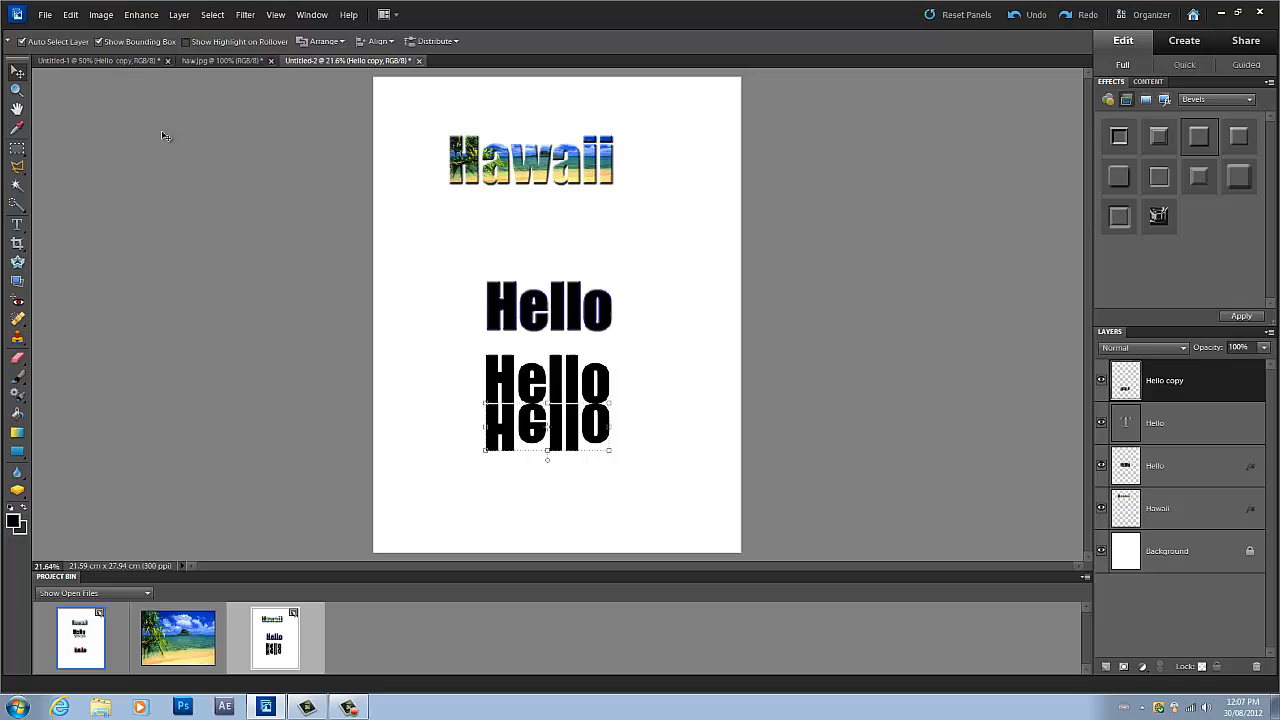
click(96, 16)
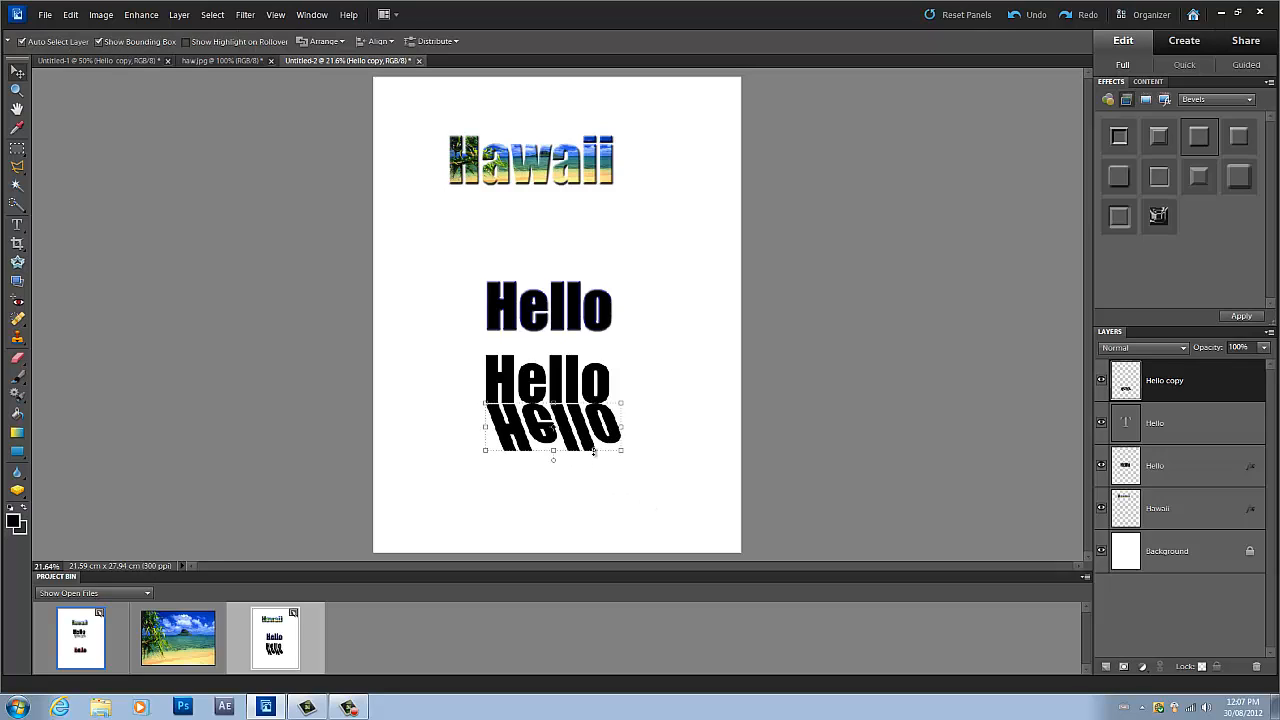
mouse_move(528, 384)
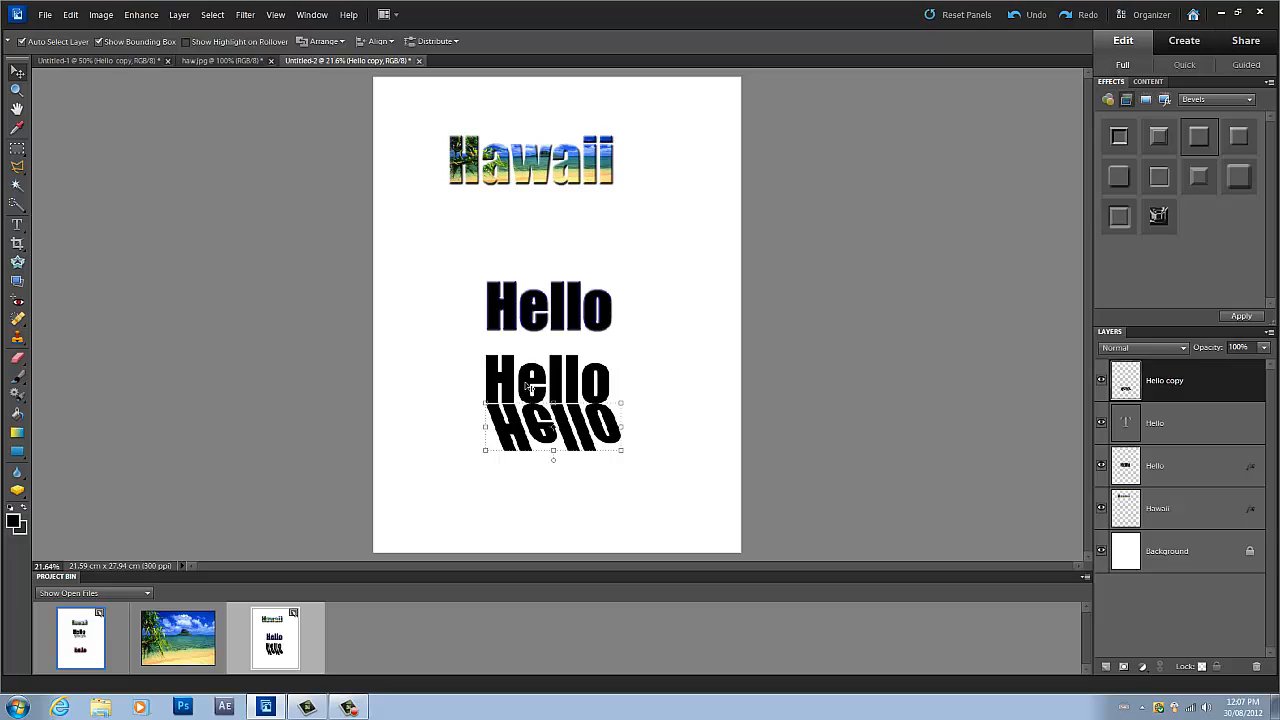
mouse_move(1168, 530)
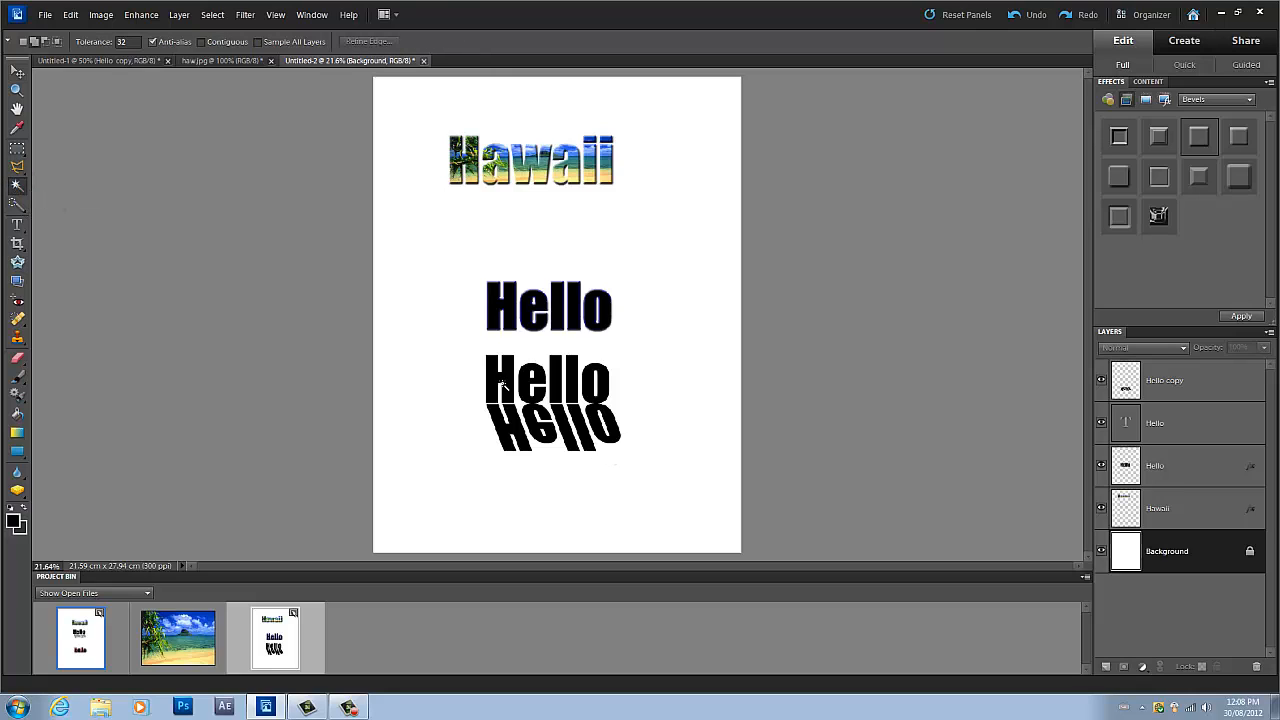
- With the Hello copy layer active, set a black-to-transparent gradient in the Gradient Editor, moving a stop toward the middle
click(1164, 380)
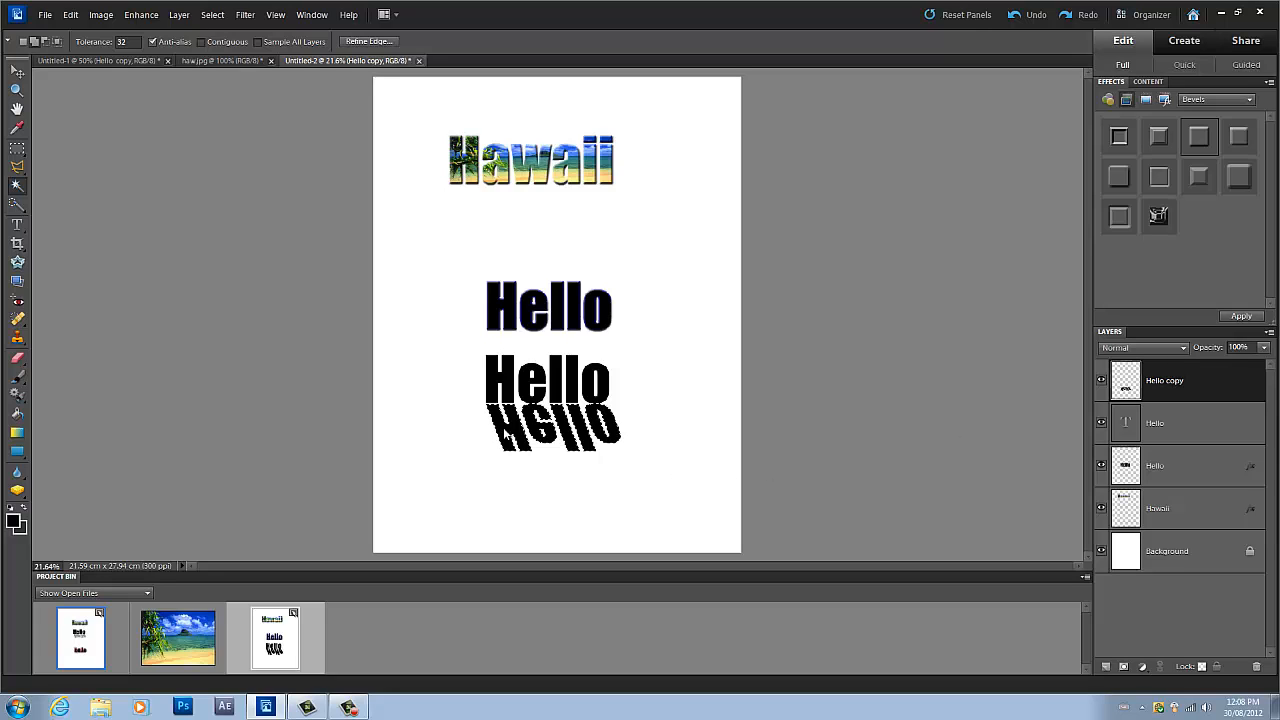
mouse_move(470, 424)
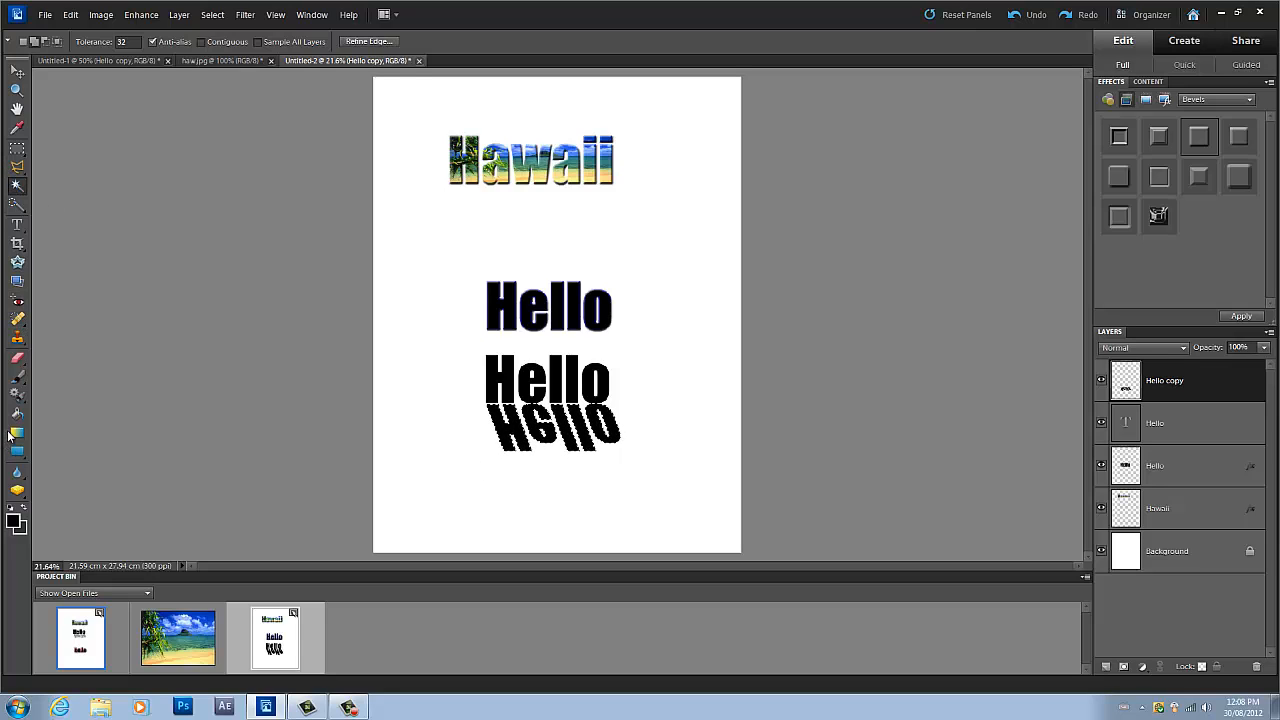
click(16, 436)
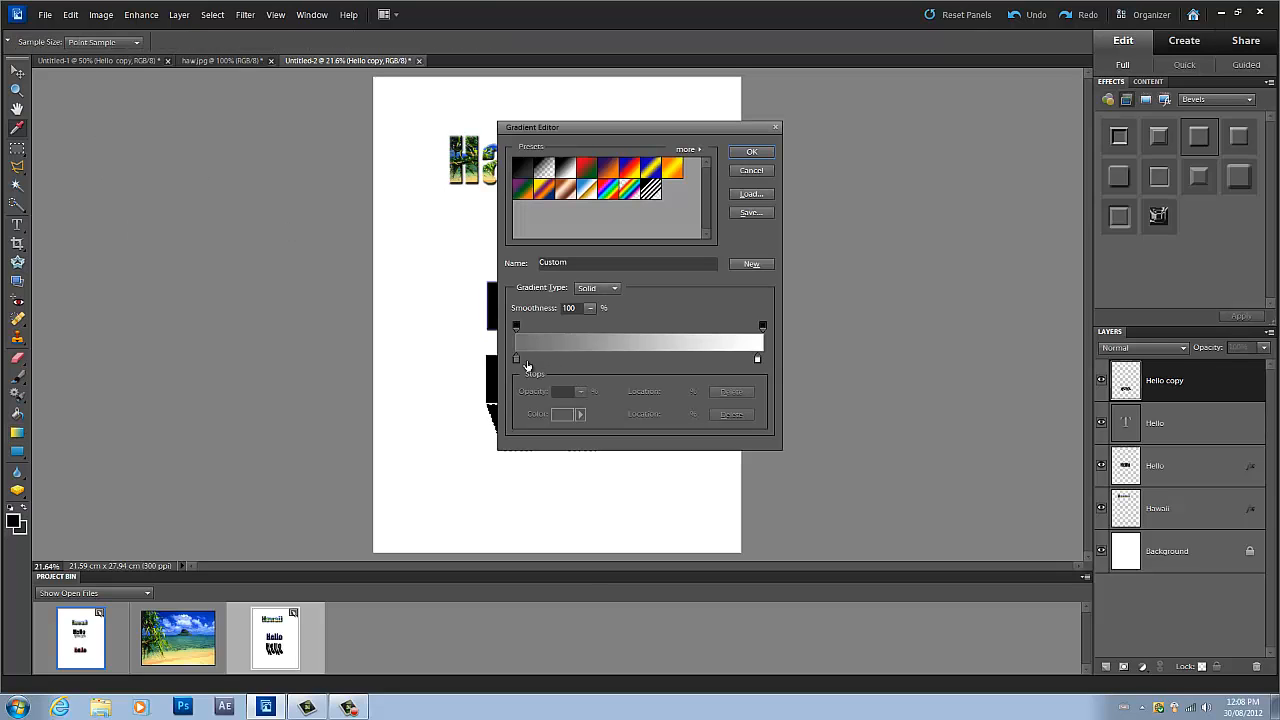
mouse_move(516, 358)
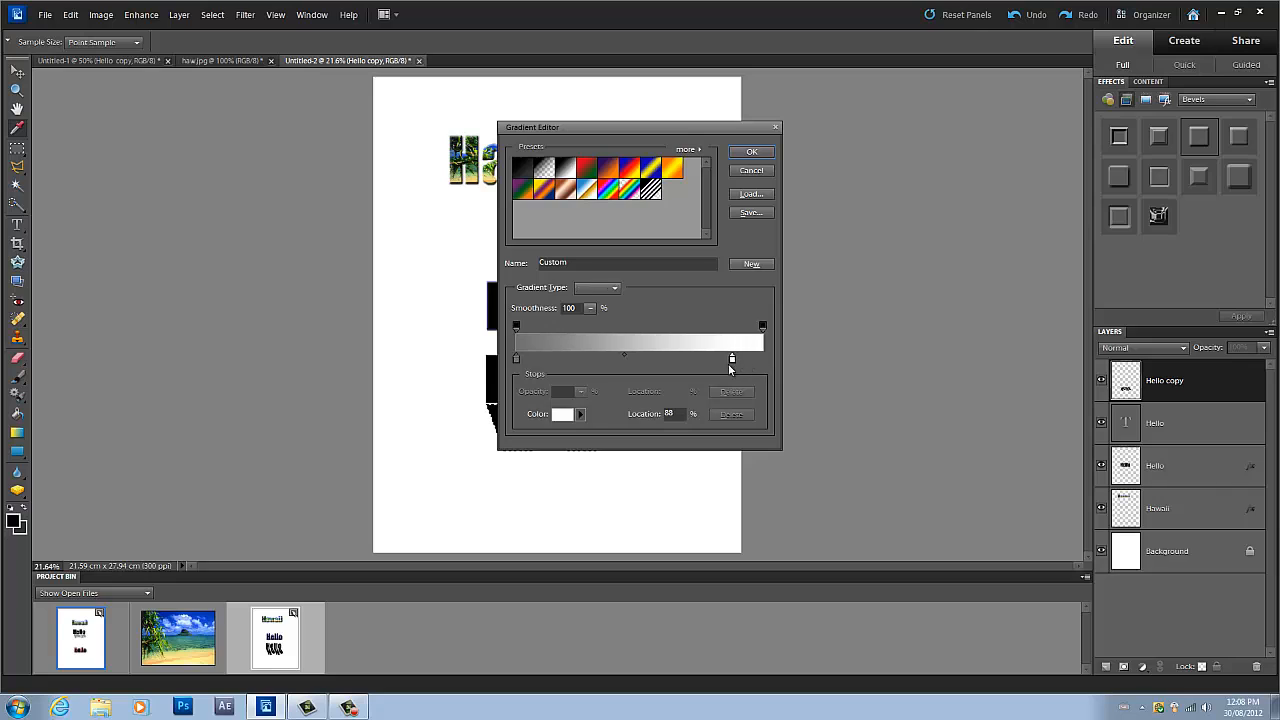
drag(732, 358, 604, 358)
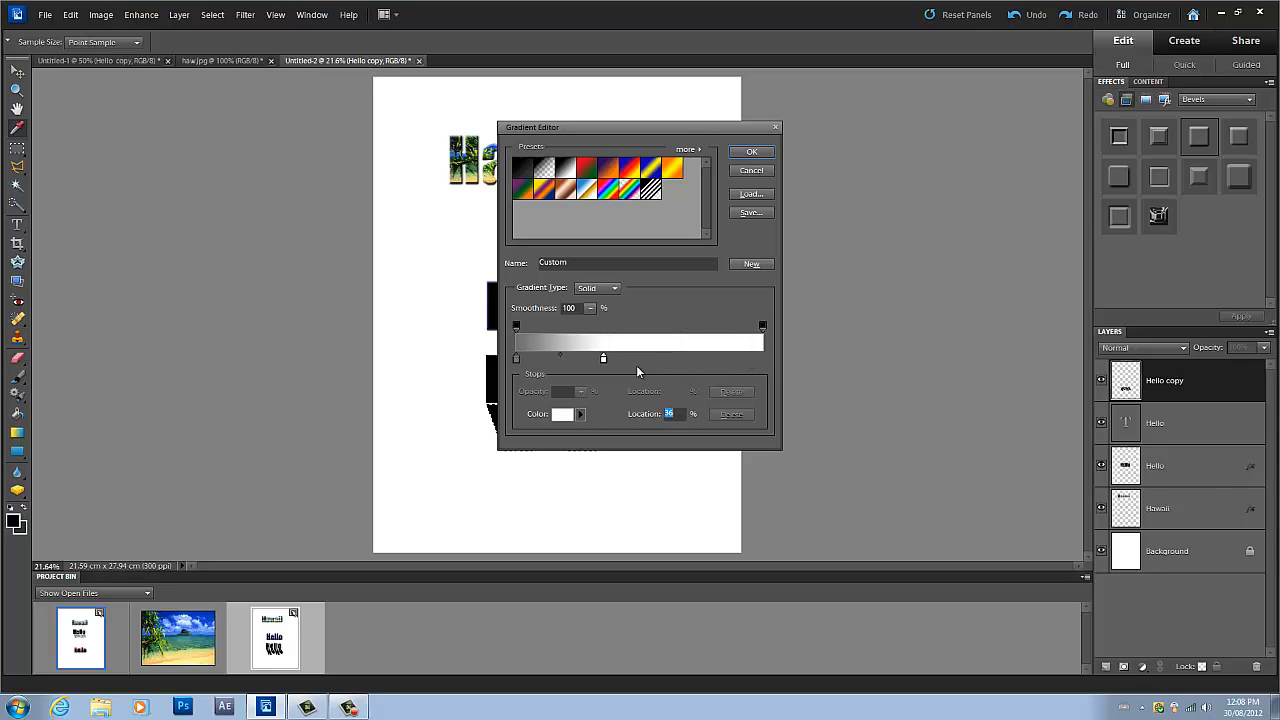
click(752, 152)
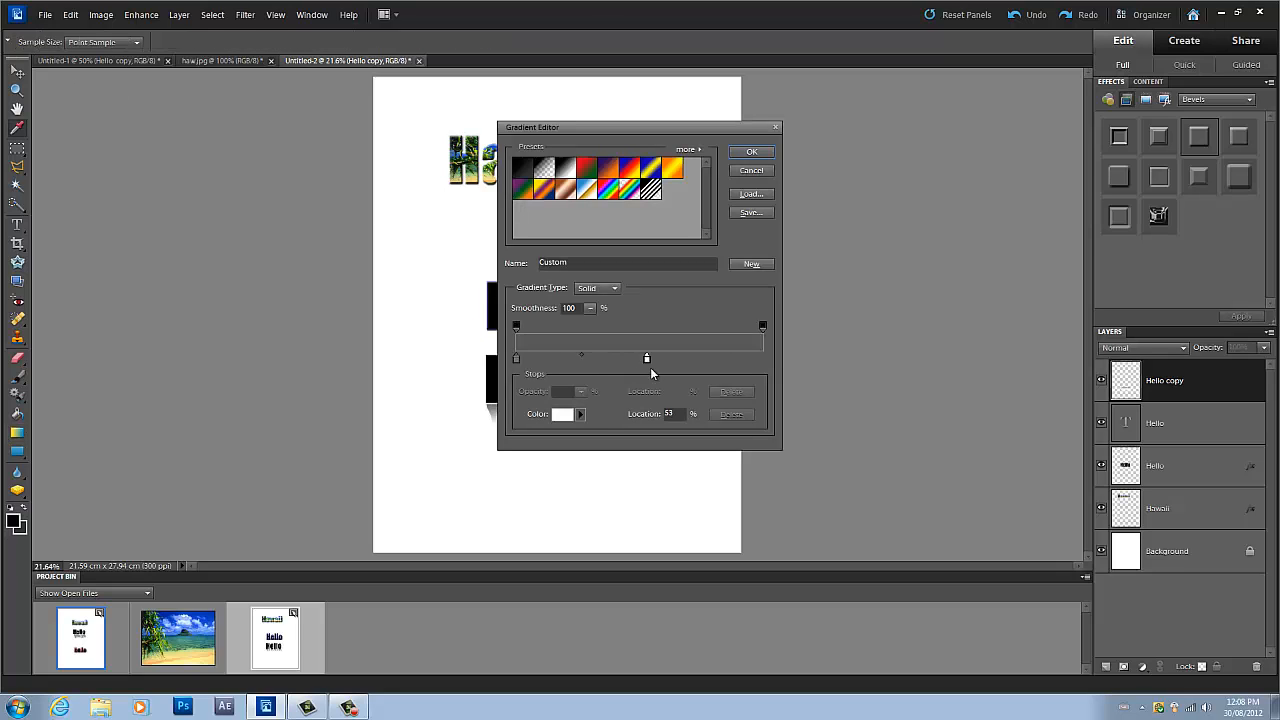
click(752, 152)
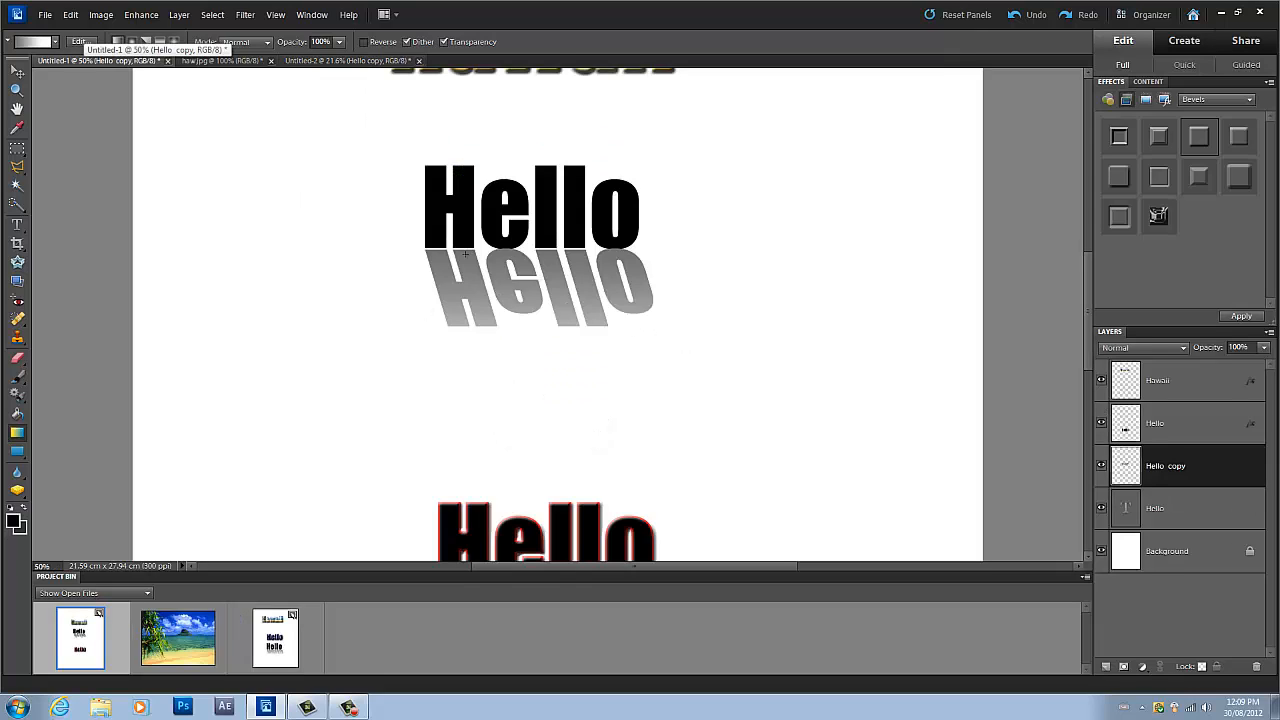
- Switch back to the Untitled-2 Hawaii page document
click(344, 60)
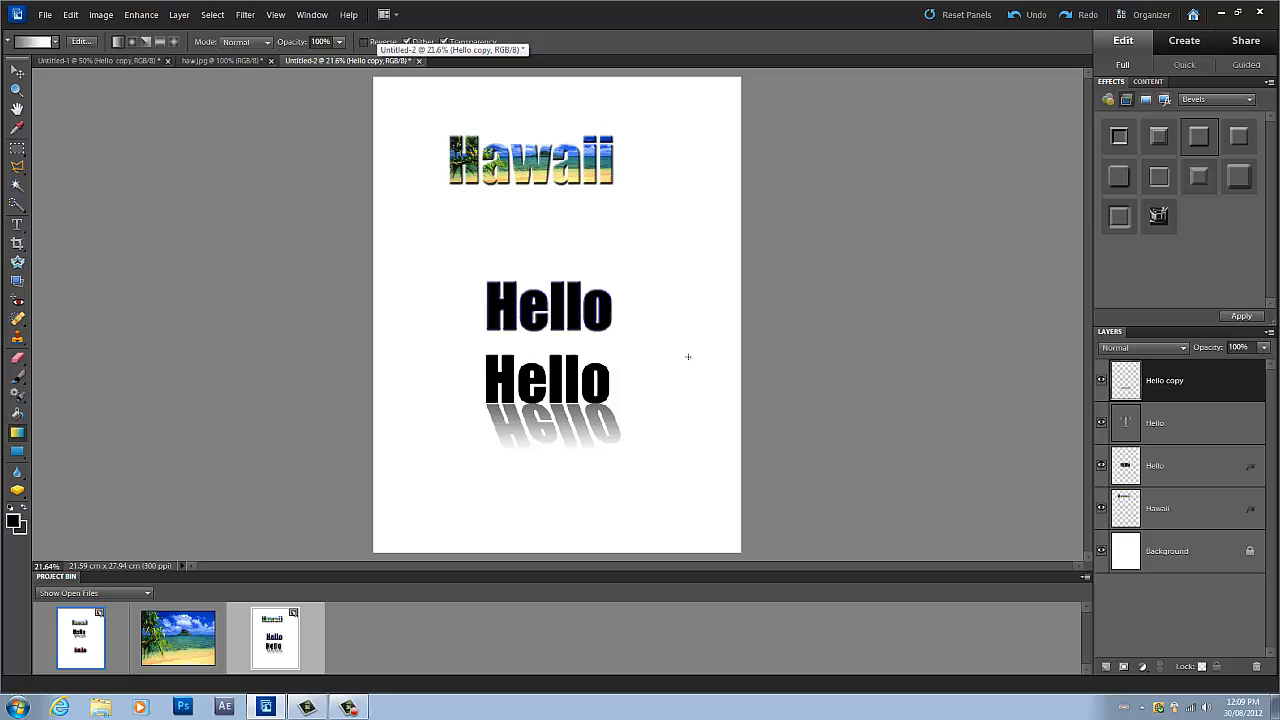
mouse_move(656, 334)
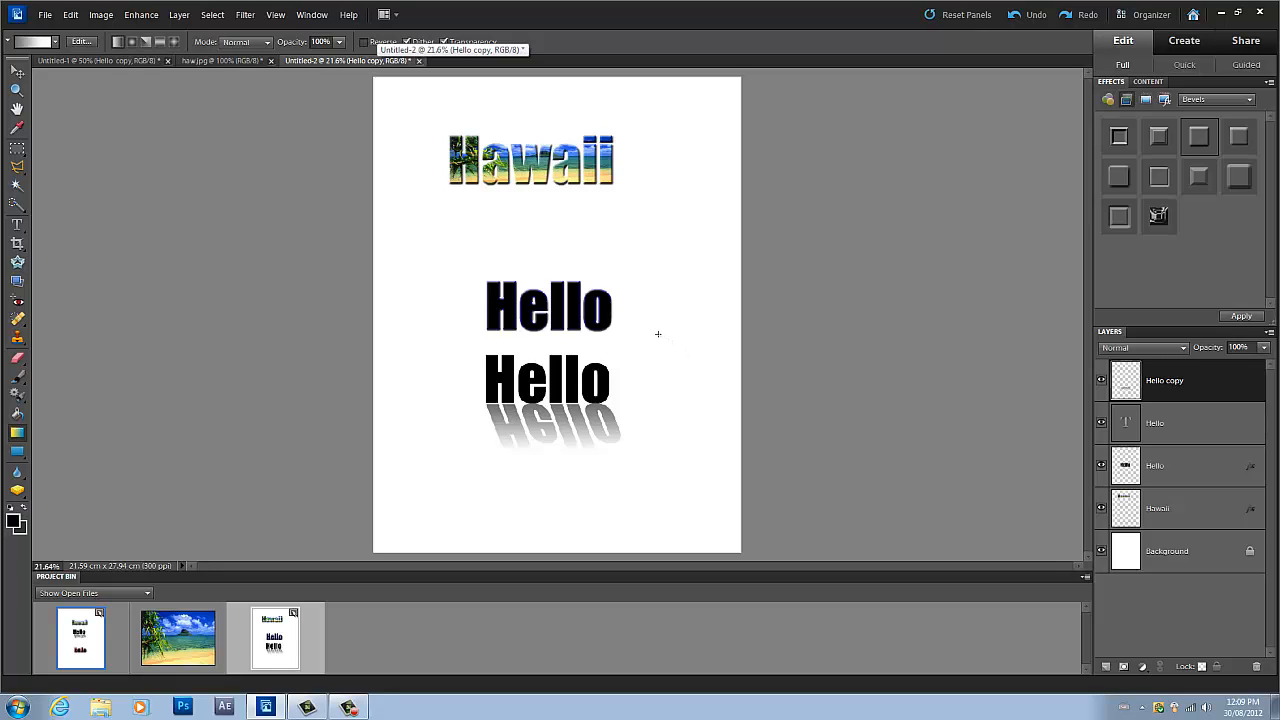
mouse_move(638, 330)
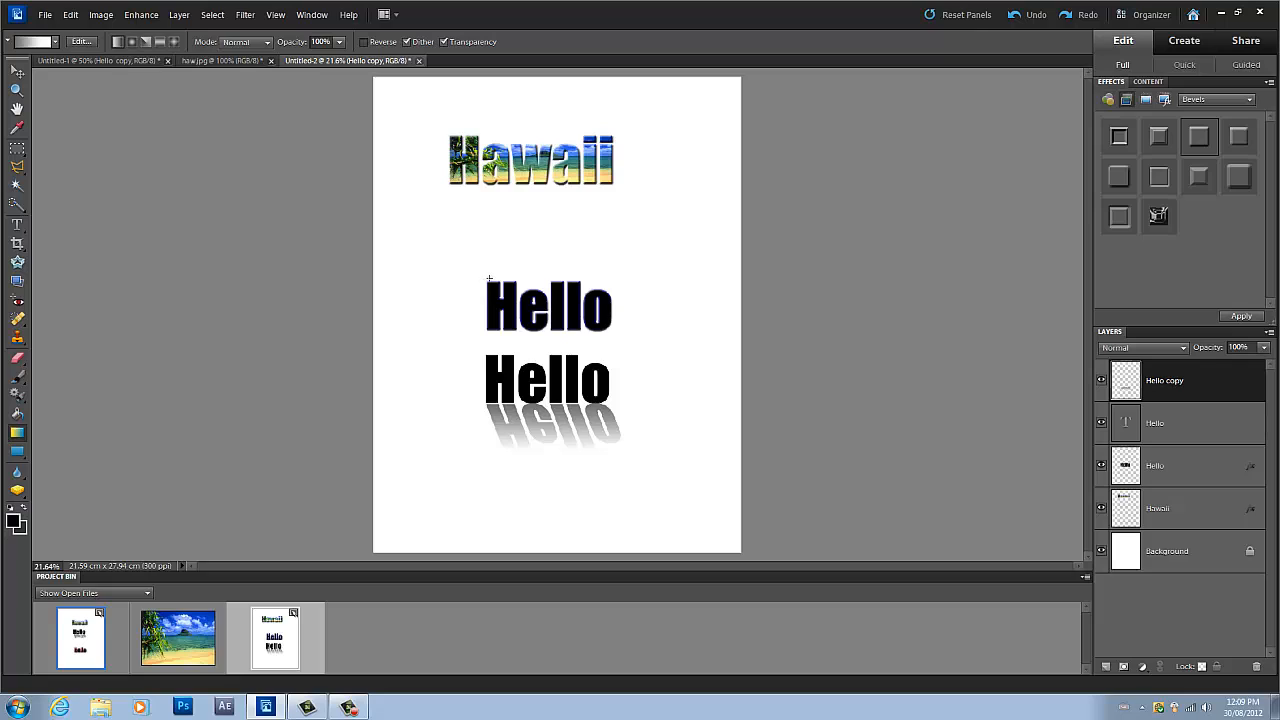
mouse_move(150, 106)
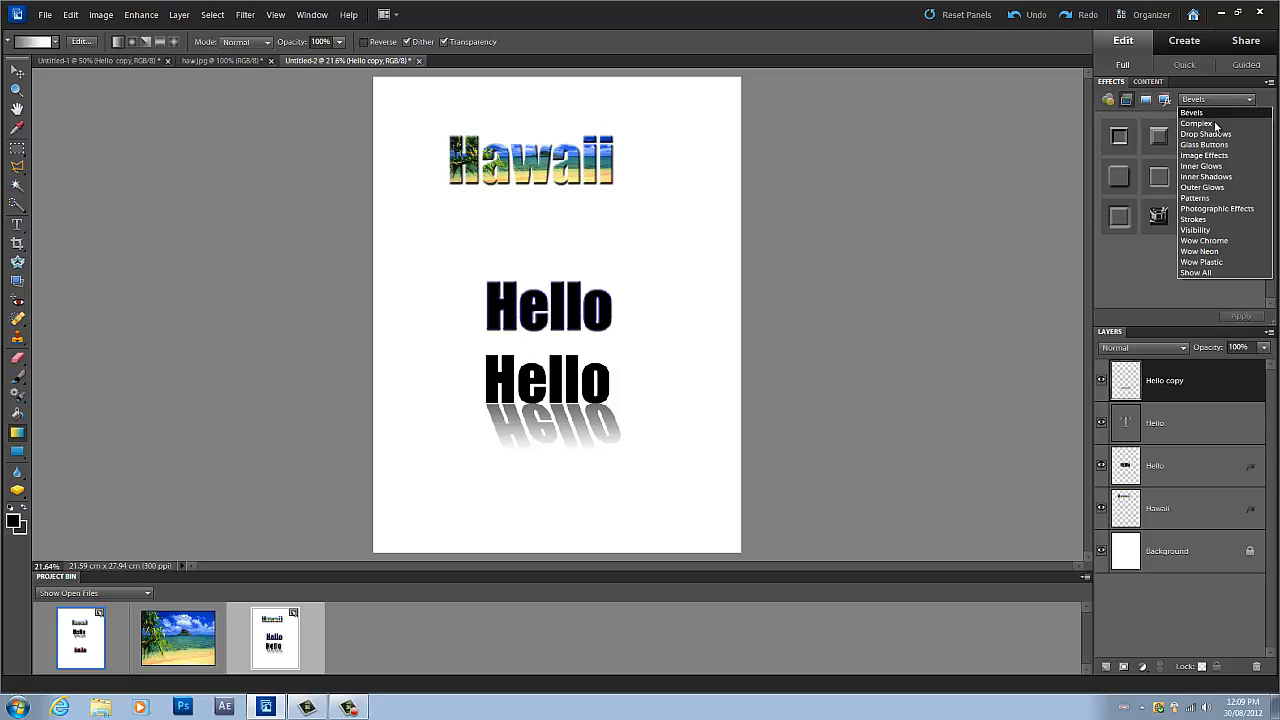
- Switch the Effects panel from Drop Shadows to Show All and scroll through the layer styles
click(1192, 134)
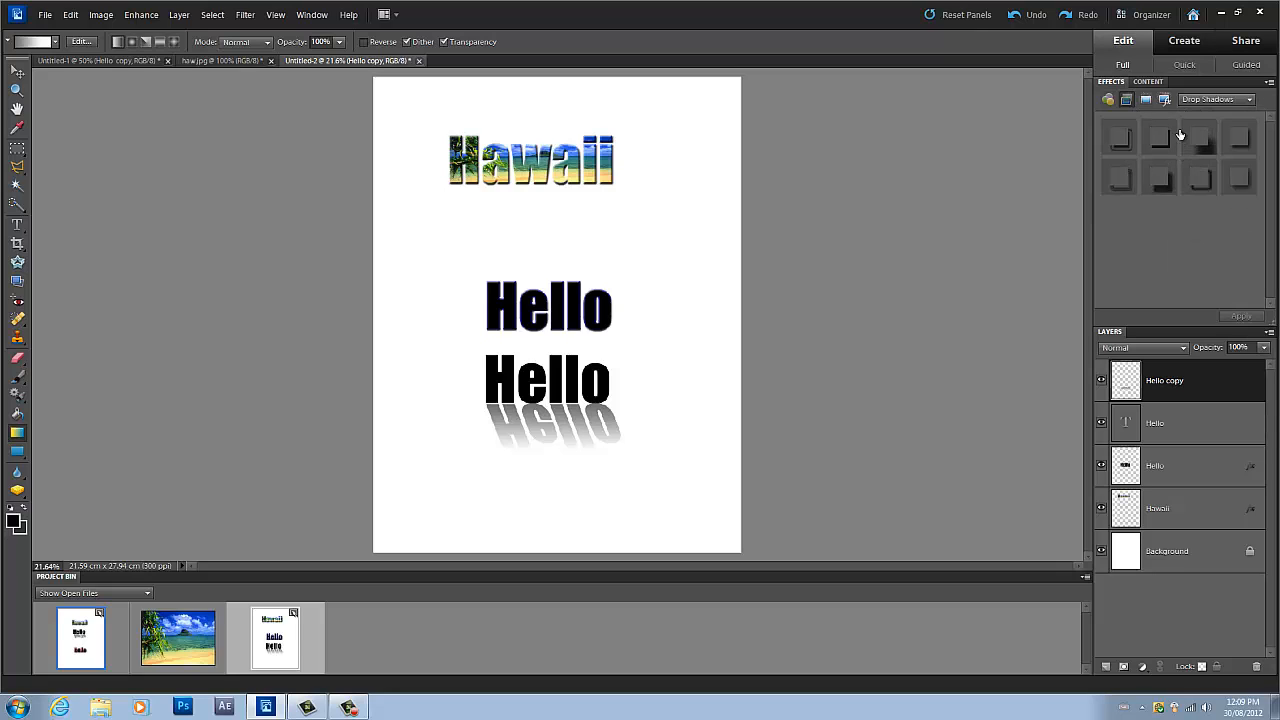
click(1252, 100)
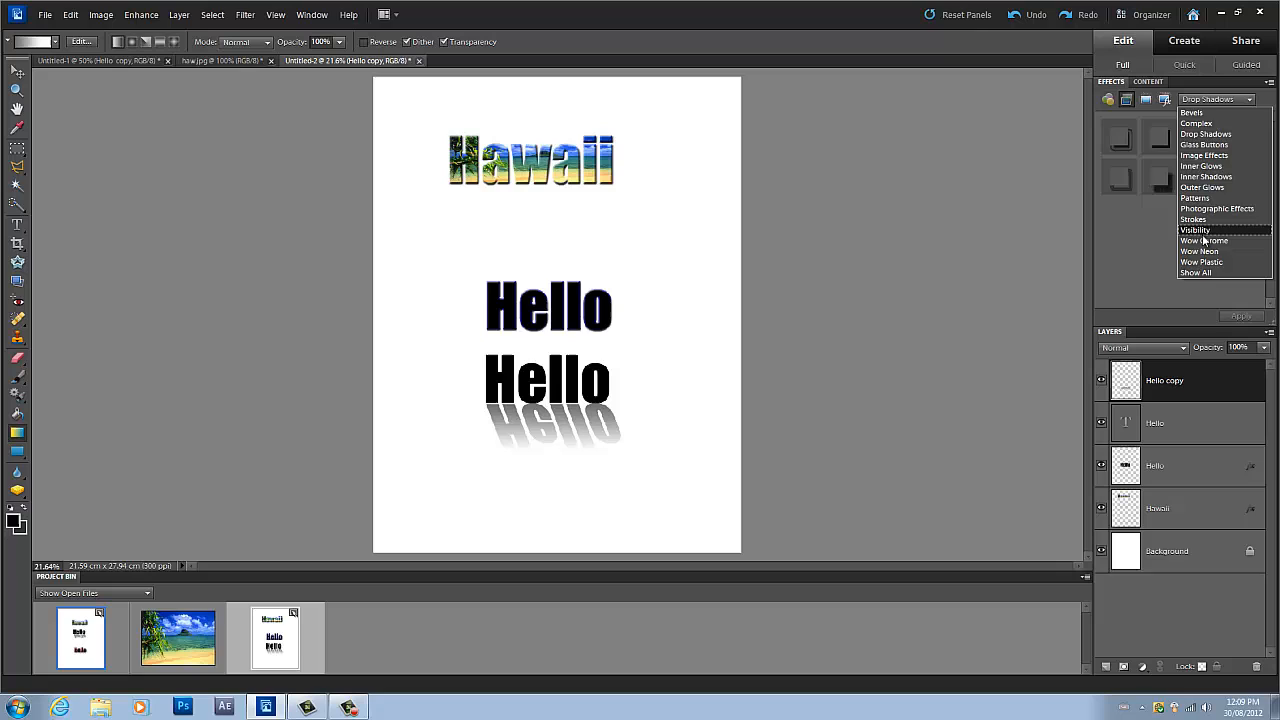
click(1204, 240)
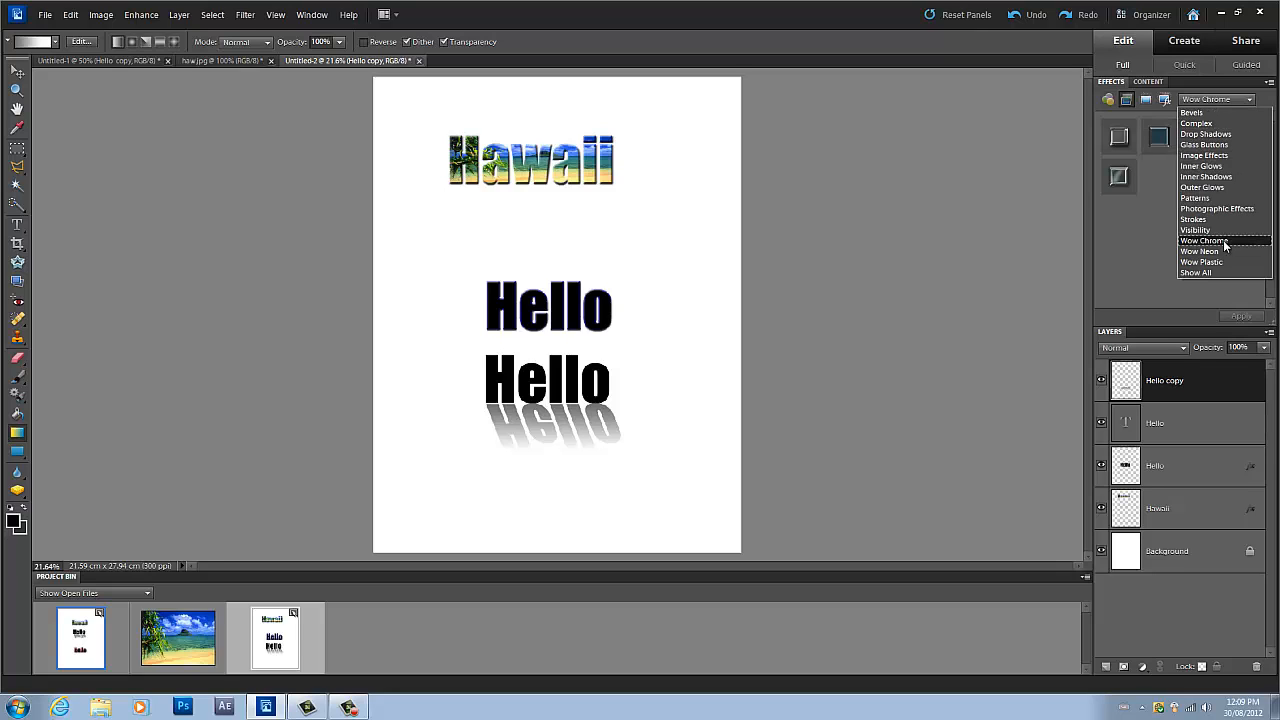
click(1204, 262)
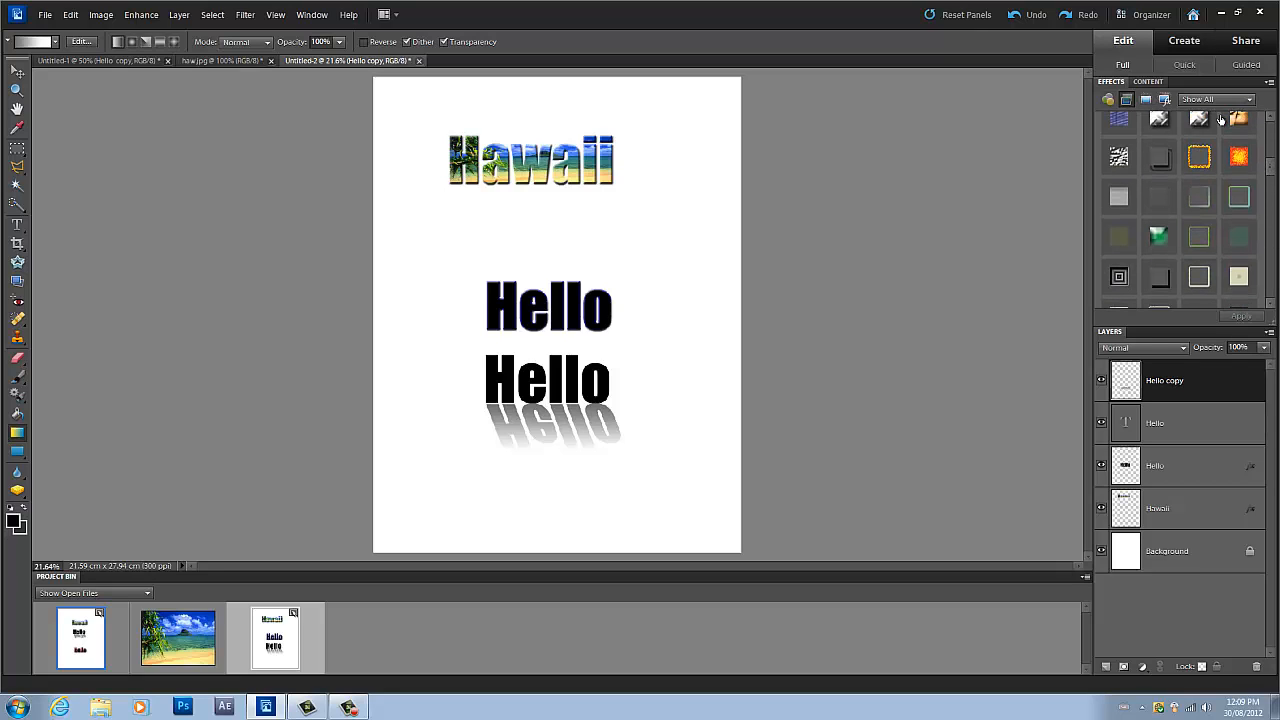
mouse_move(1132, 100)
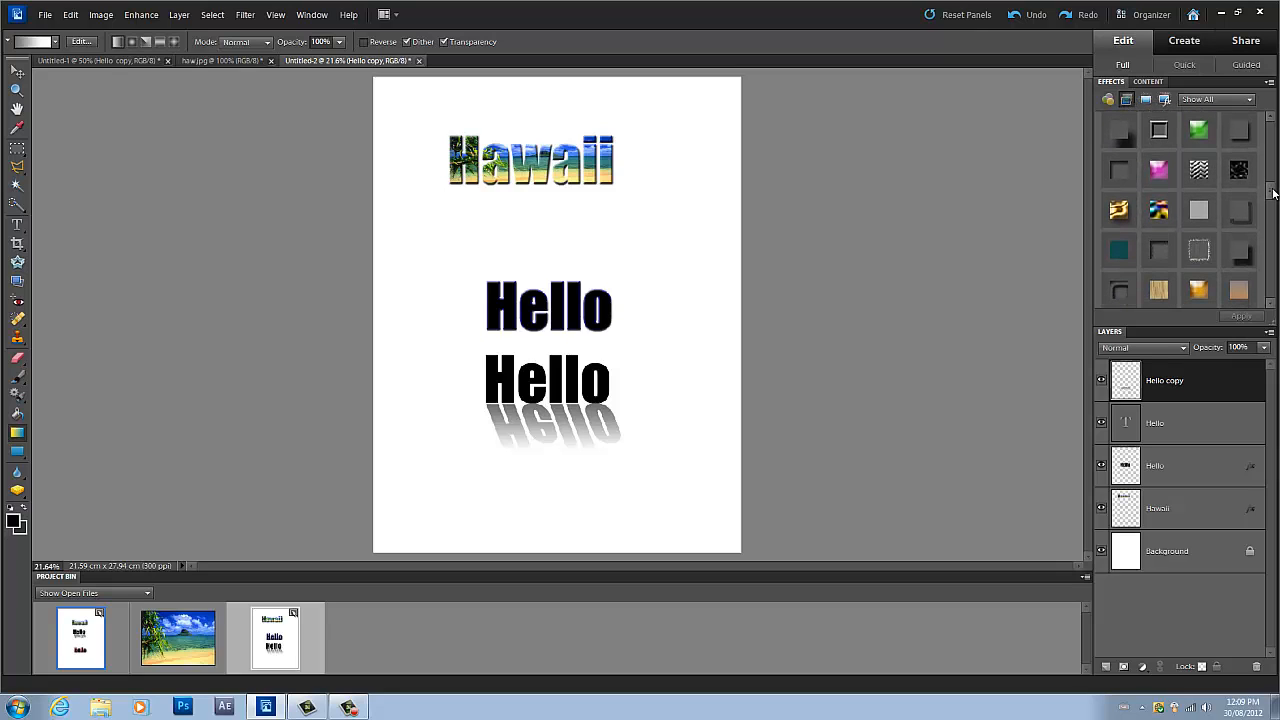
scroll(down, 3)
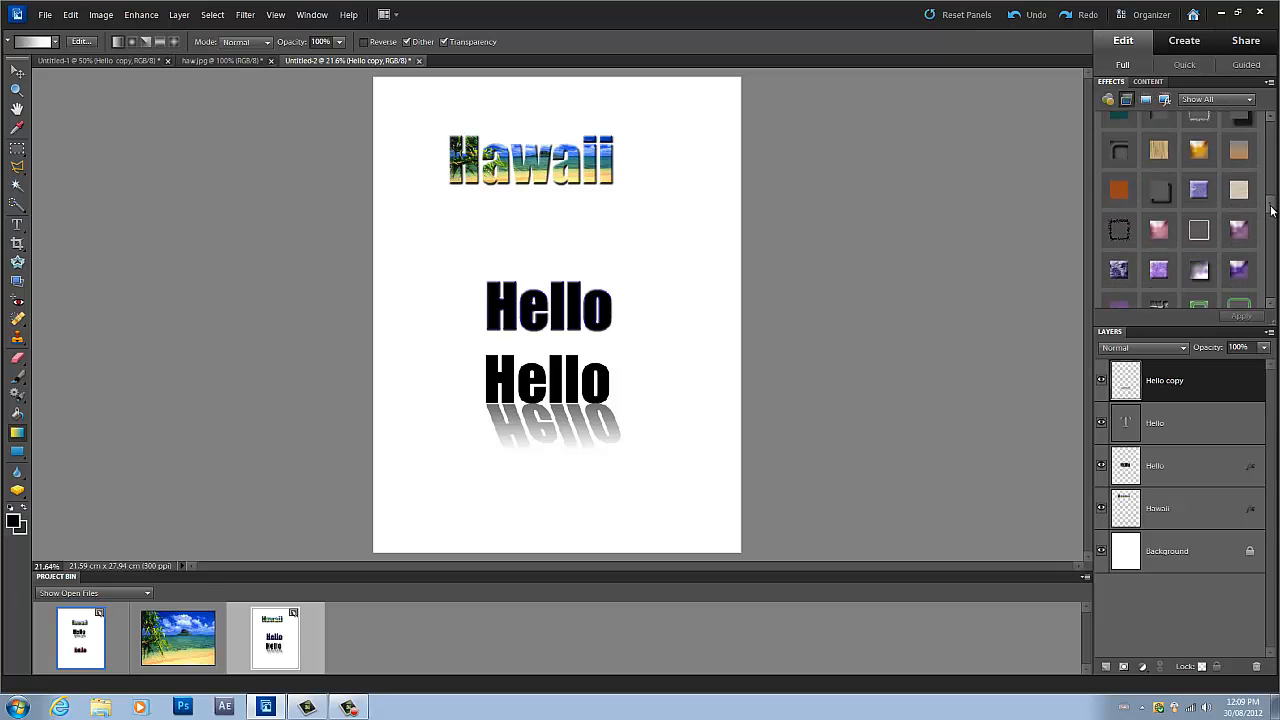